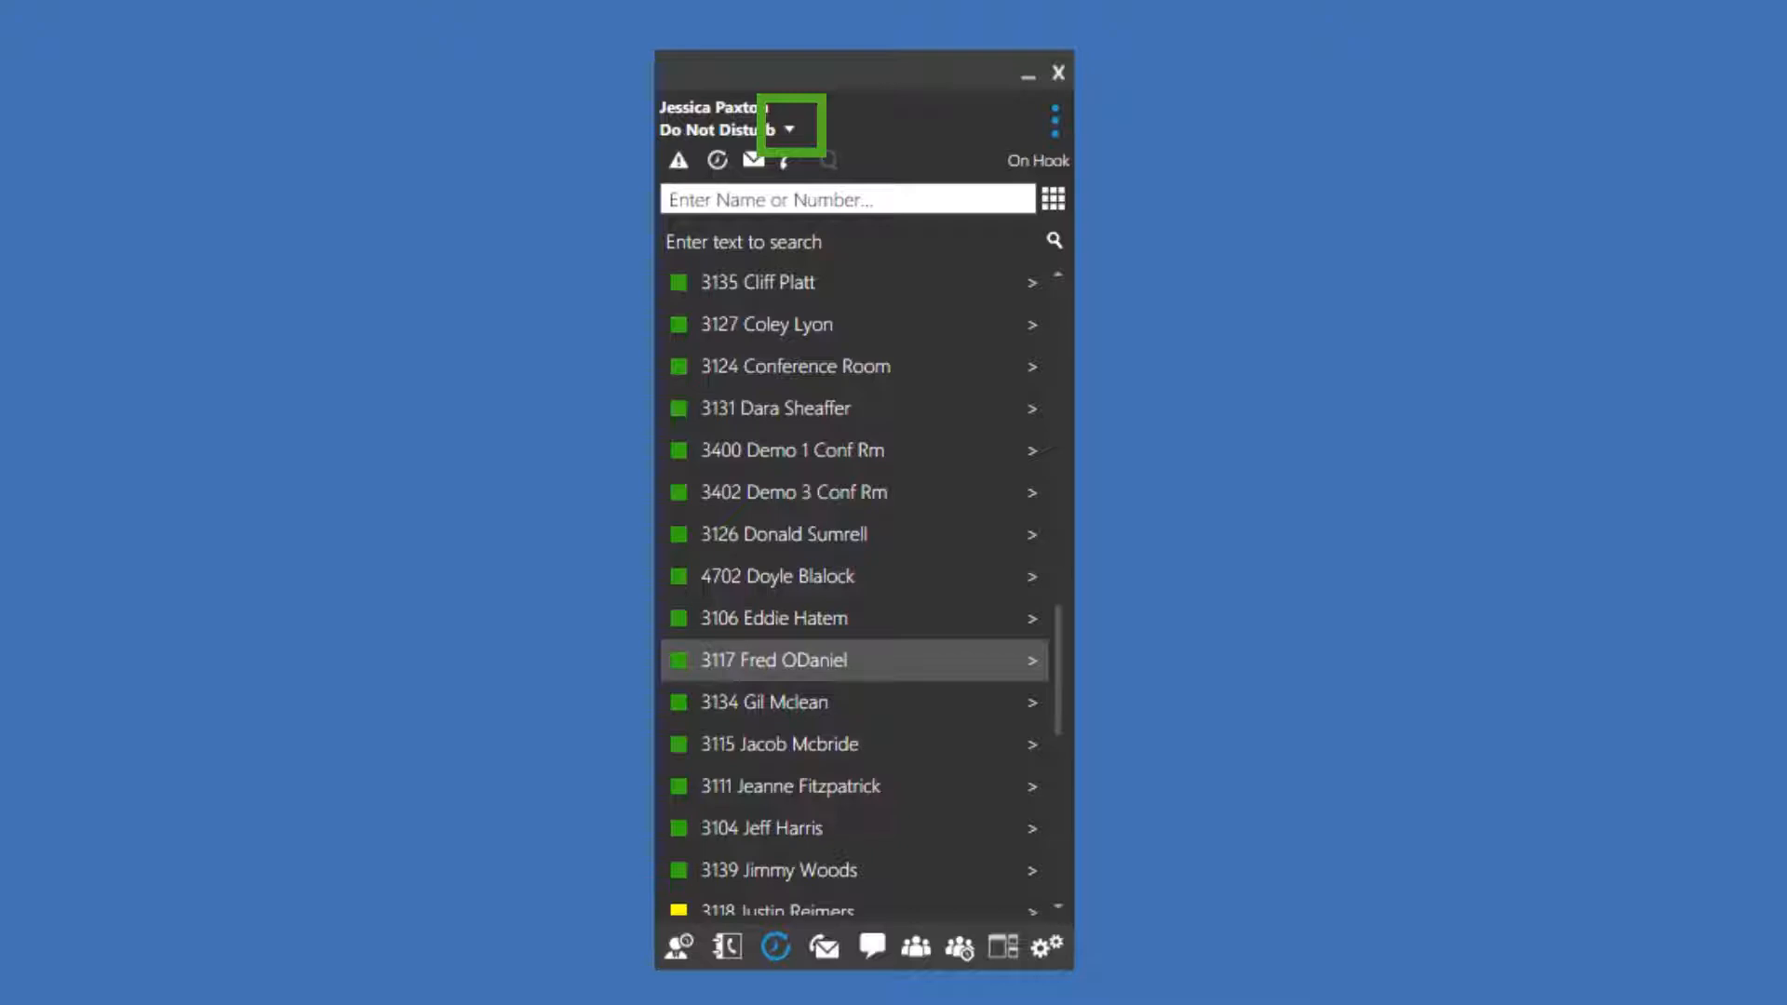
pyautogui.moveTo(1284, 702)
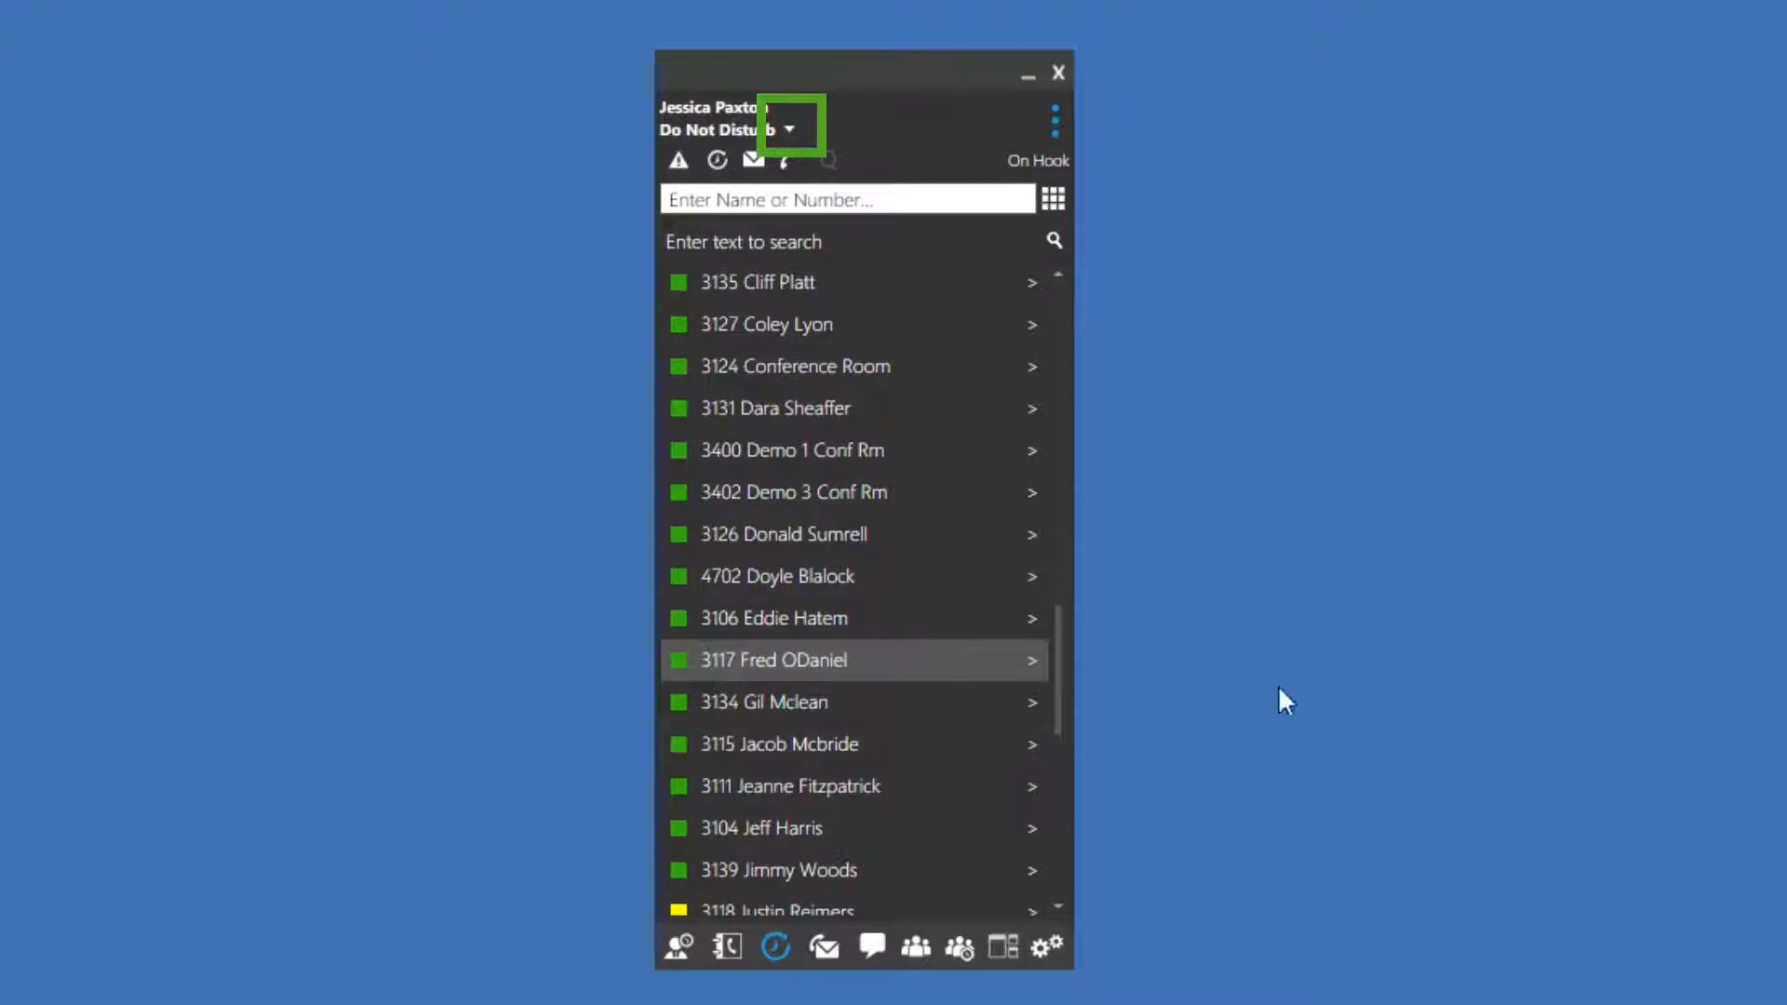
# Step: Reveal the presence status choices under your name (Available, Away, Do Not Disturb, Lunch, Vacation)
pyautogui.click(789, 129)
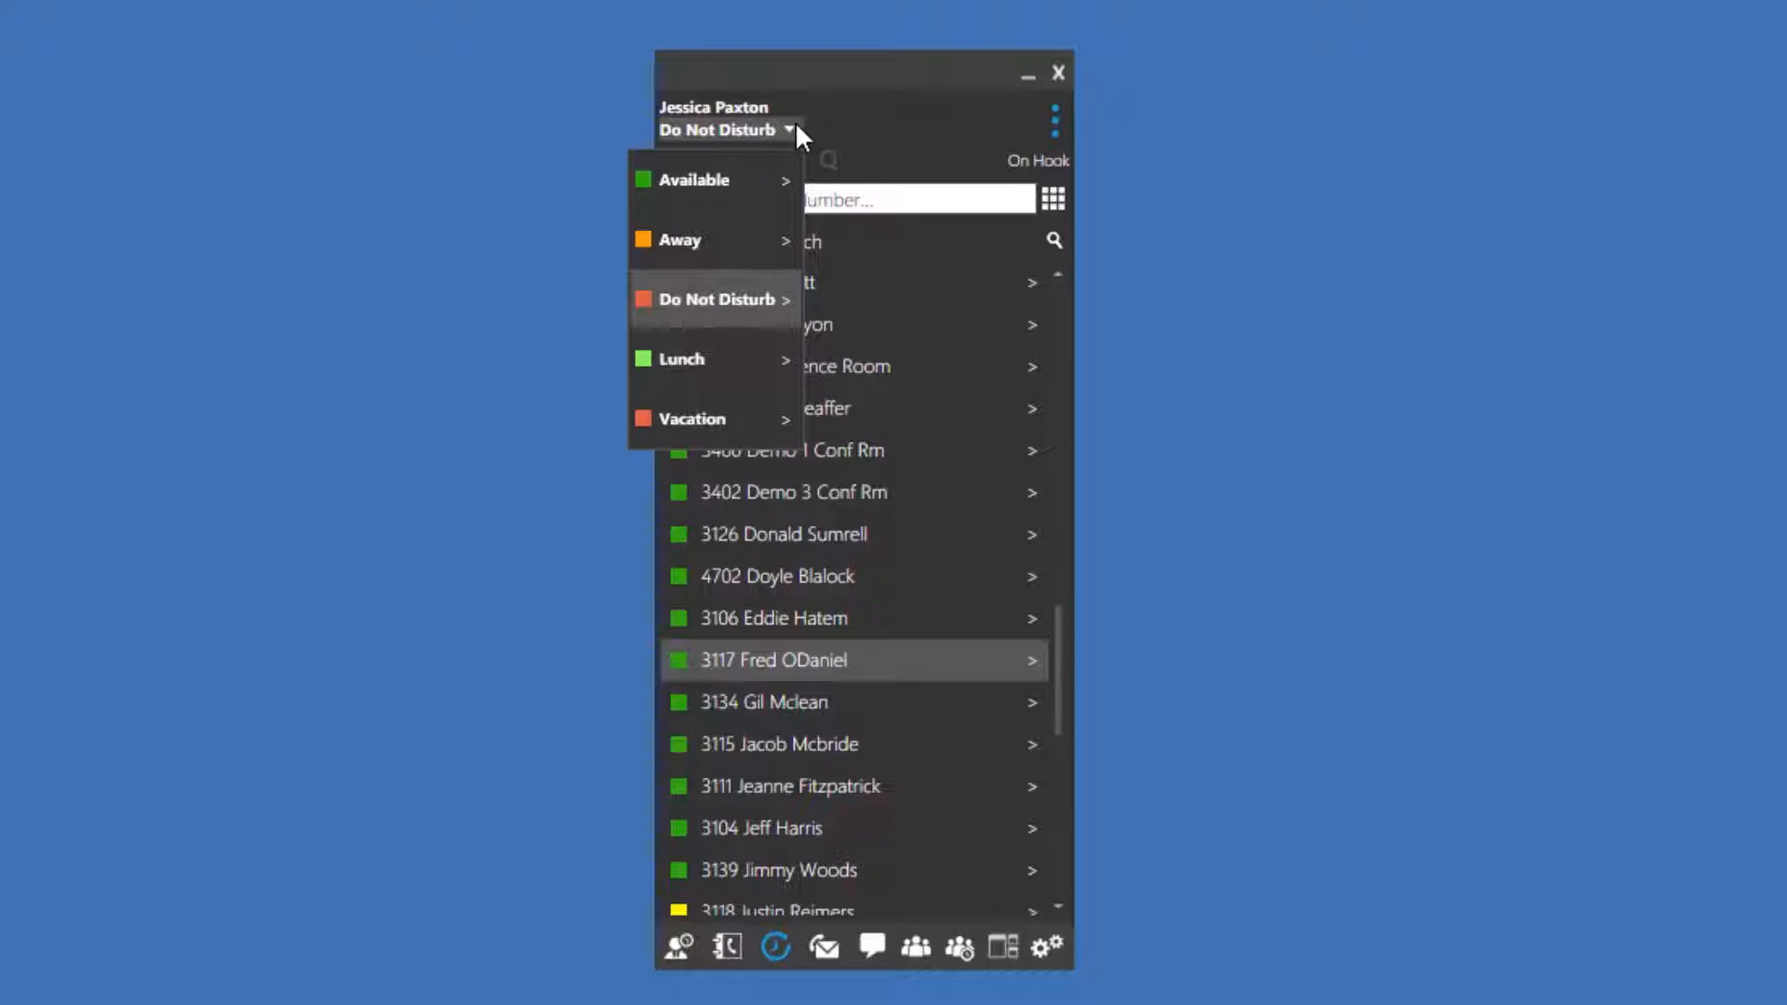
pyautogui.moveTo(715, 240)
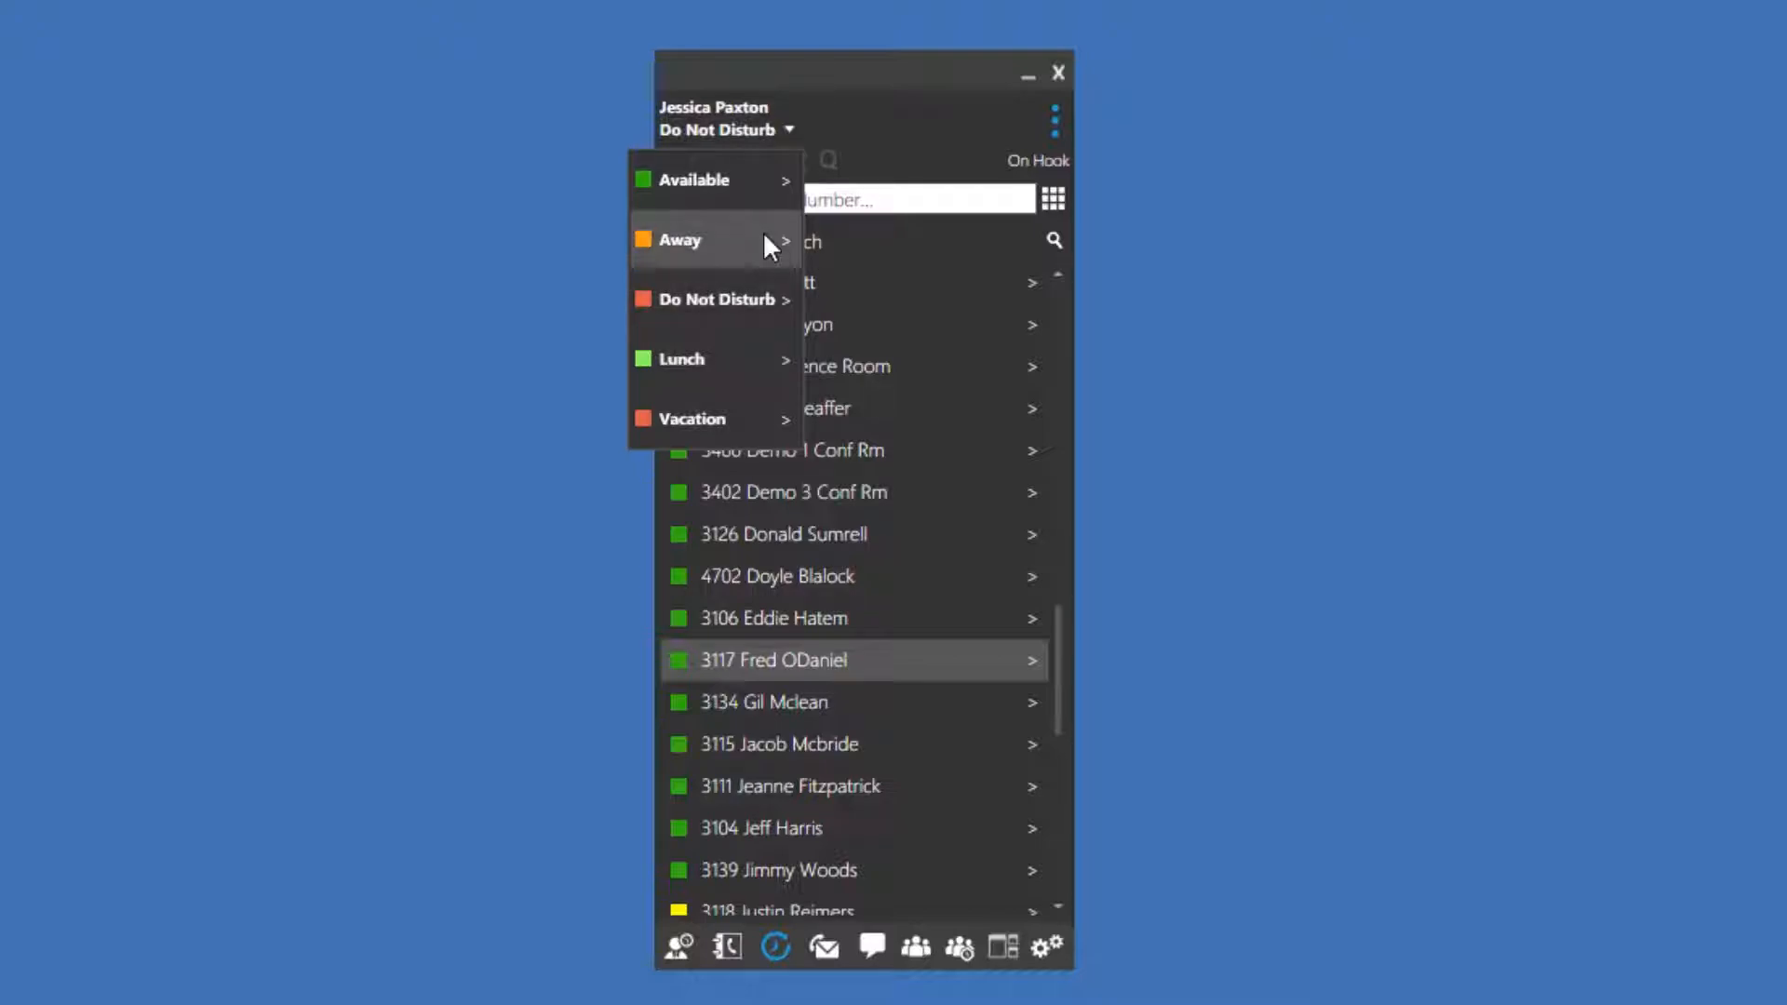
pyautogui.moveTo(718, 300)
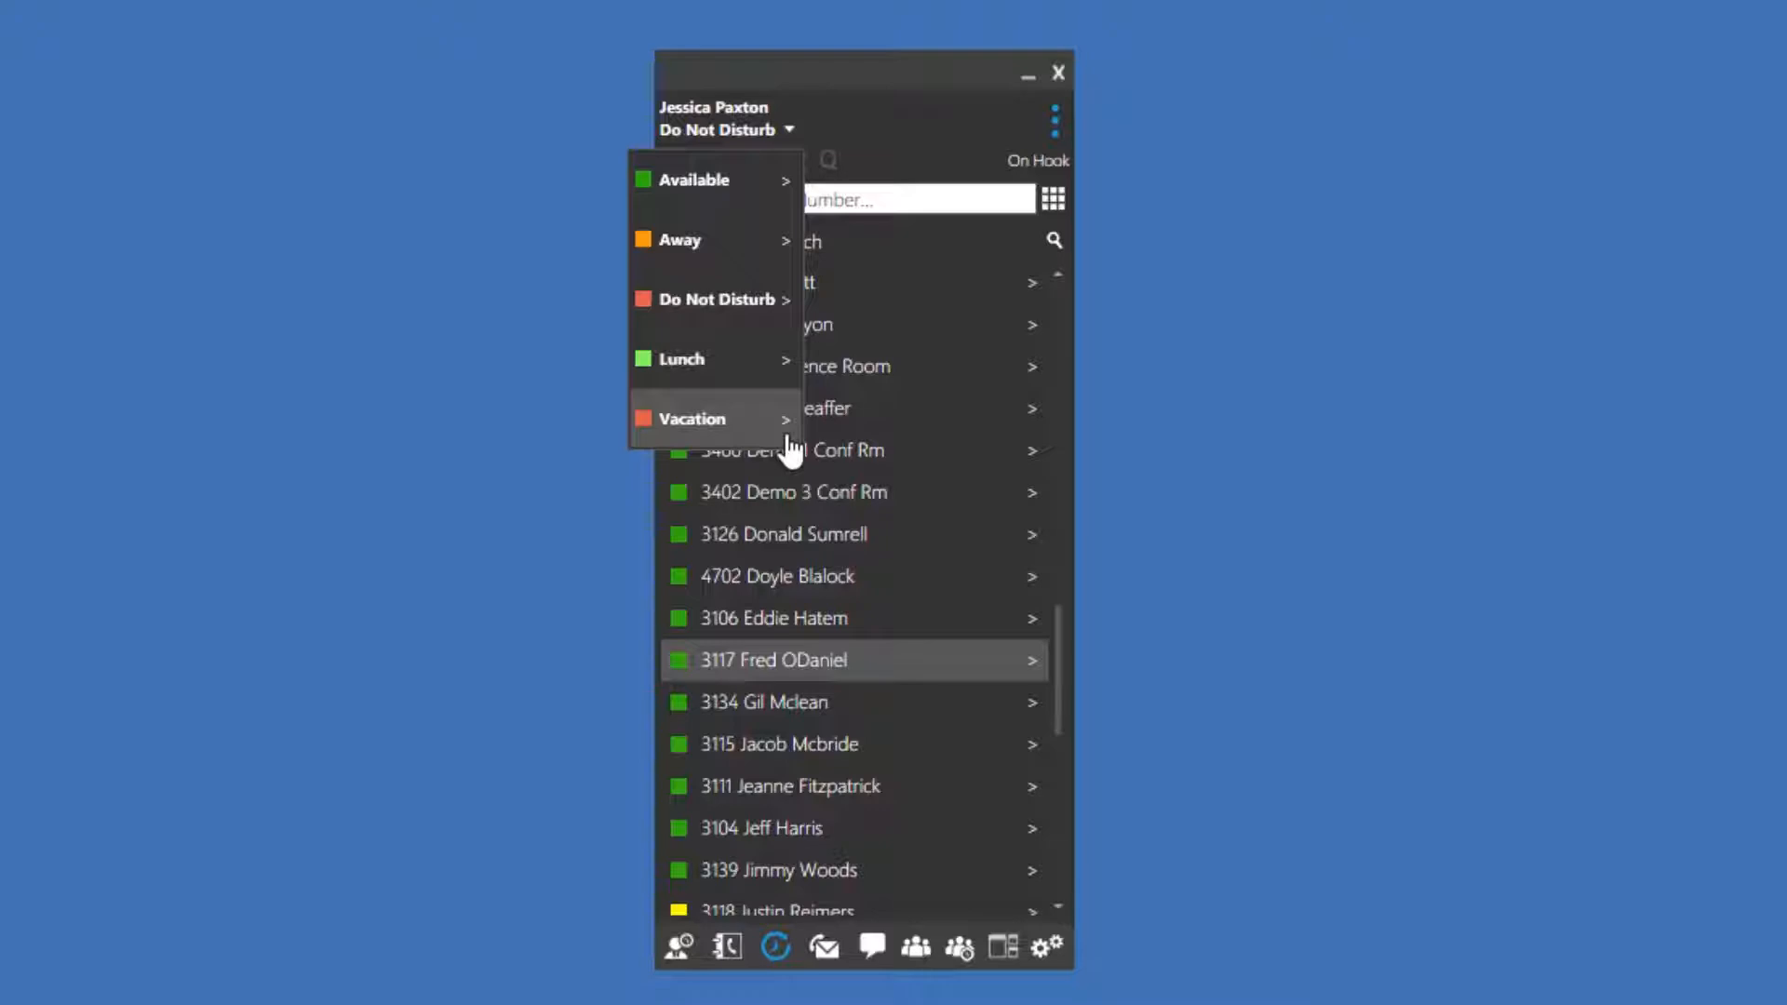
pyautogui.click(693, 419)
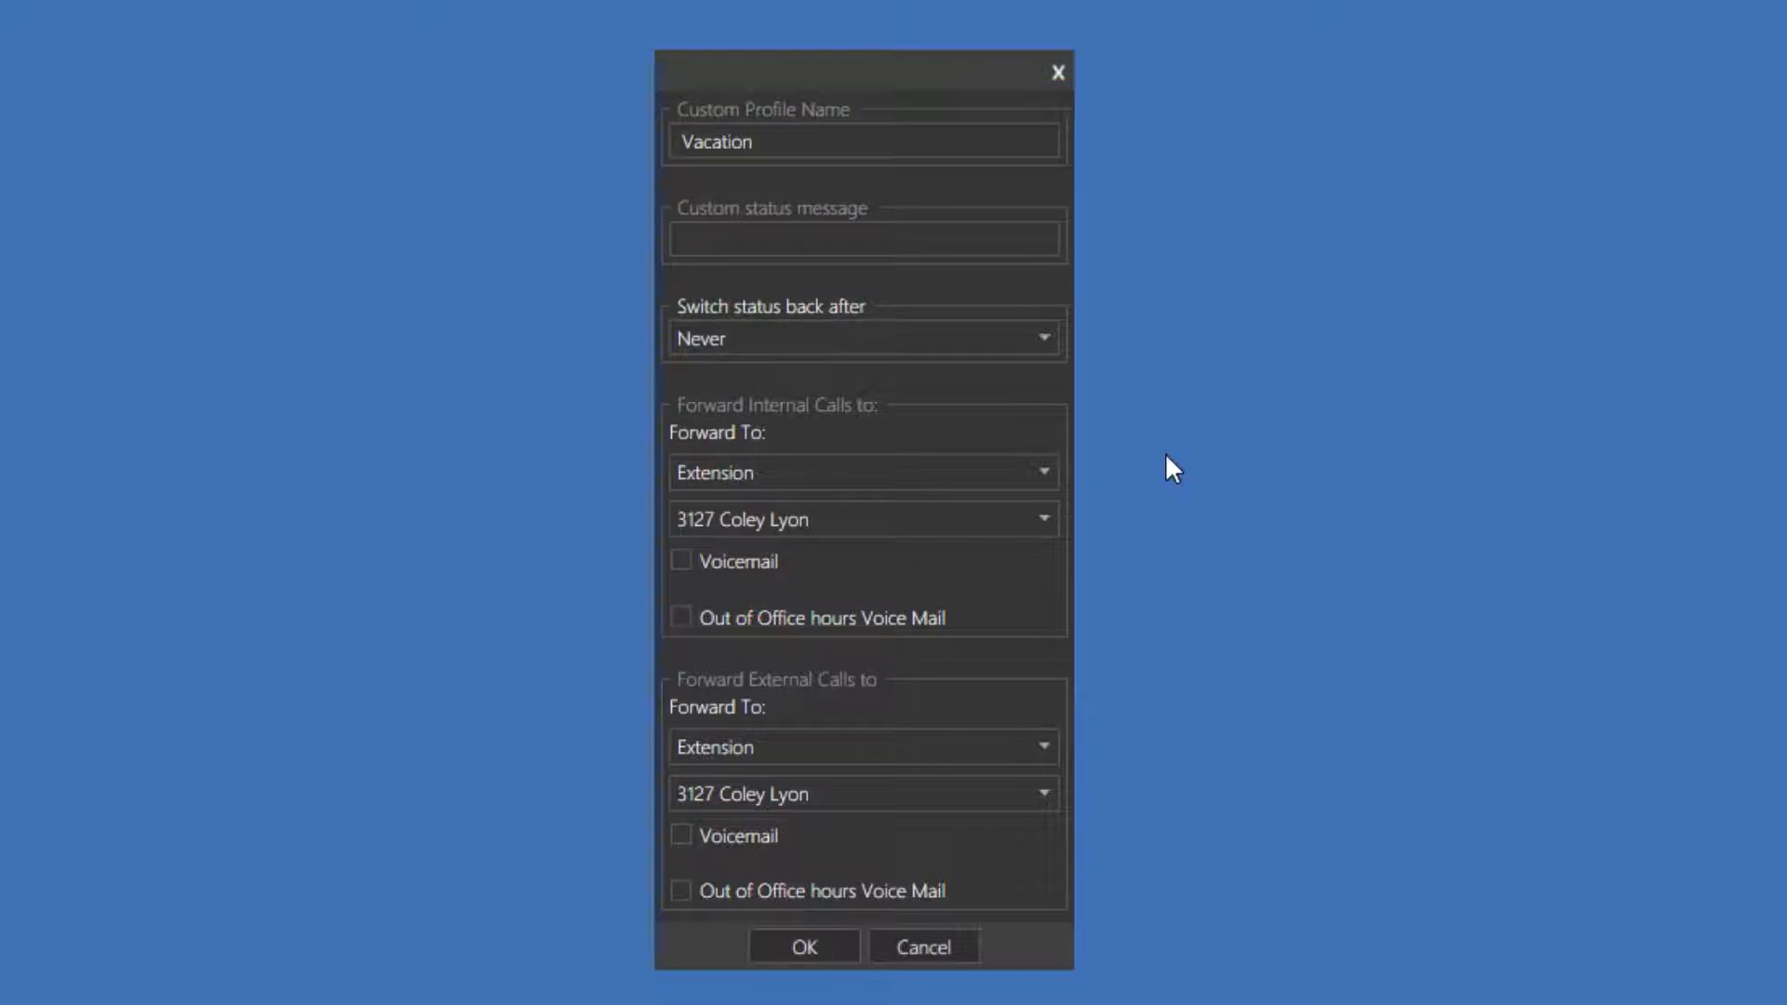
pyautogui.click(862, 237)
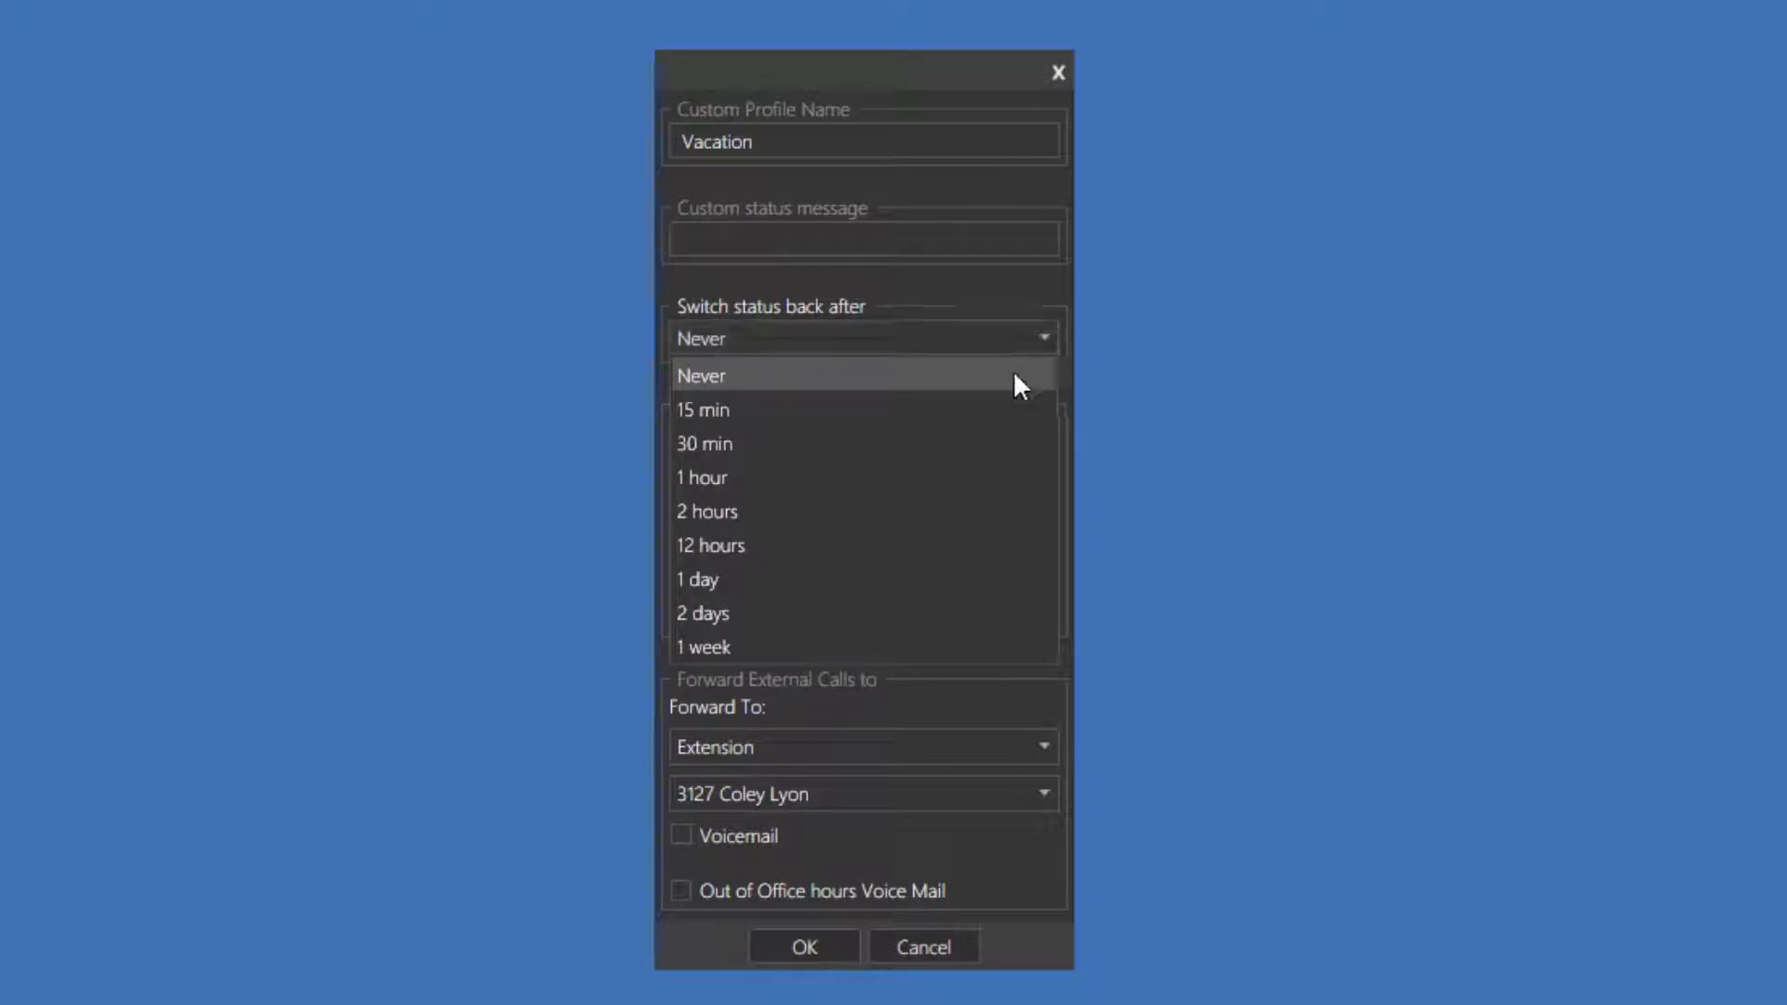
pyautogui.moveTo(1057, 348)
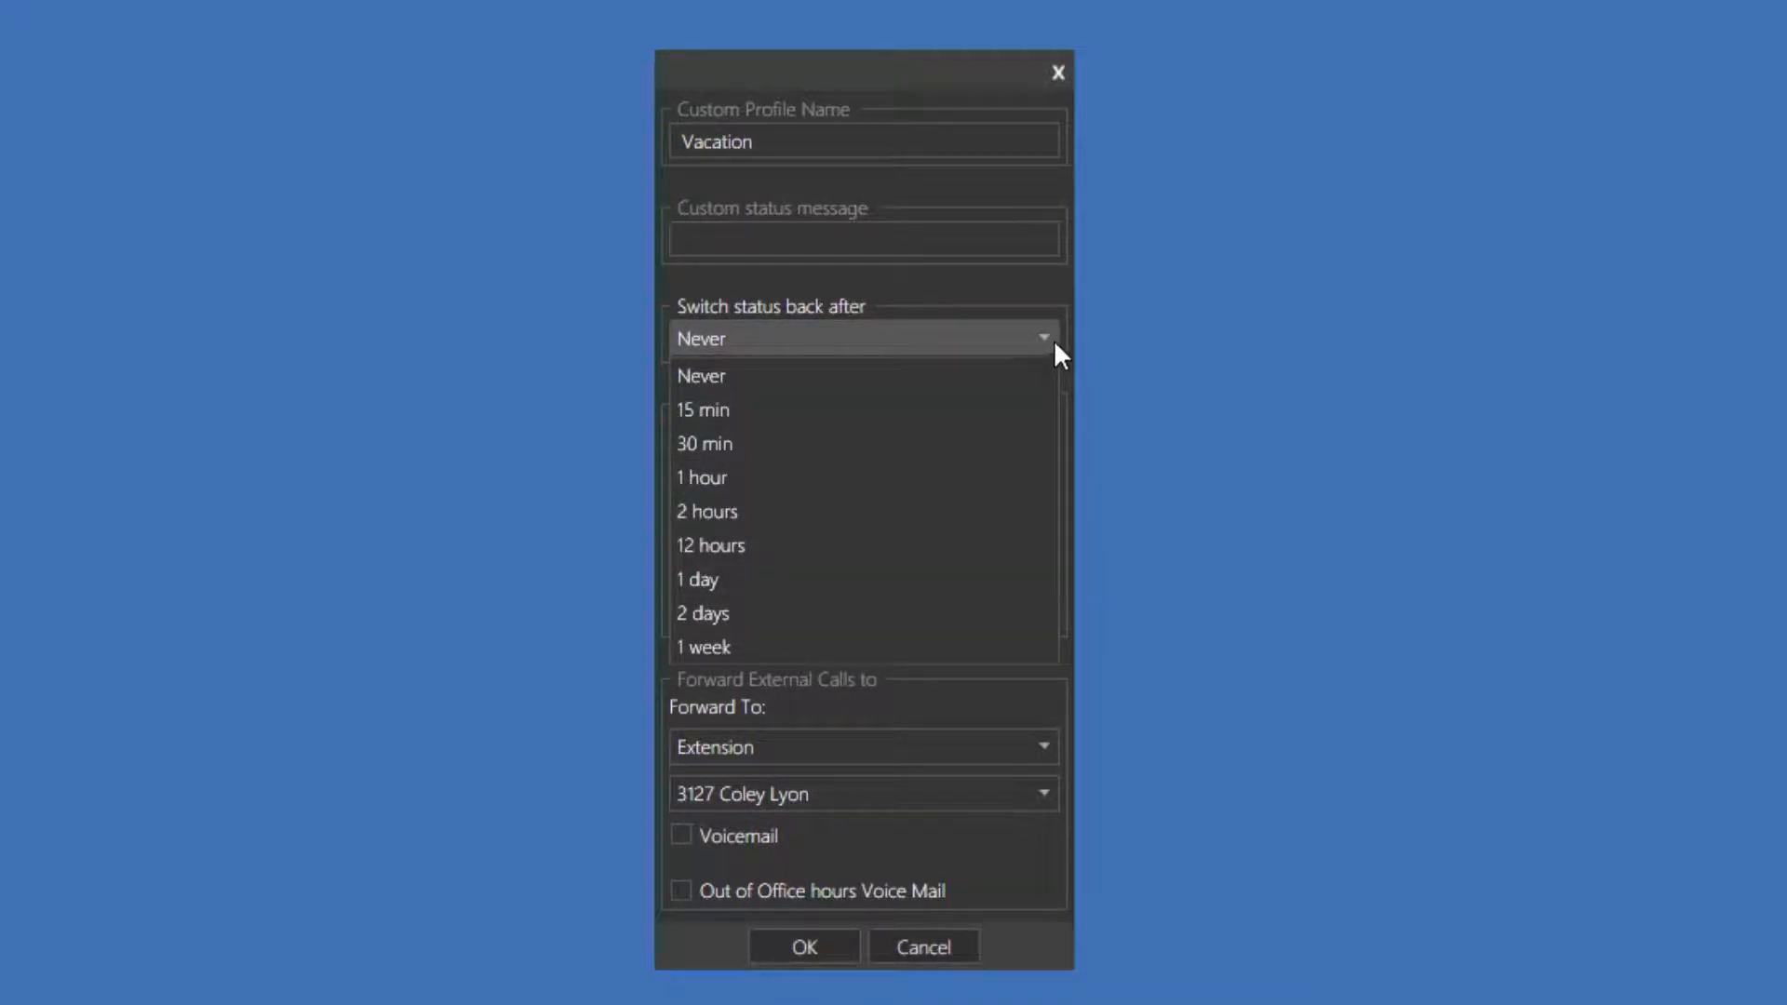
pyautogui.click(702, 374)
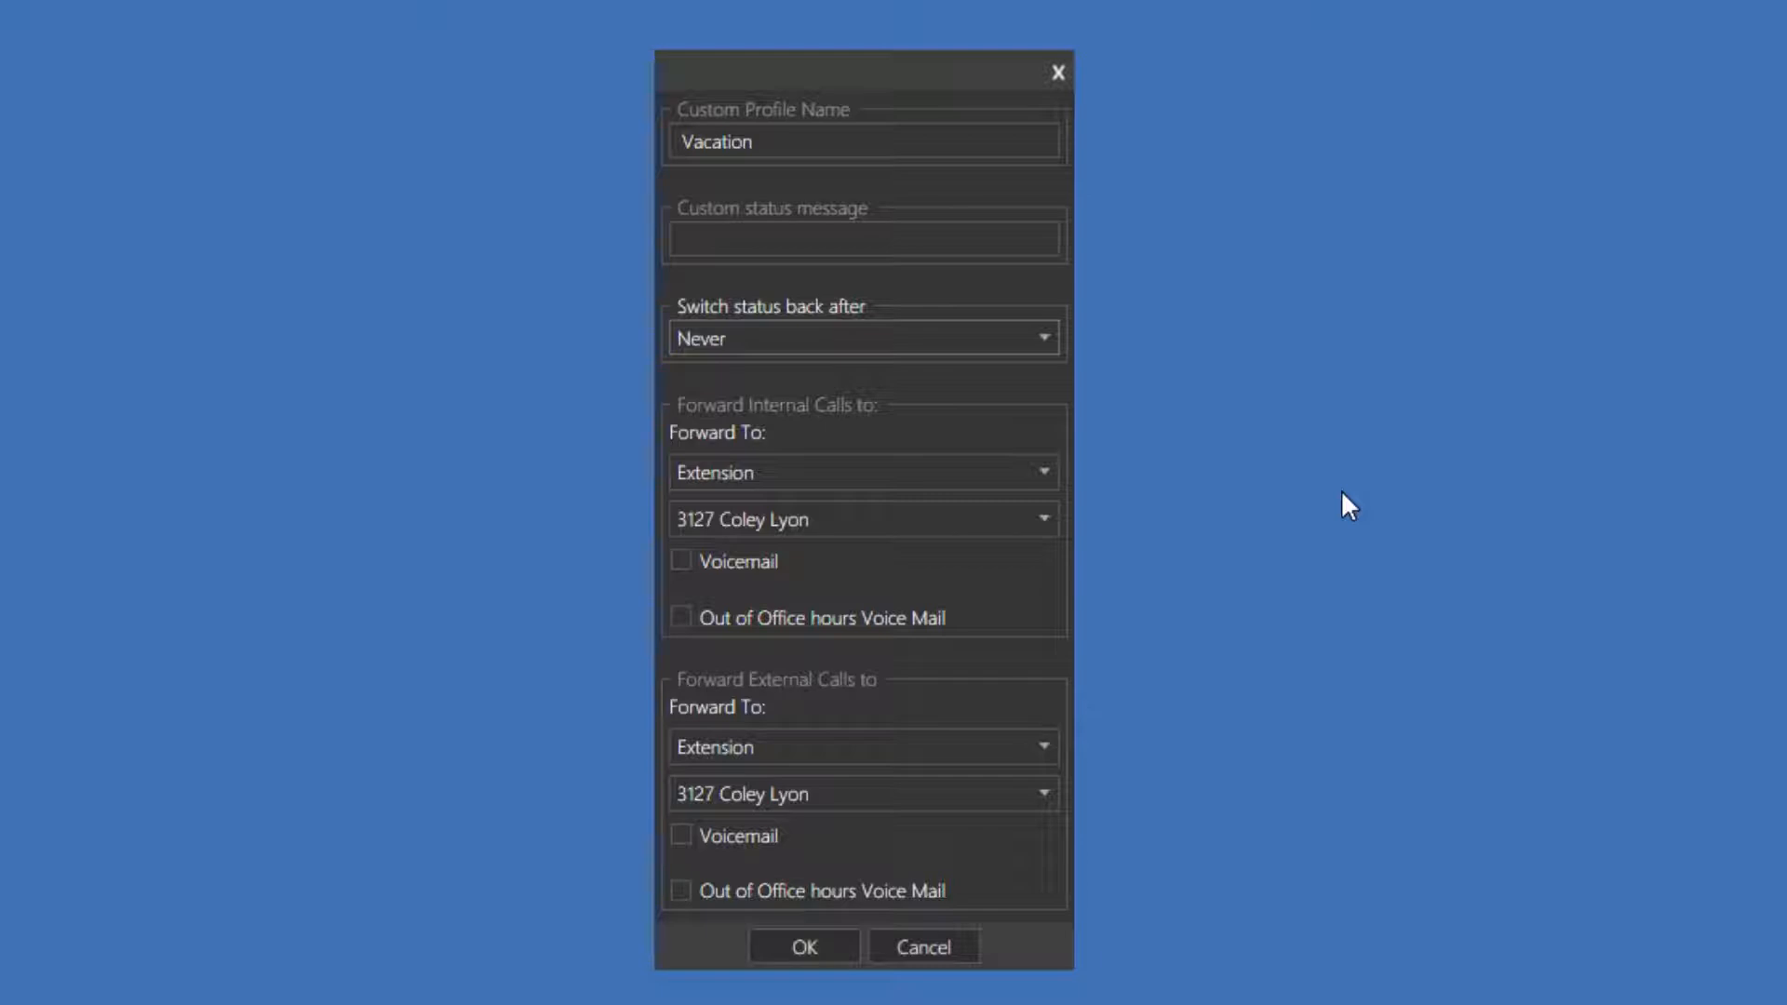
pyautogui.click(1039, 748)
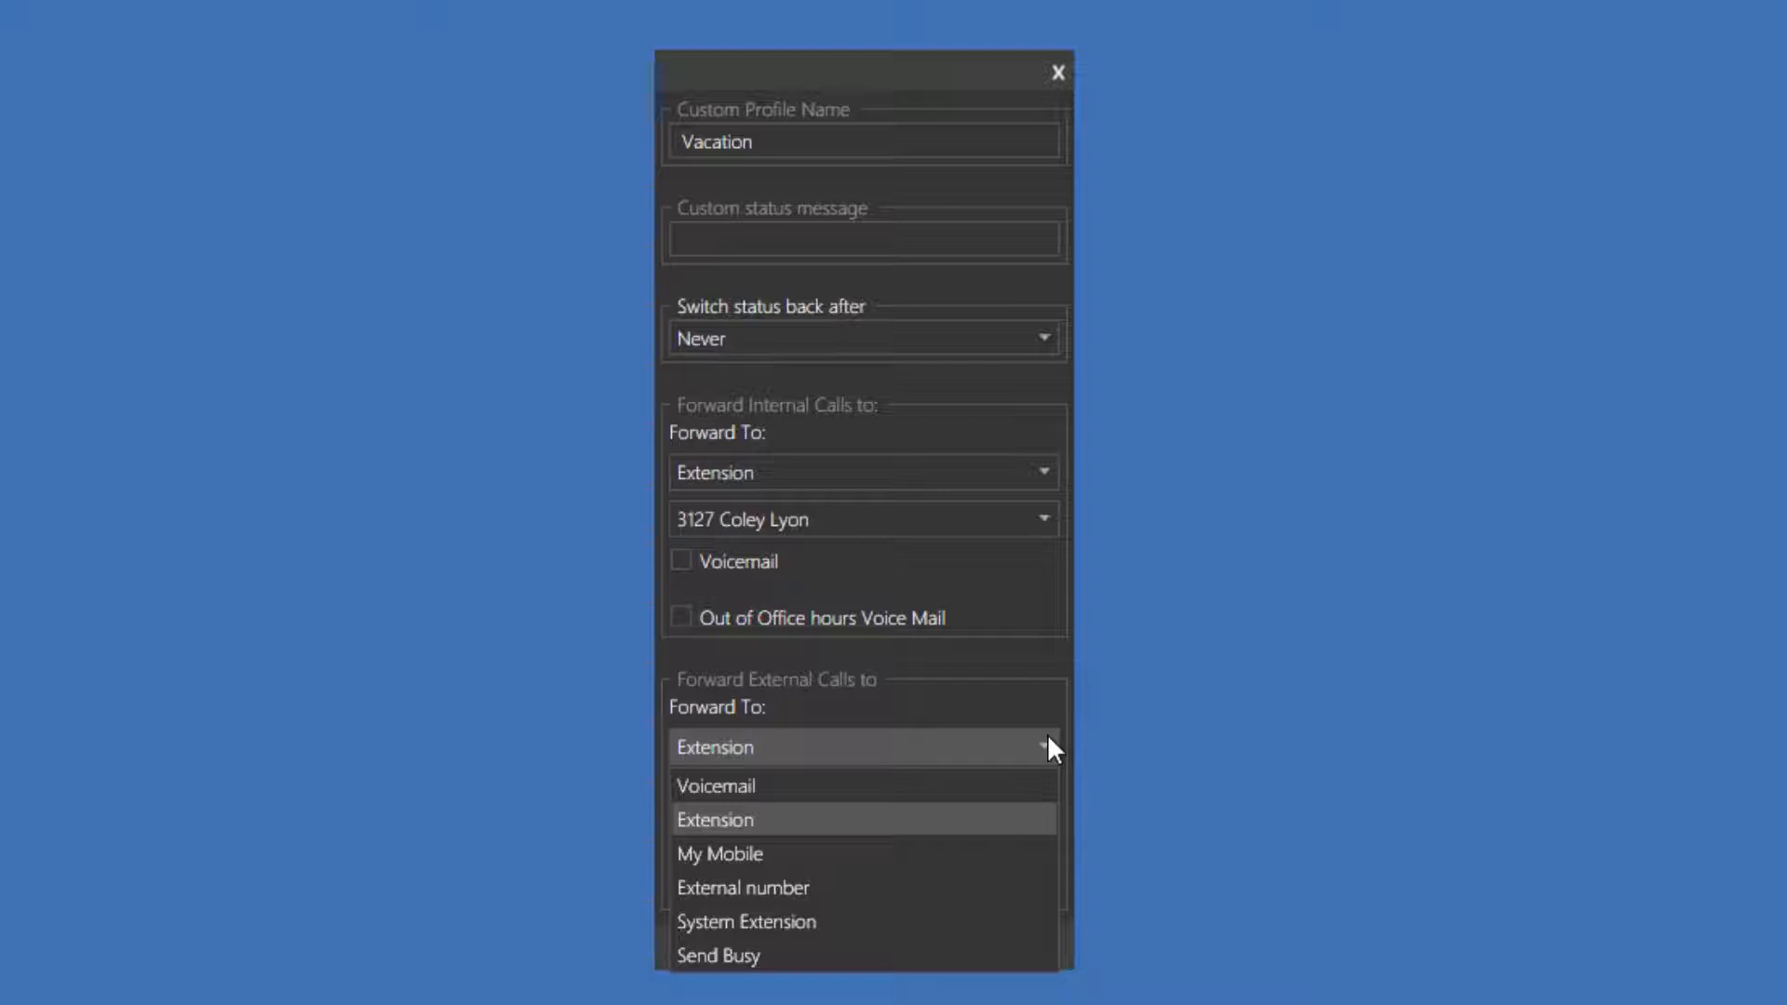
pyautogui.click(715, 819)
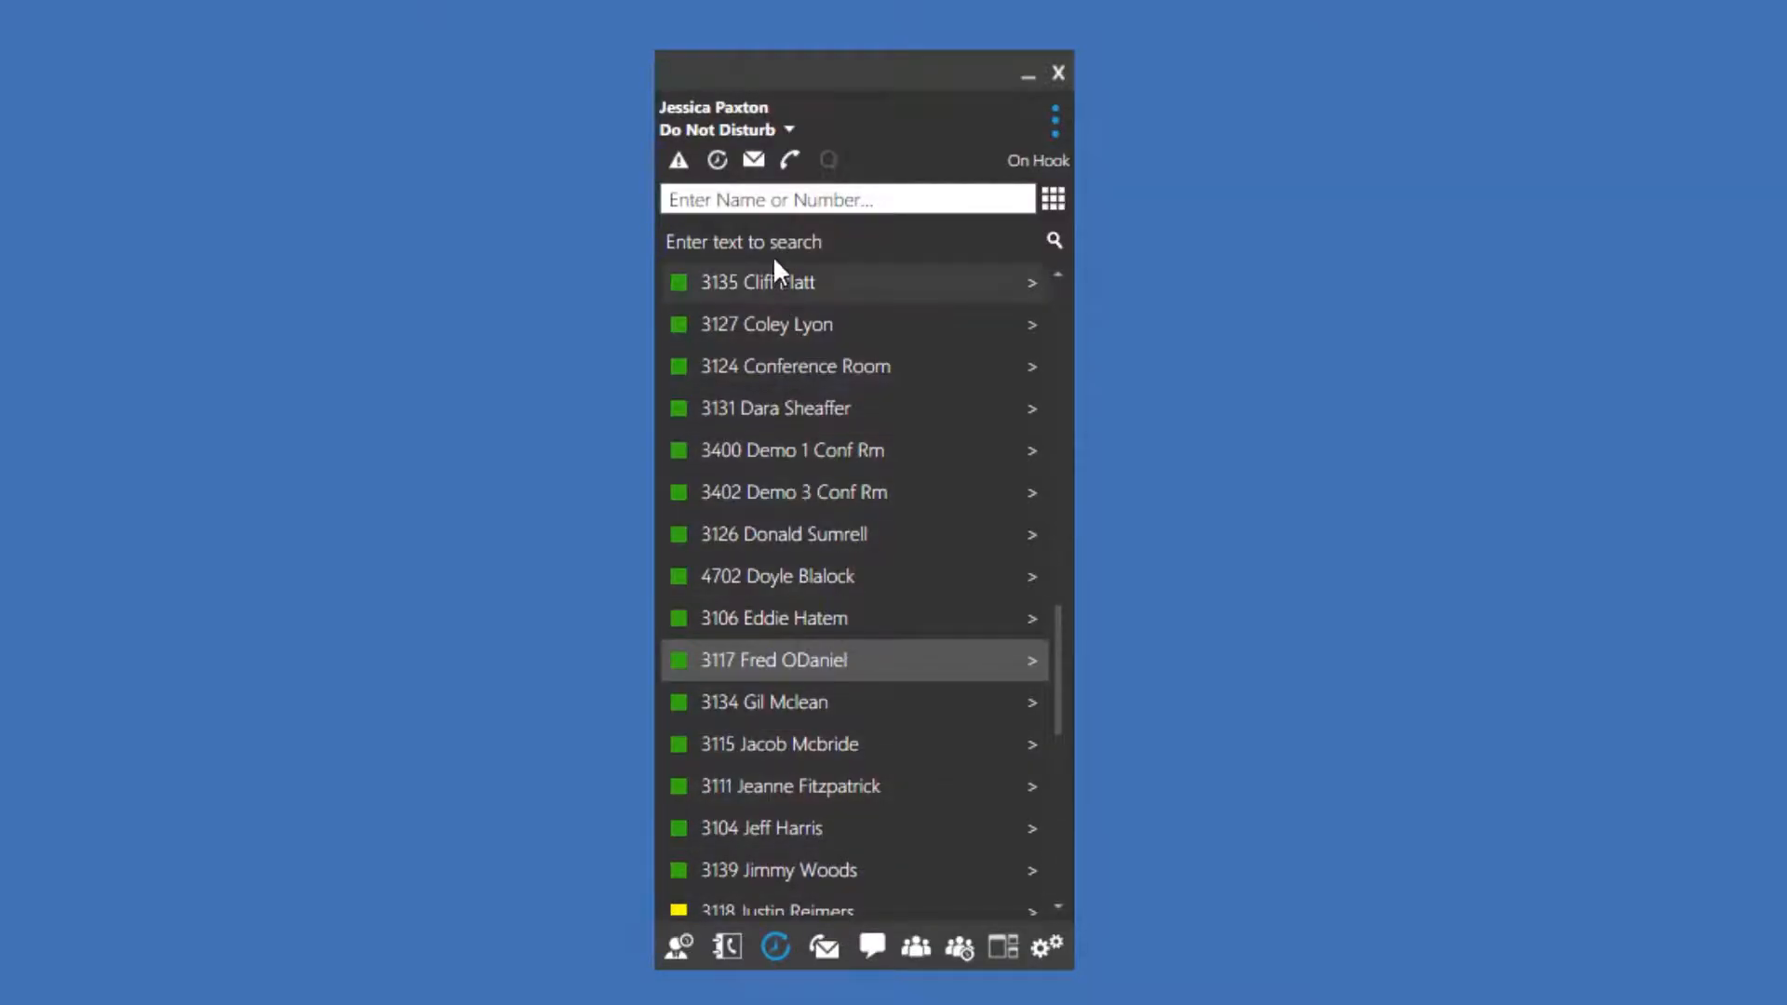
# Step: Change the presence status from Do Not Disturb to Vacation
pyautogui.click(726, 128)
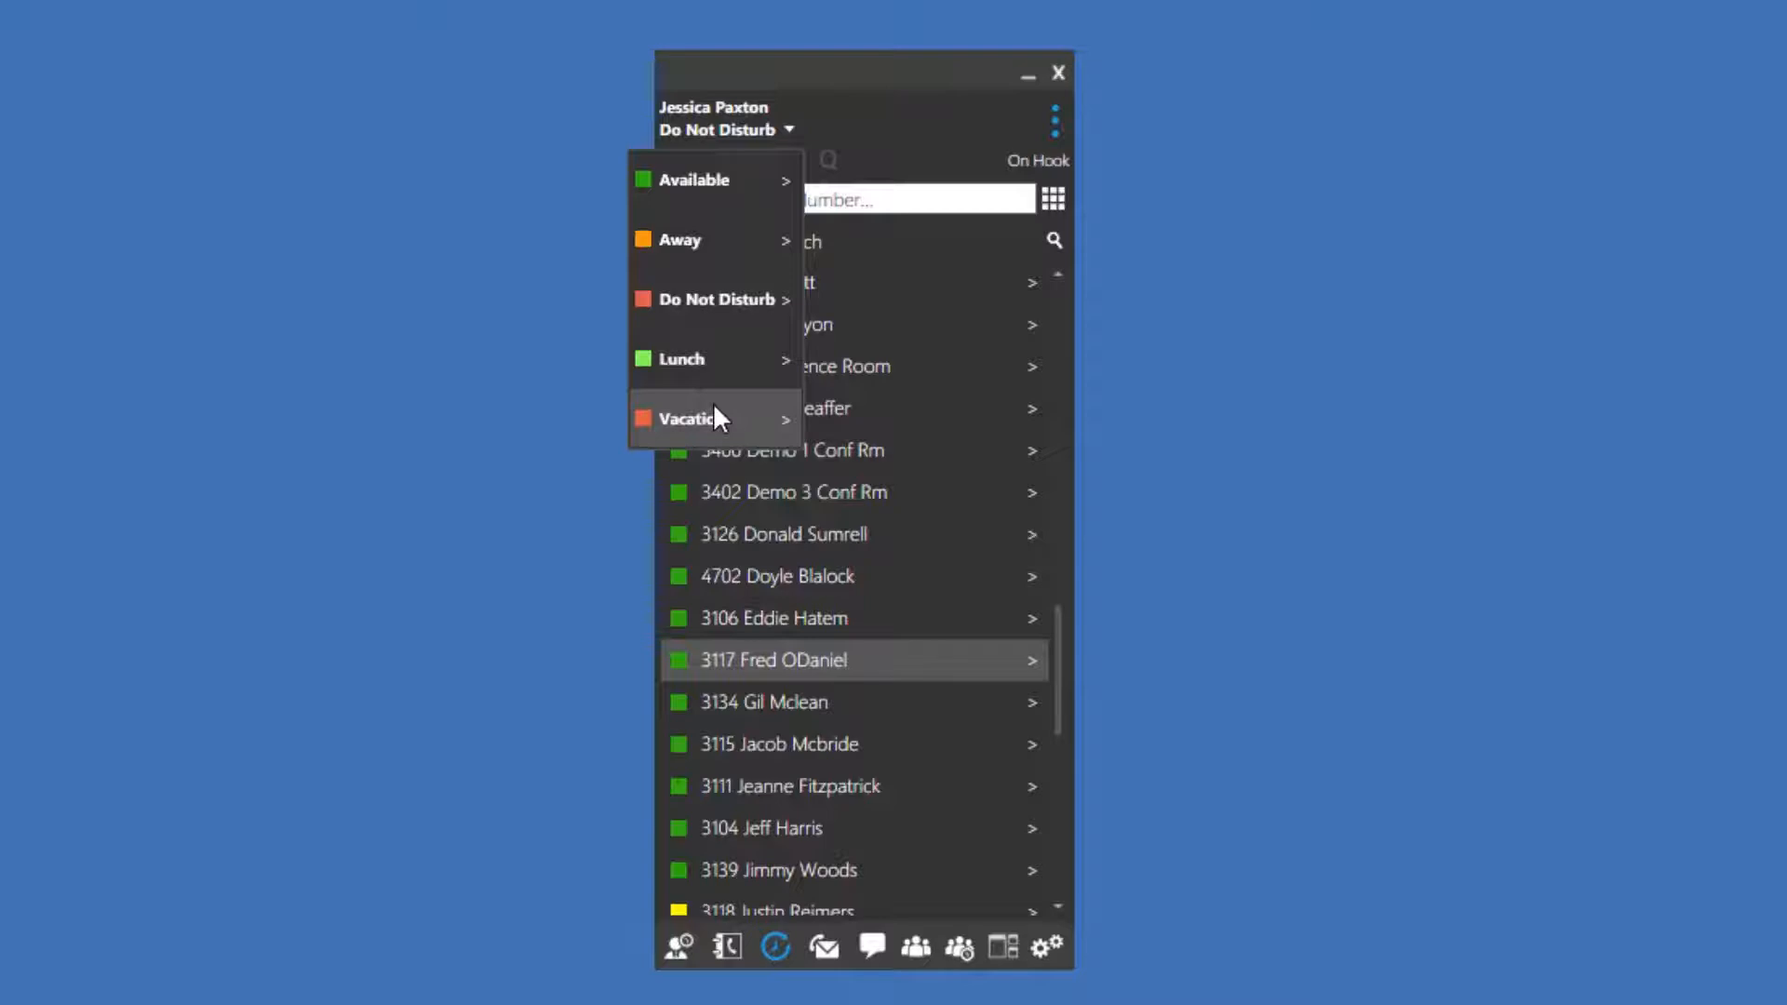
pyautogui.click(689, 418)
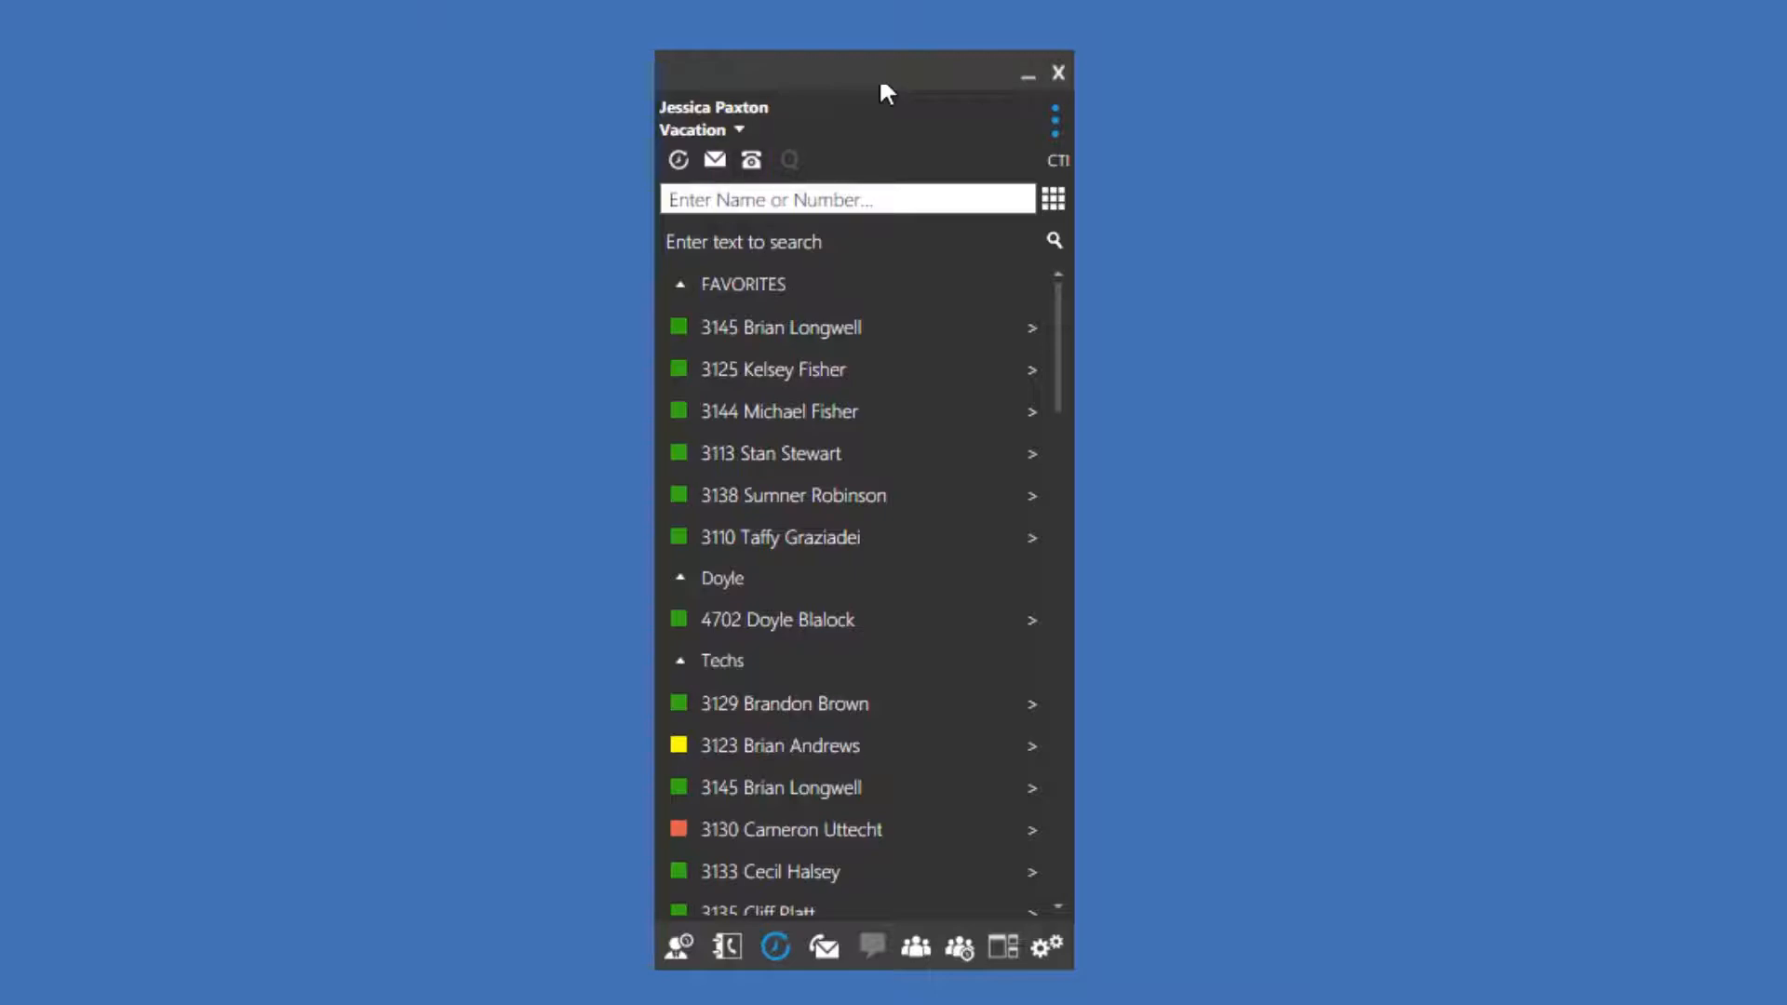
pyautogui.click(751, 160)
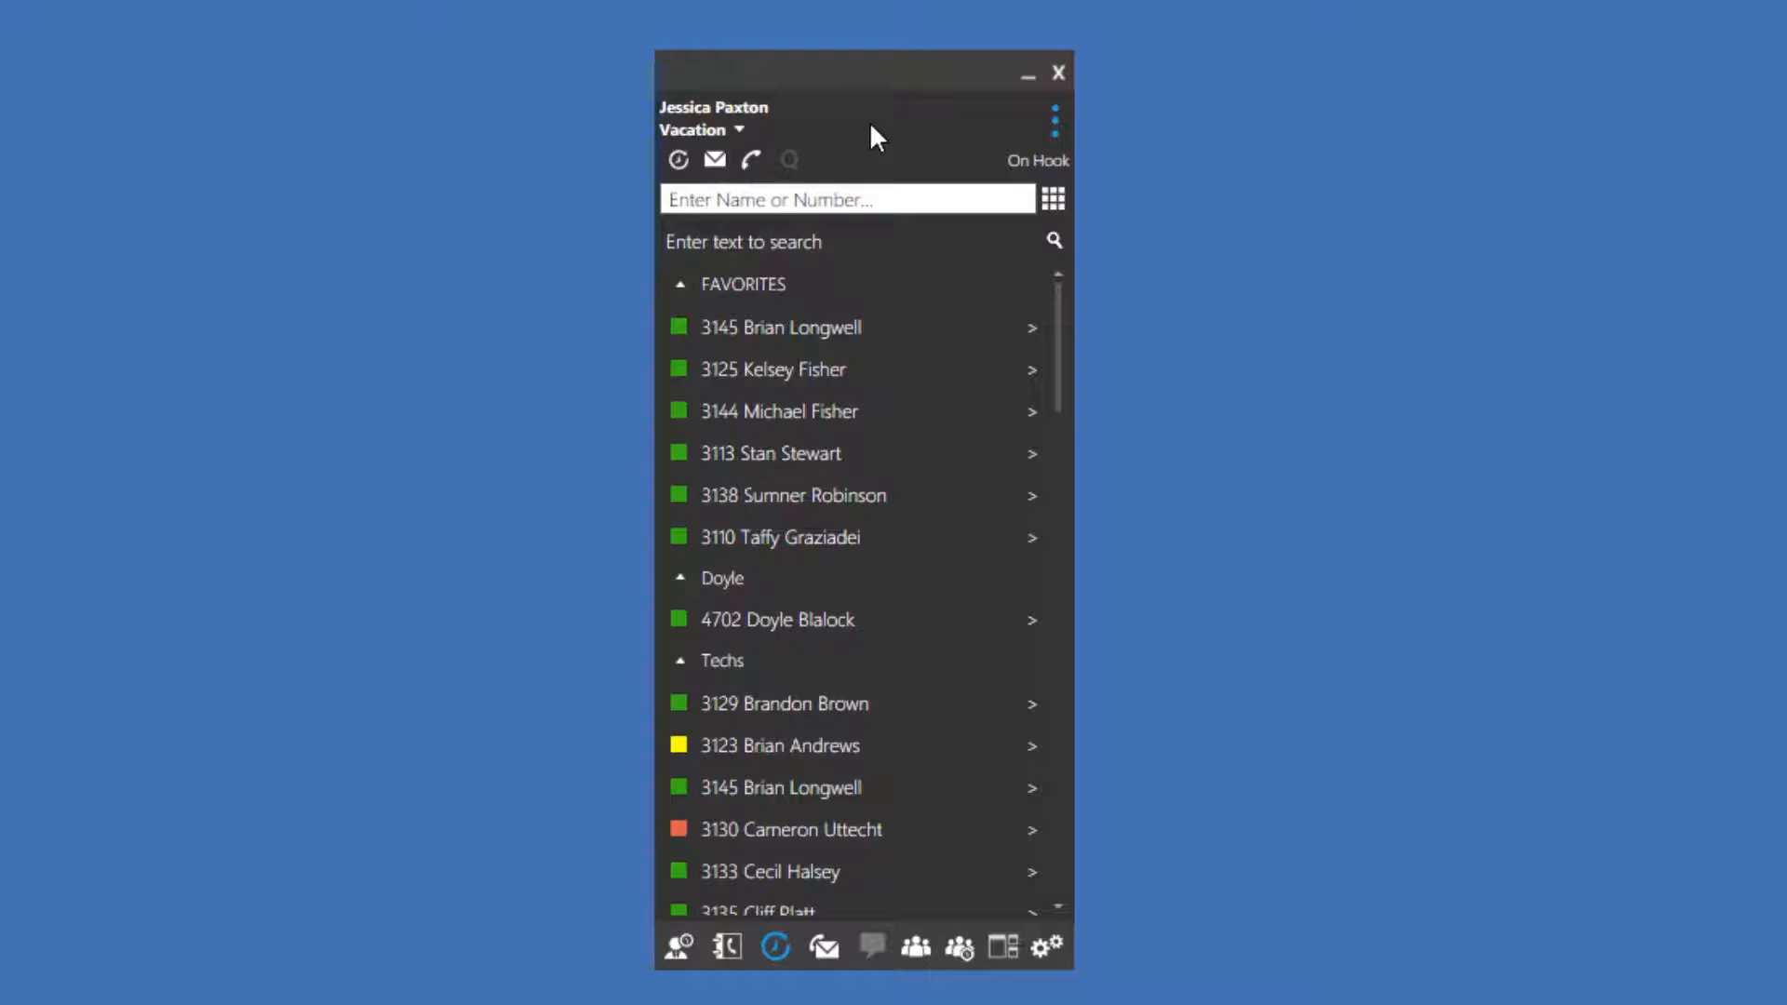
pyautogui.click(845, 199)
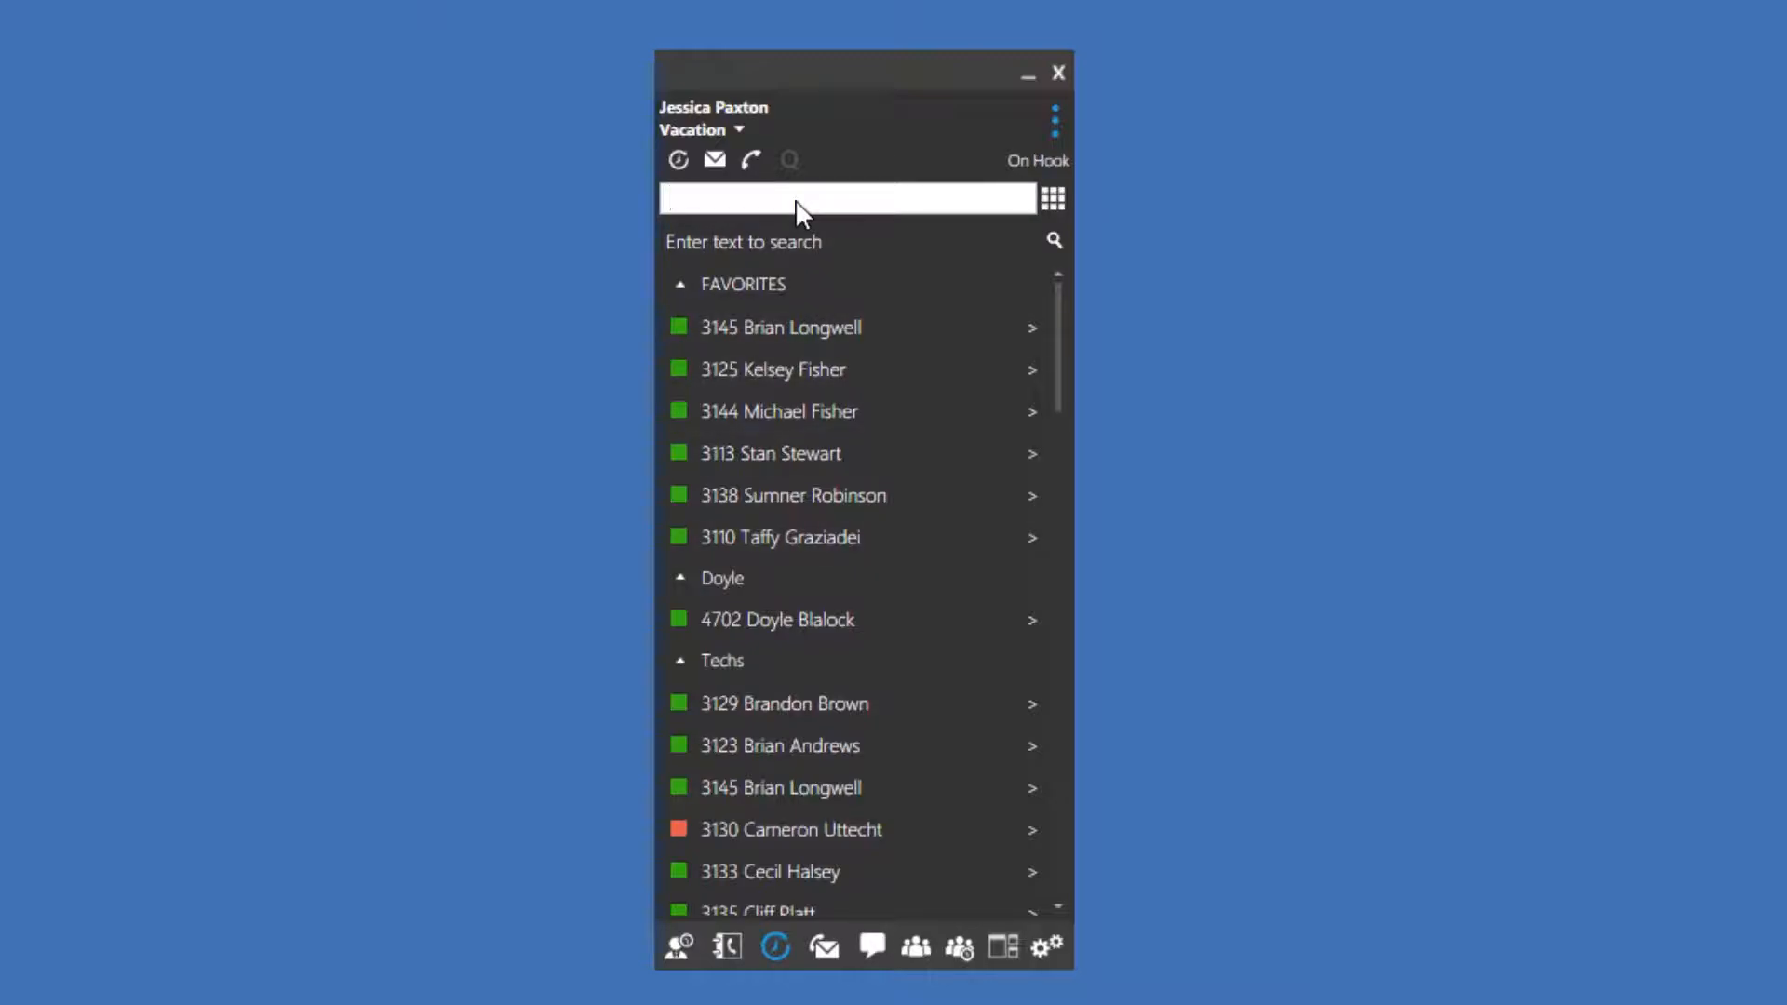
pyautogui.write('Fred')
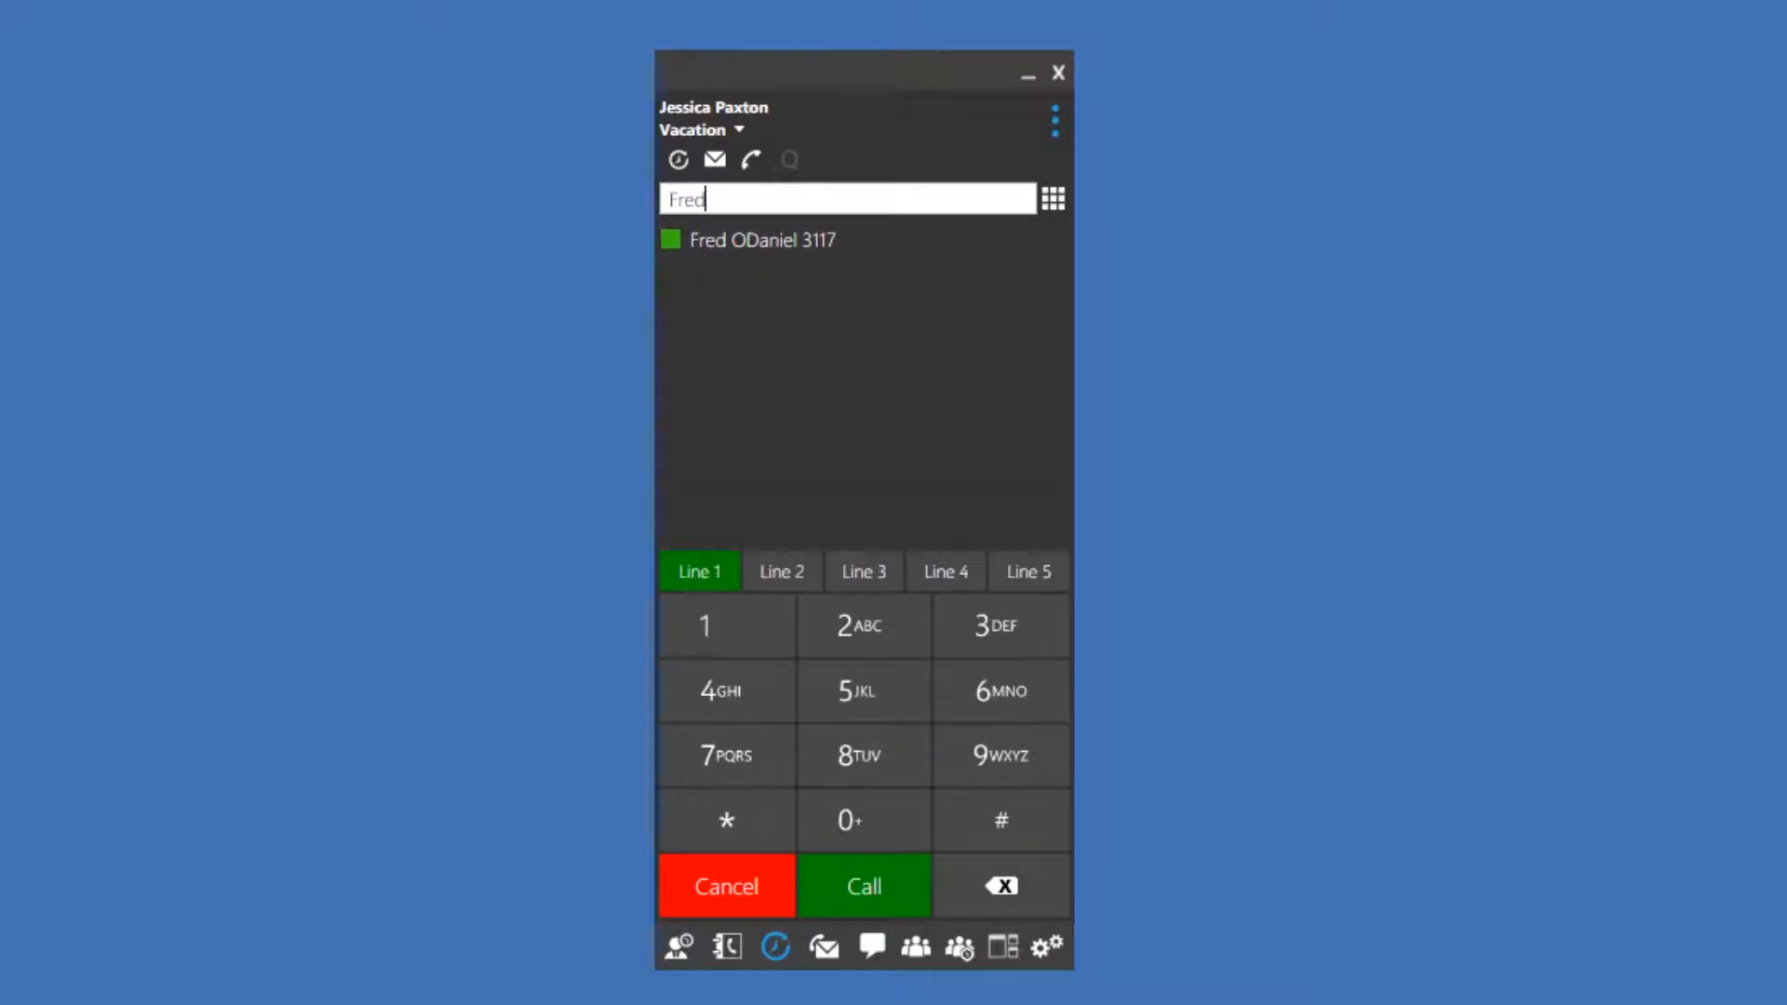
pyautogui.moveTo(852, 248)
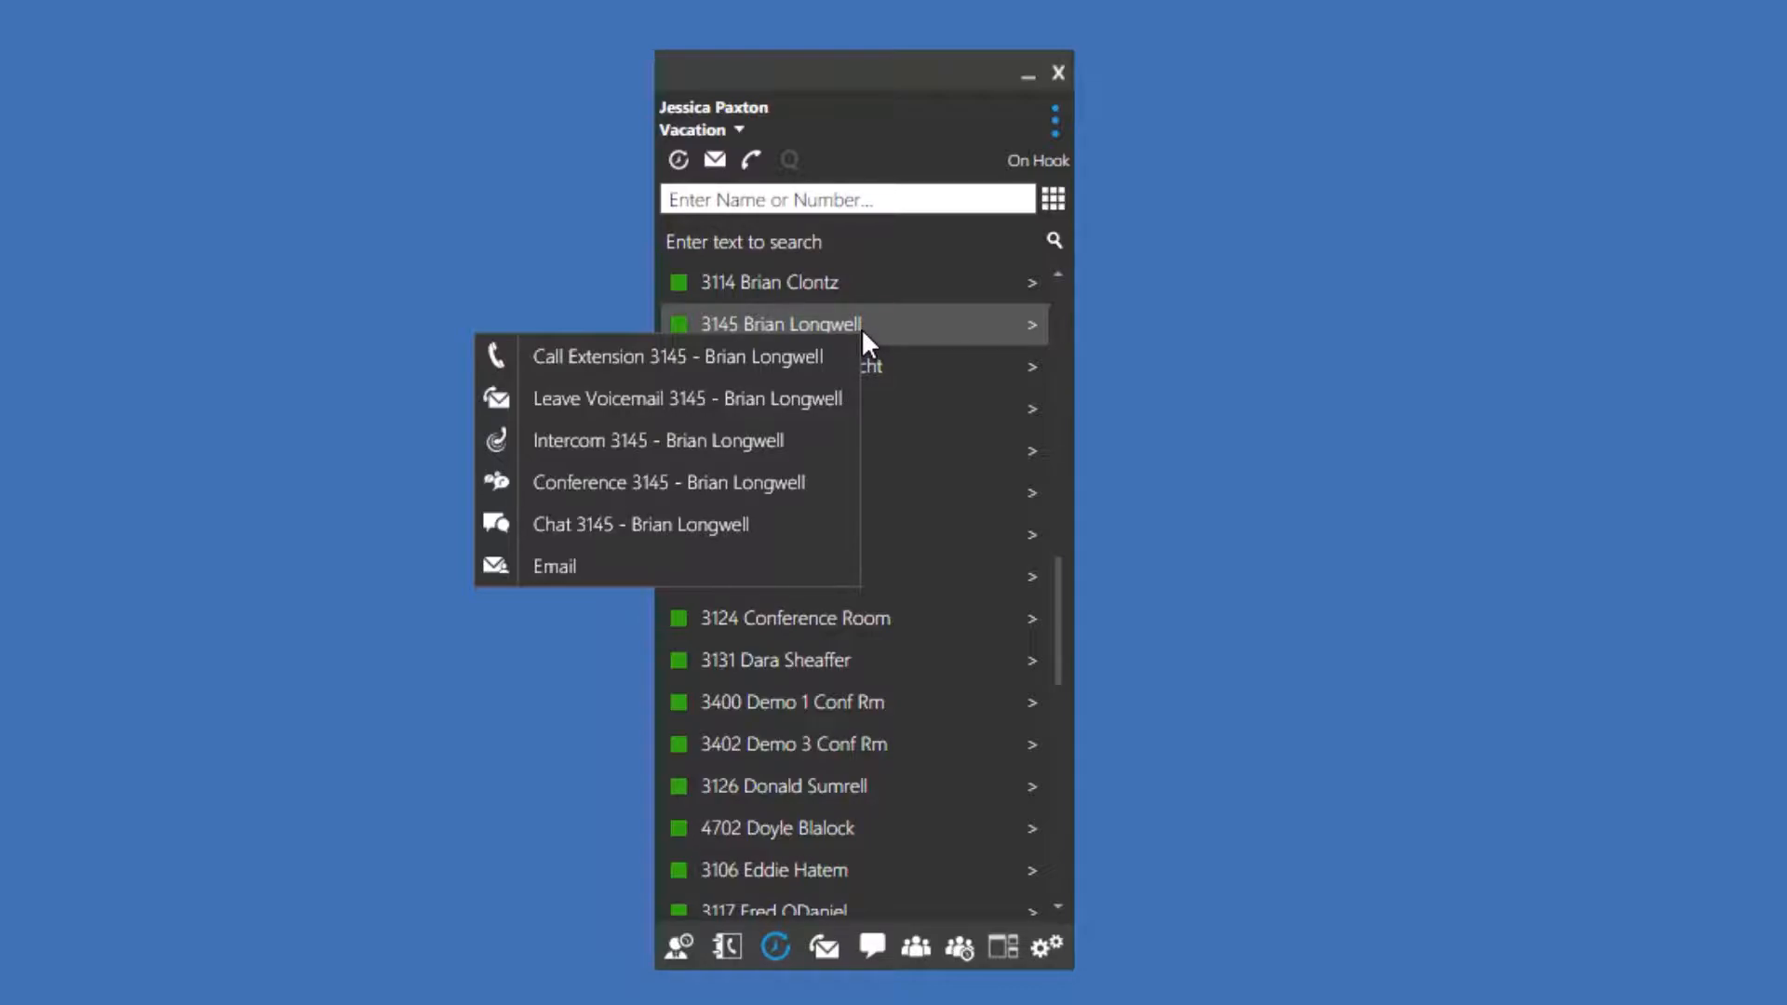
pyautogui.click(780, 324)
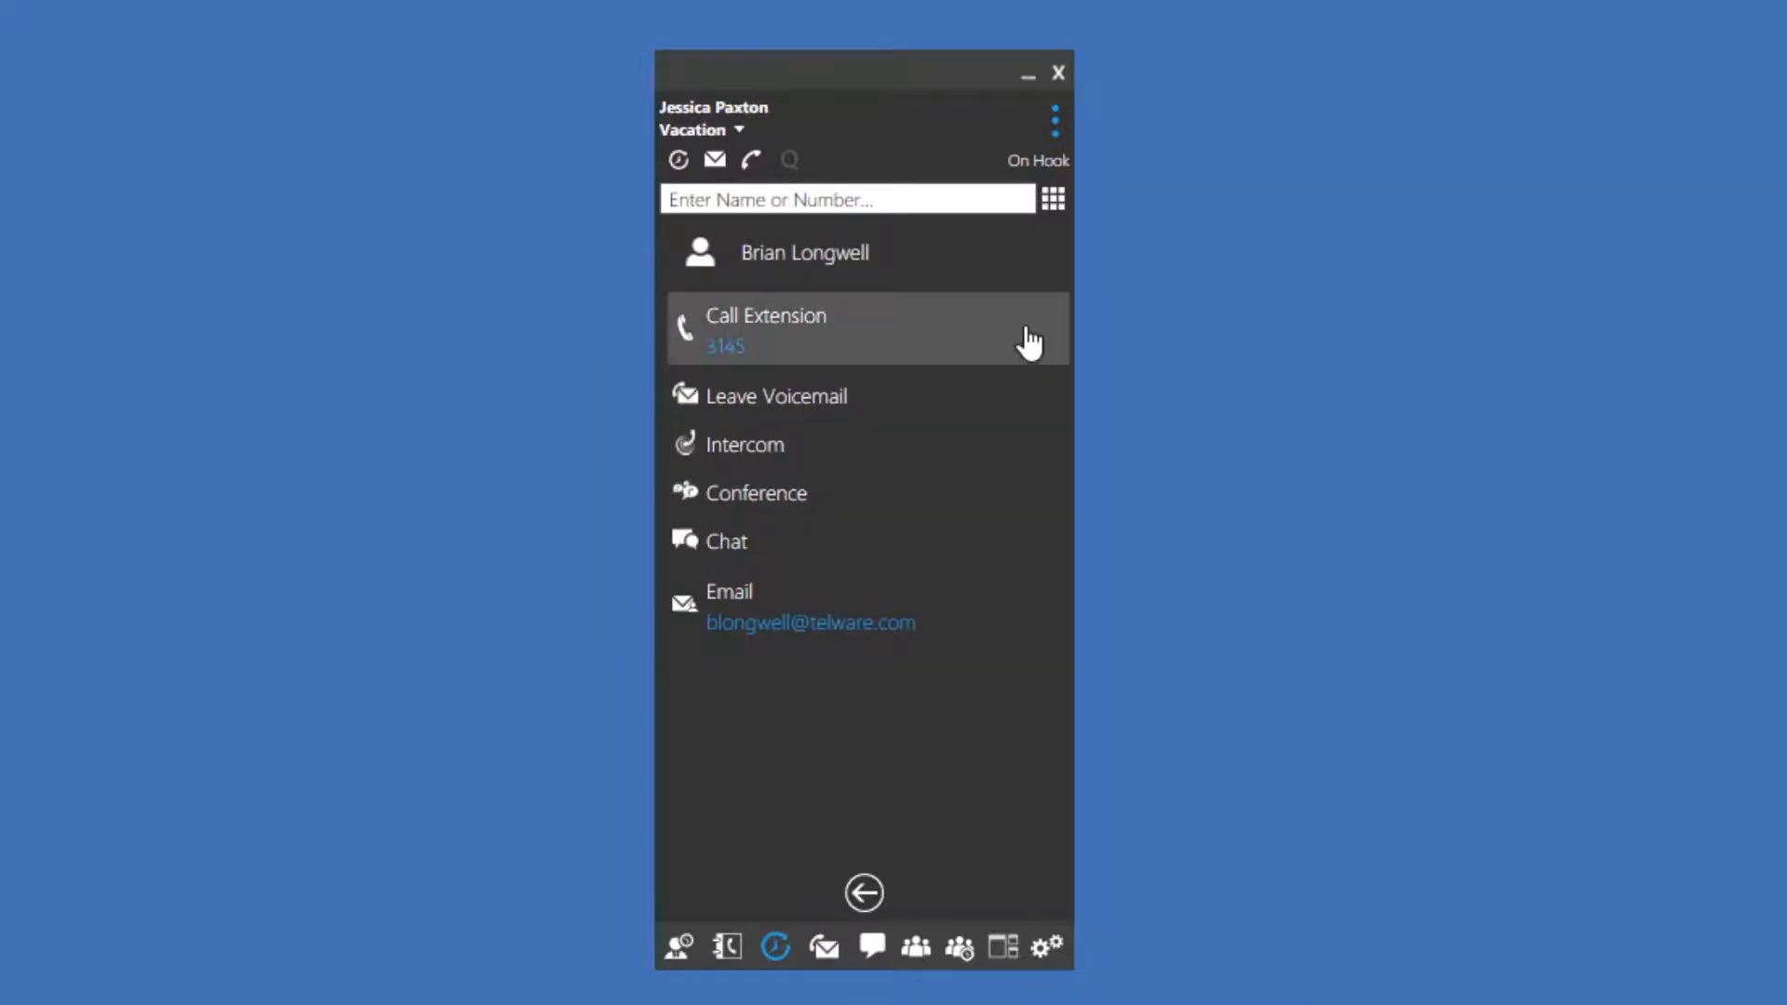
pyautogui.moveTo(1068, 761)
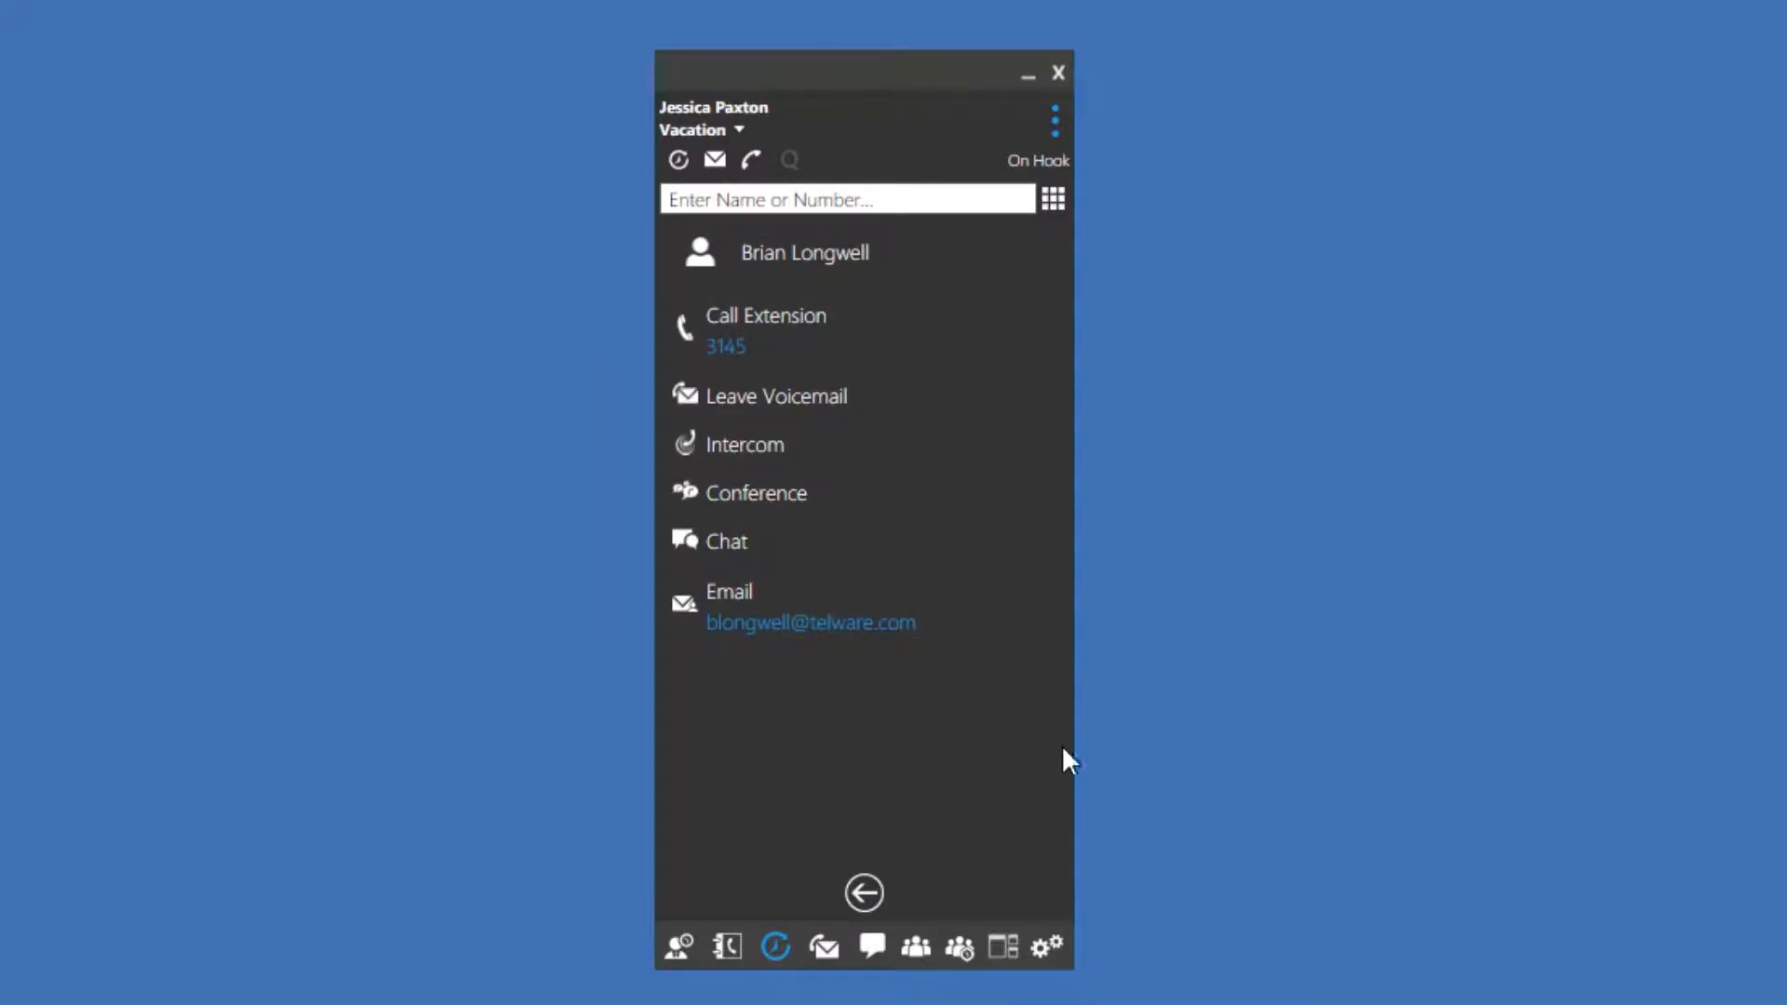
# Step: Browse the phonebook and main options, then display the missed calls in call history
pyautogui.click(730, 946)
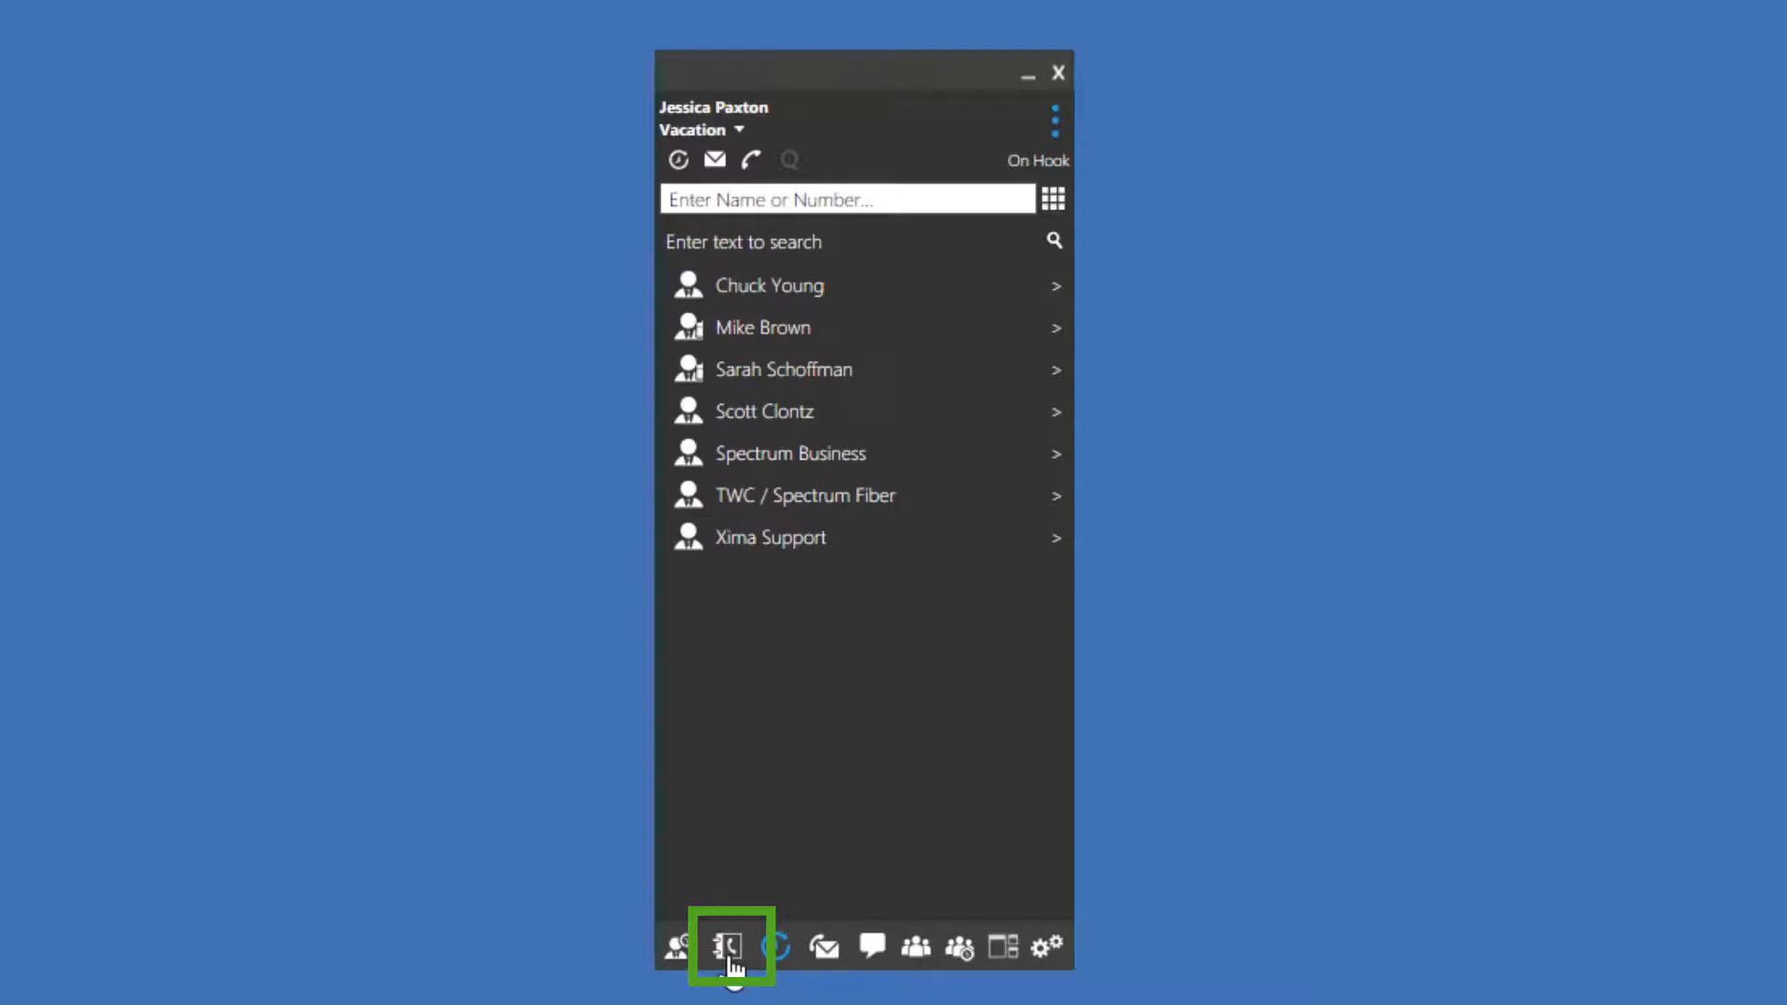
pyautogui.moveTo(1305, 769)
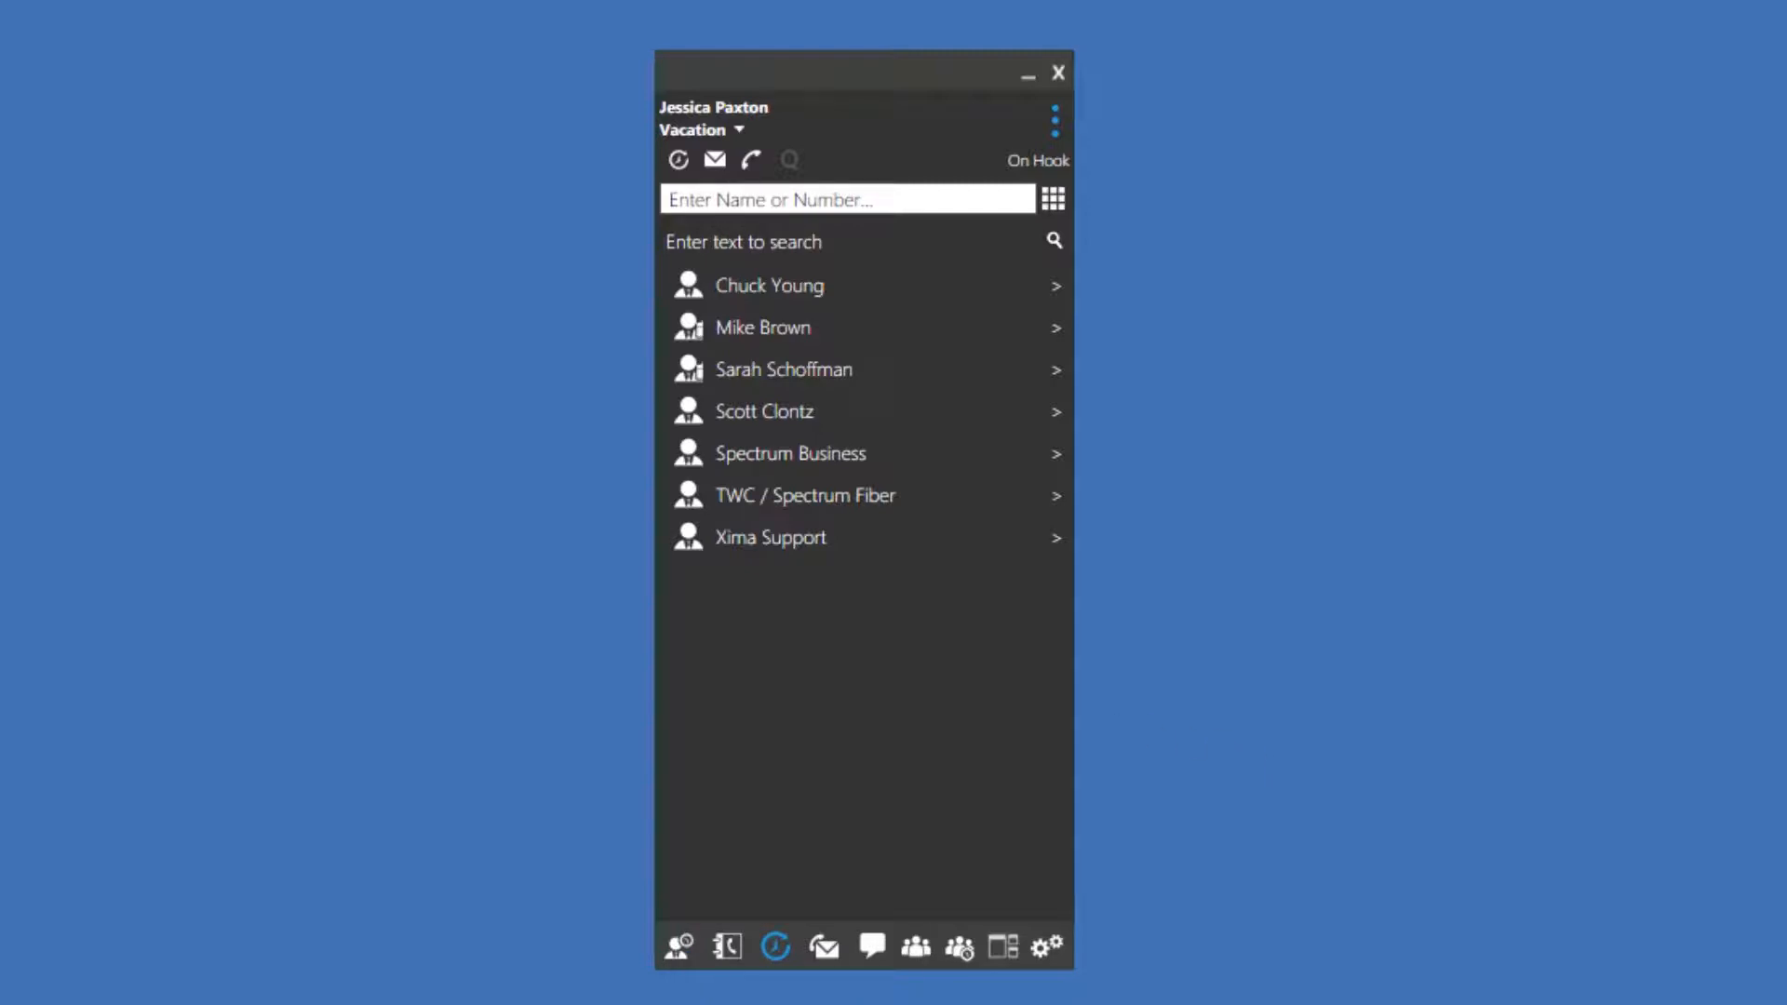
pyautogui.rightClick(837, 454)
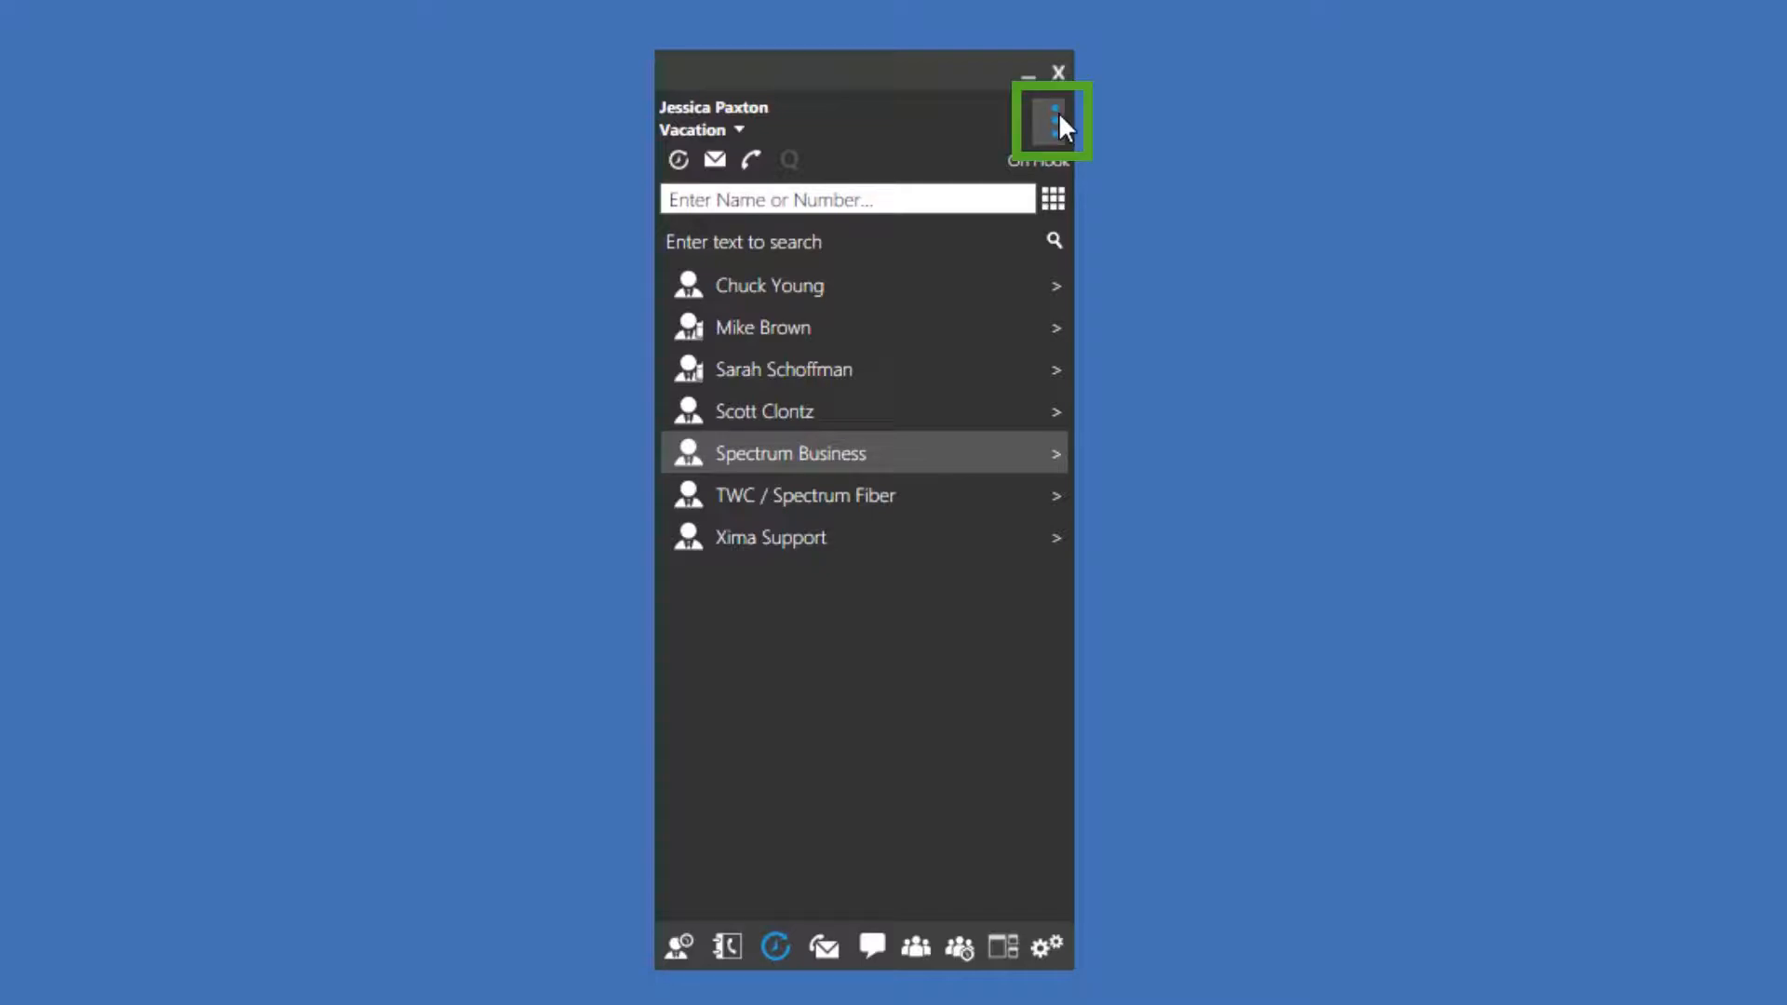
pyautogui.click(1050, 121)
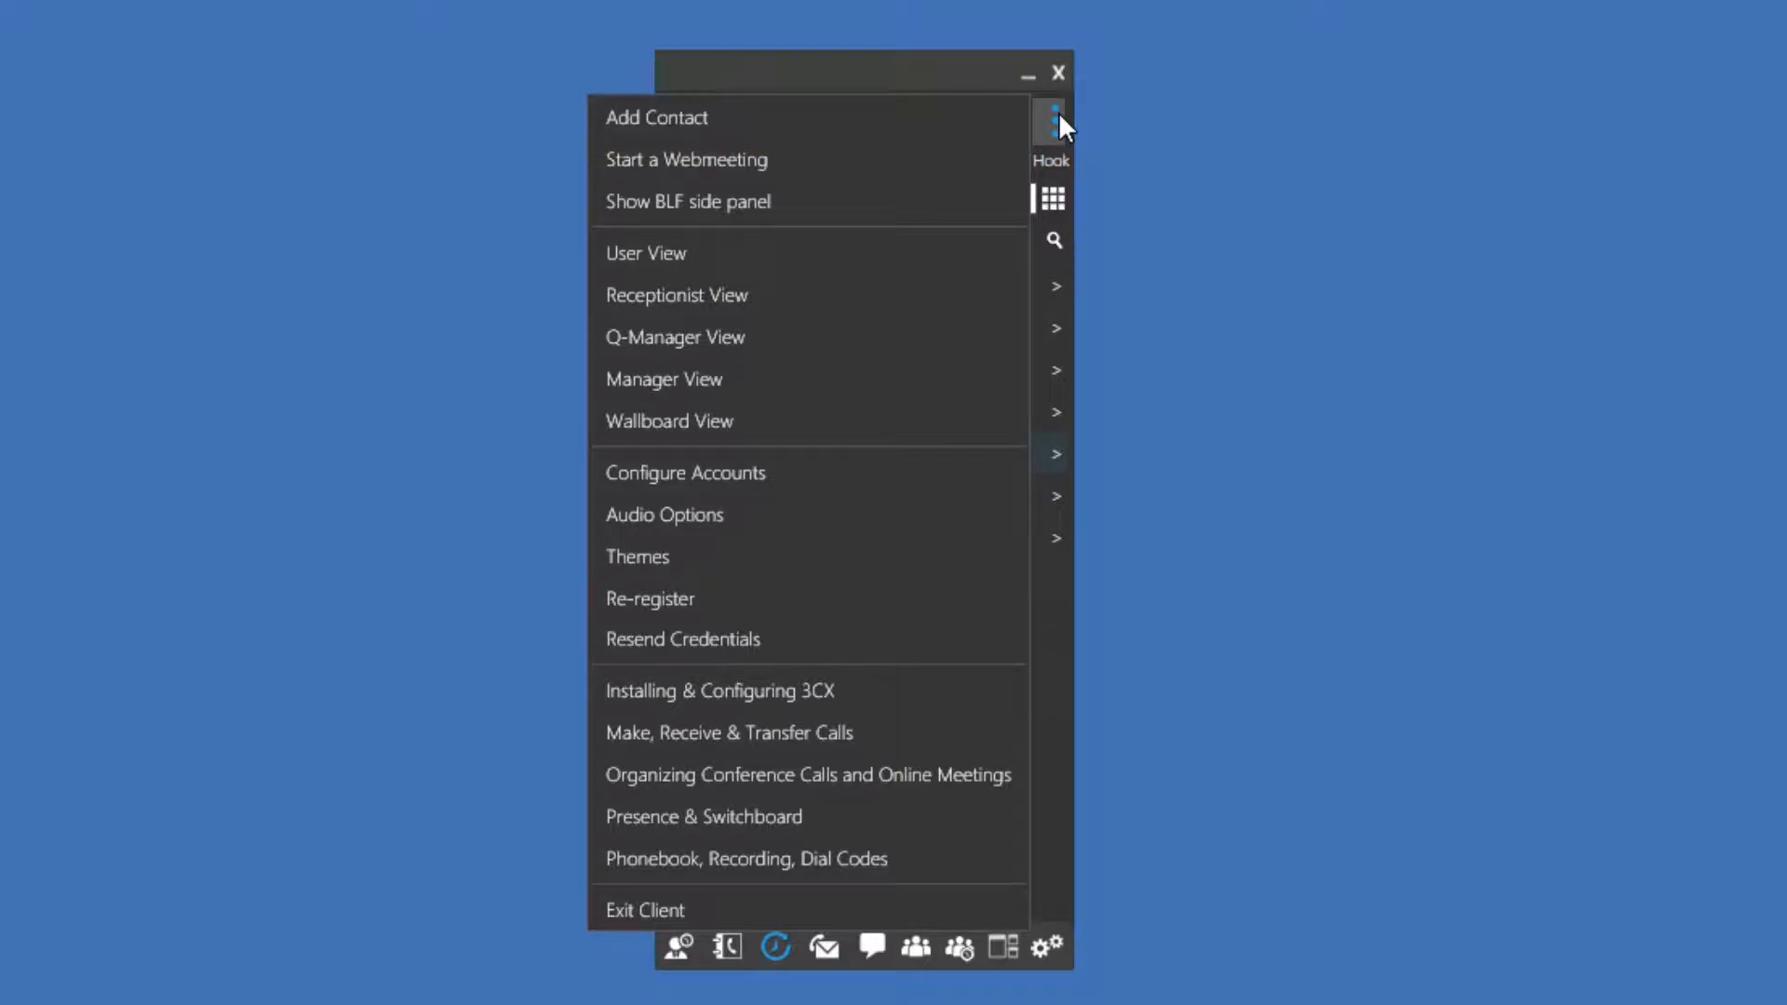
pyautogui.click(776, 946)
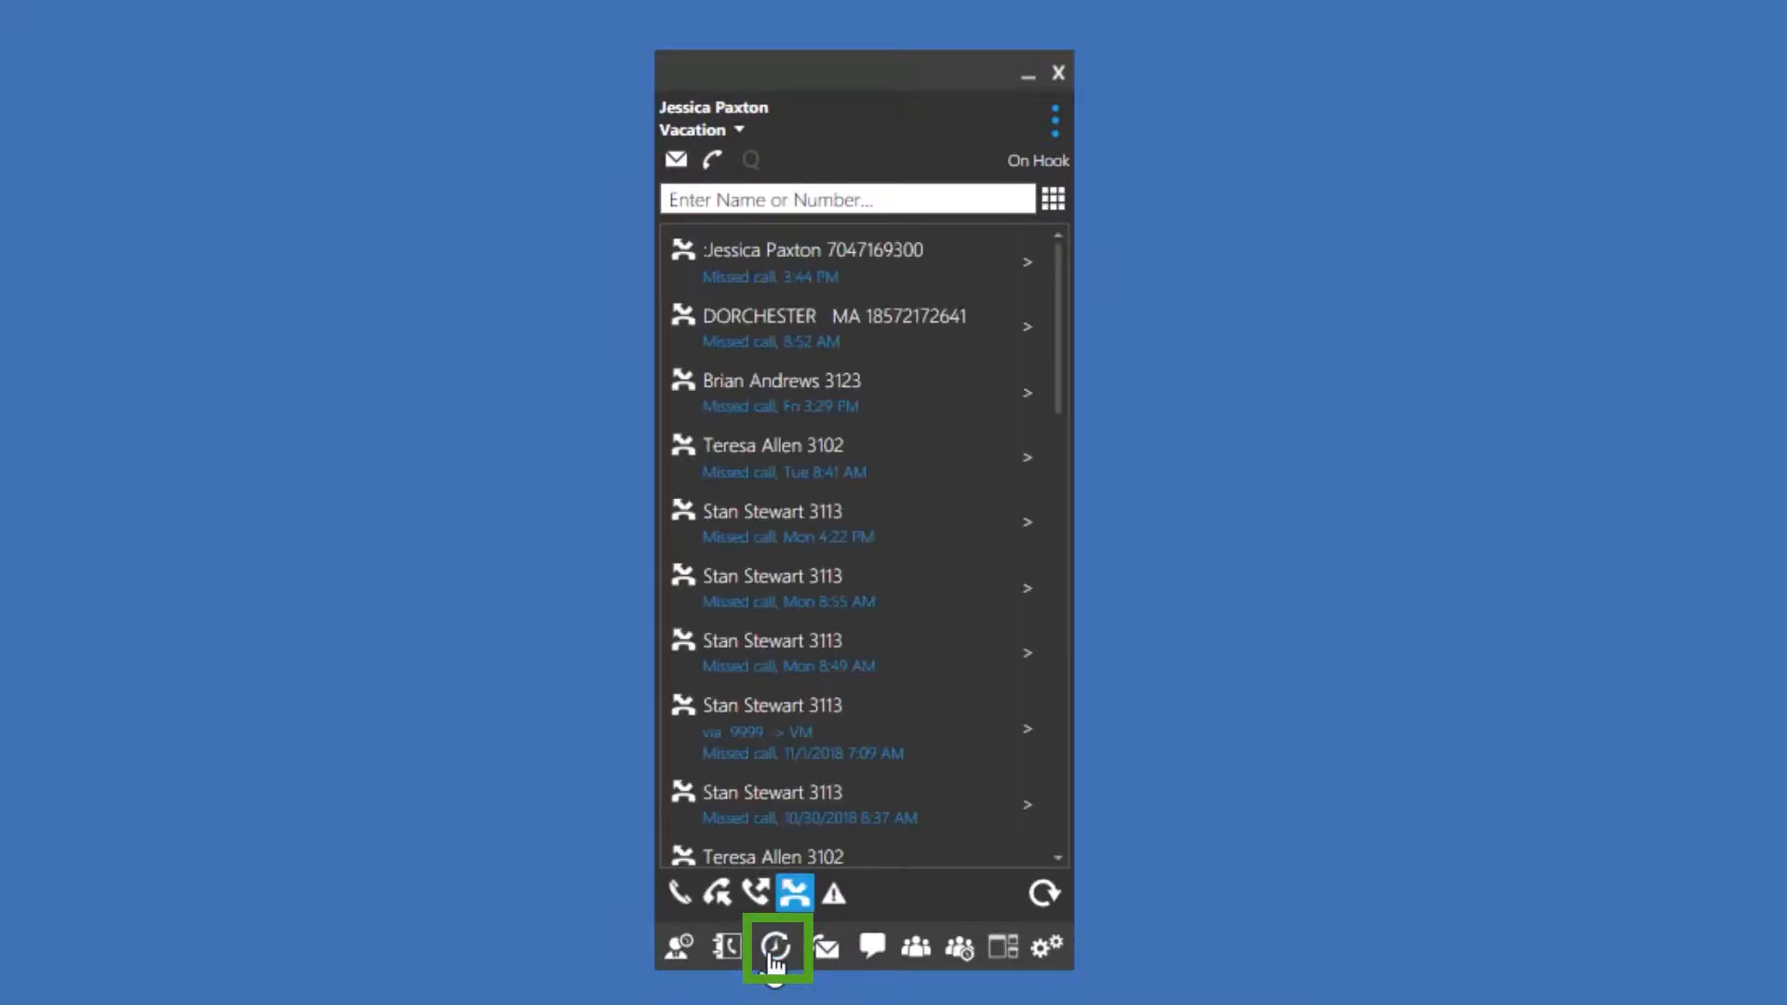
pyautogui.click(679, 892)
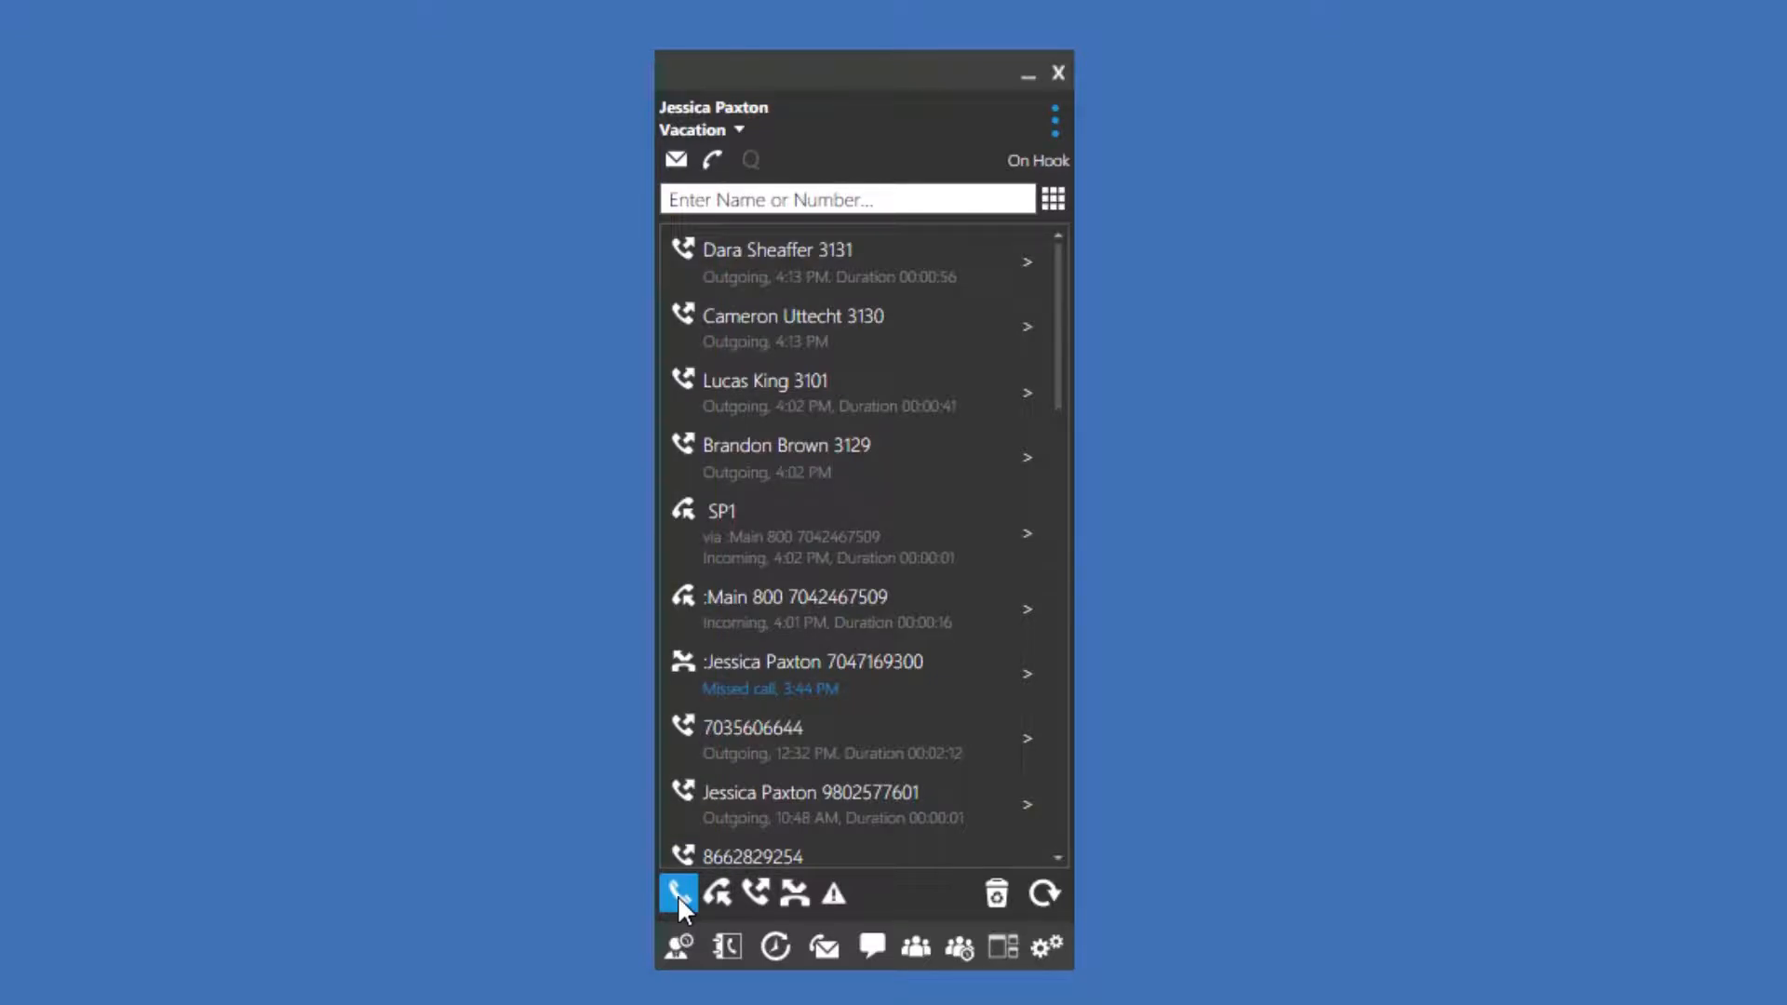
pyautogui.moveTo(765, 393)
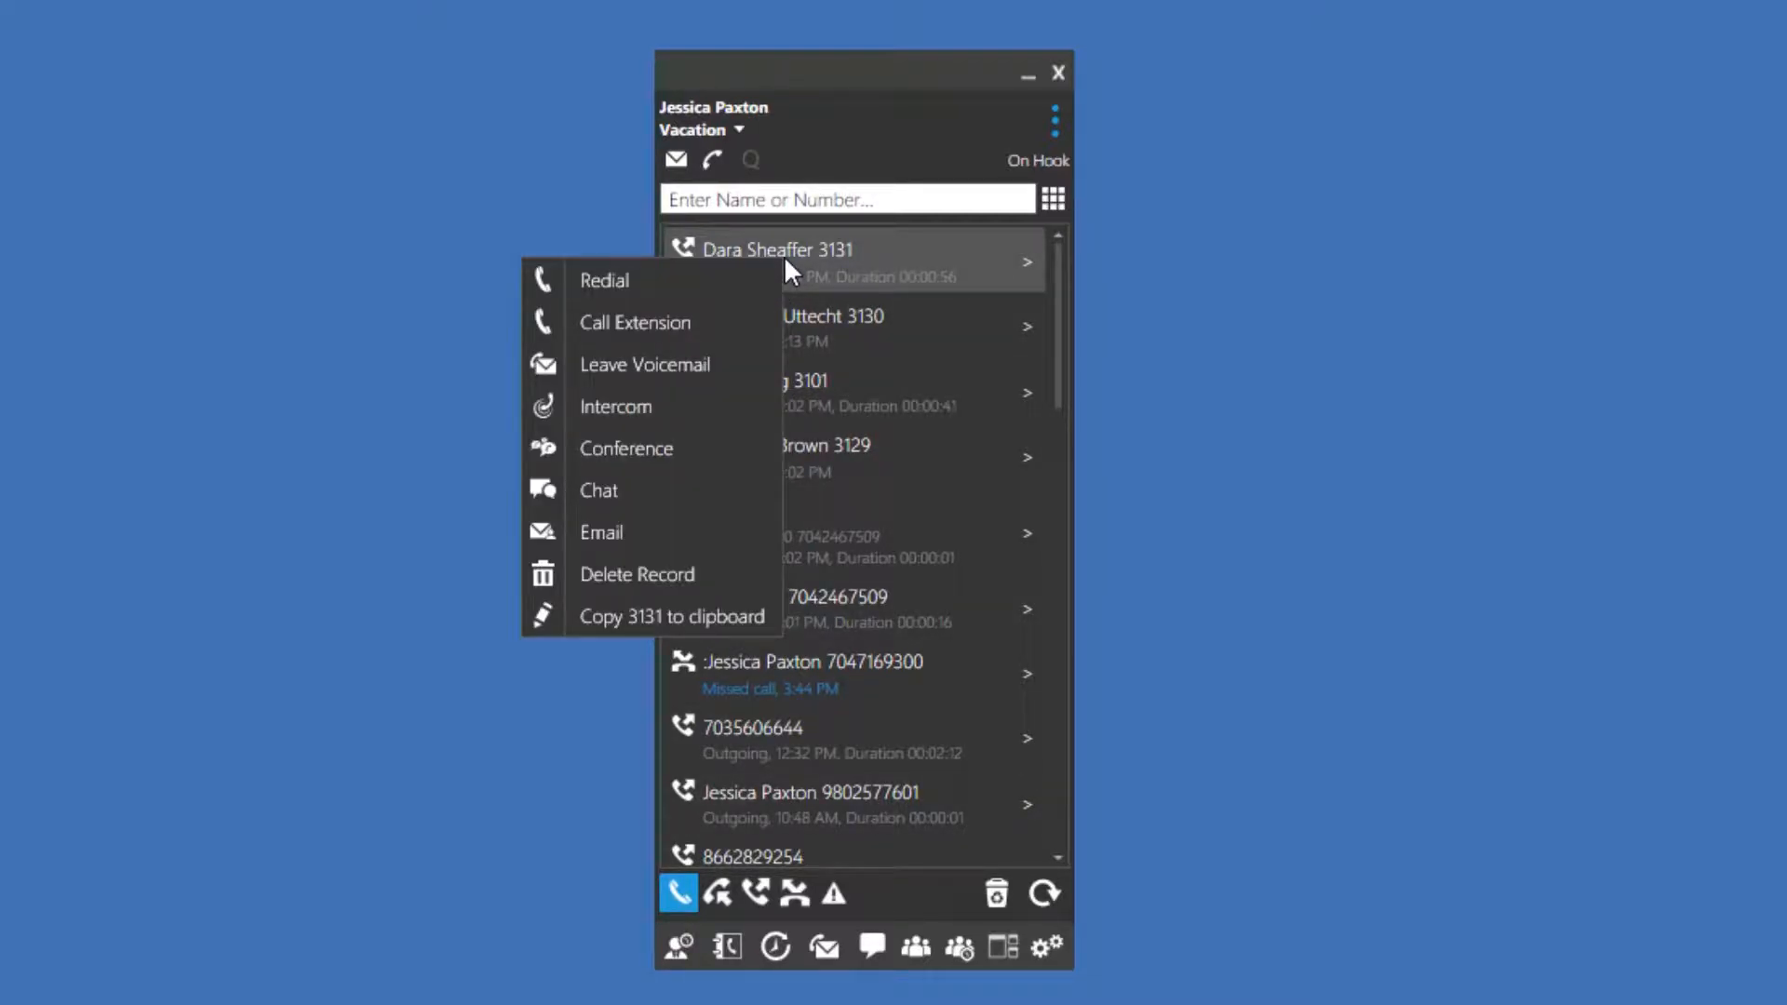
pyautogui.moveTo(856, 272)
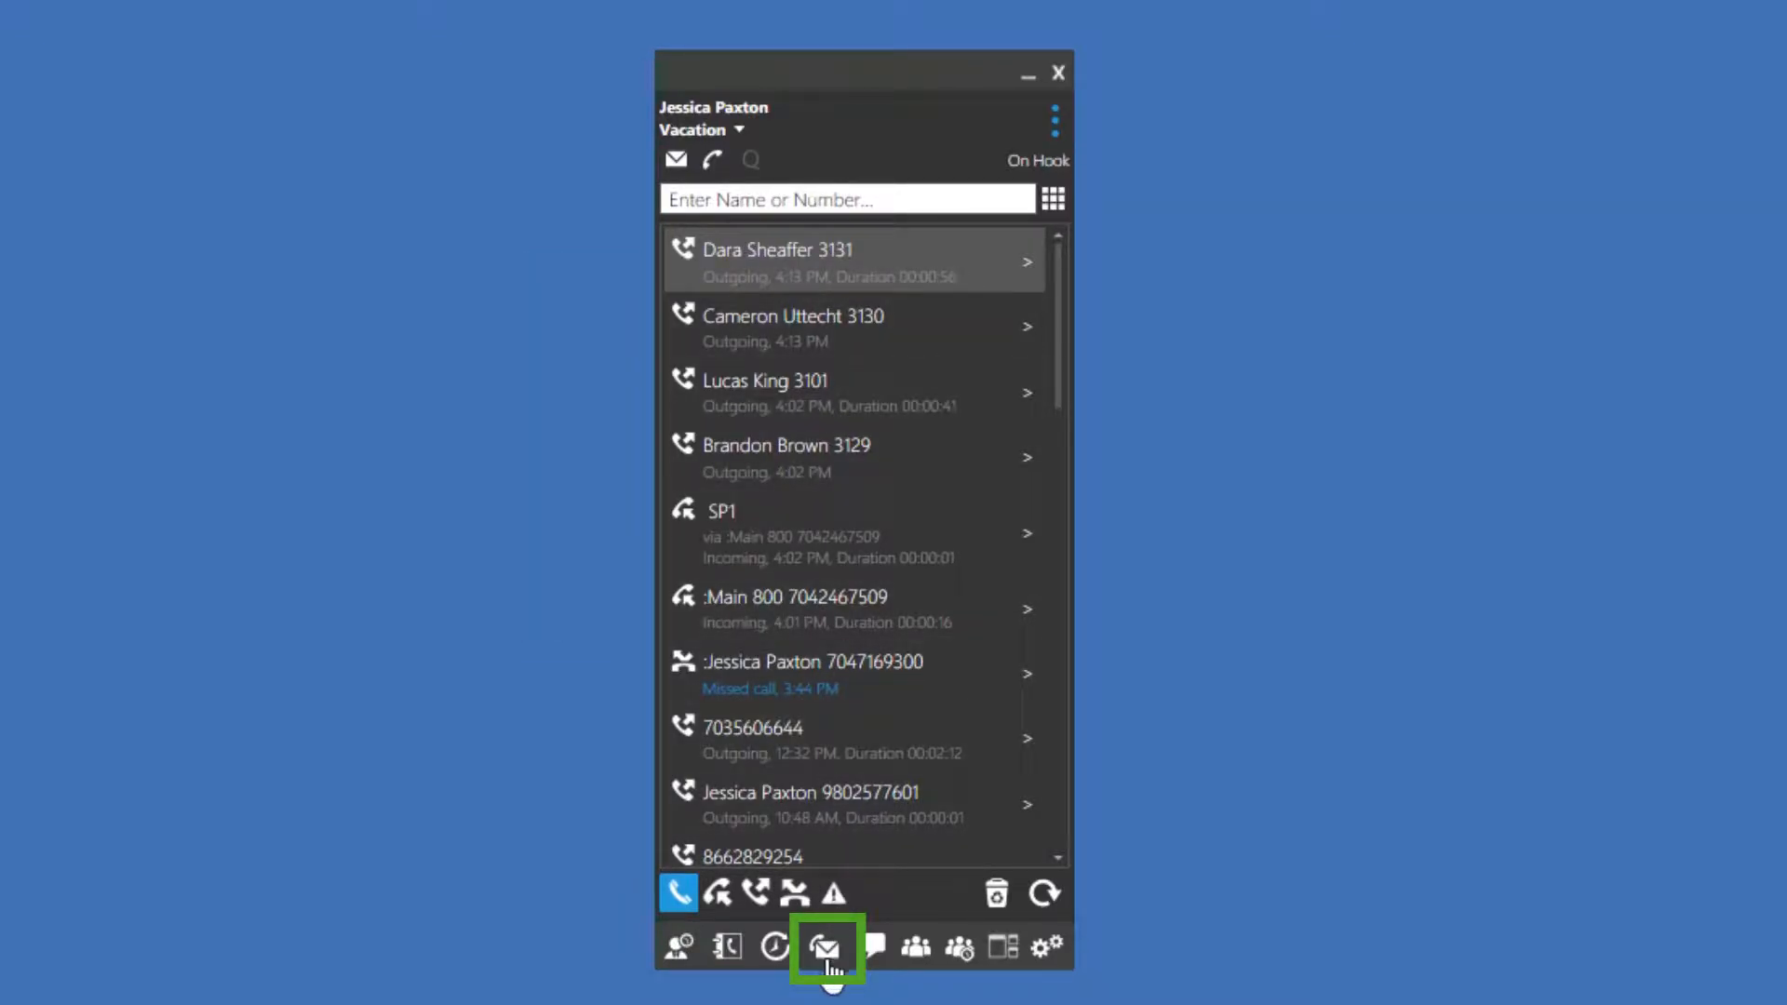
pyautogui.click(825, 945)
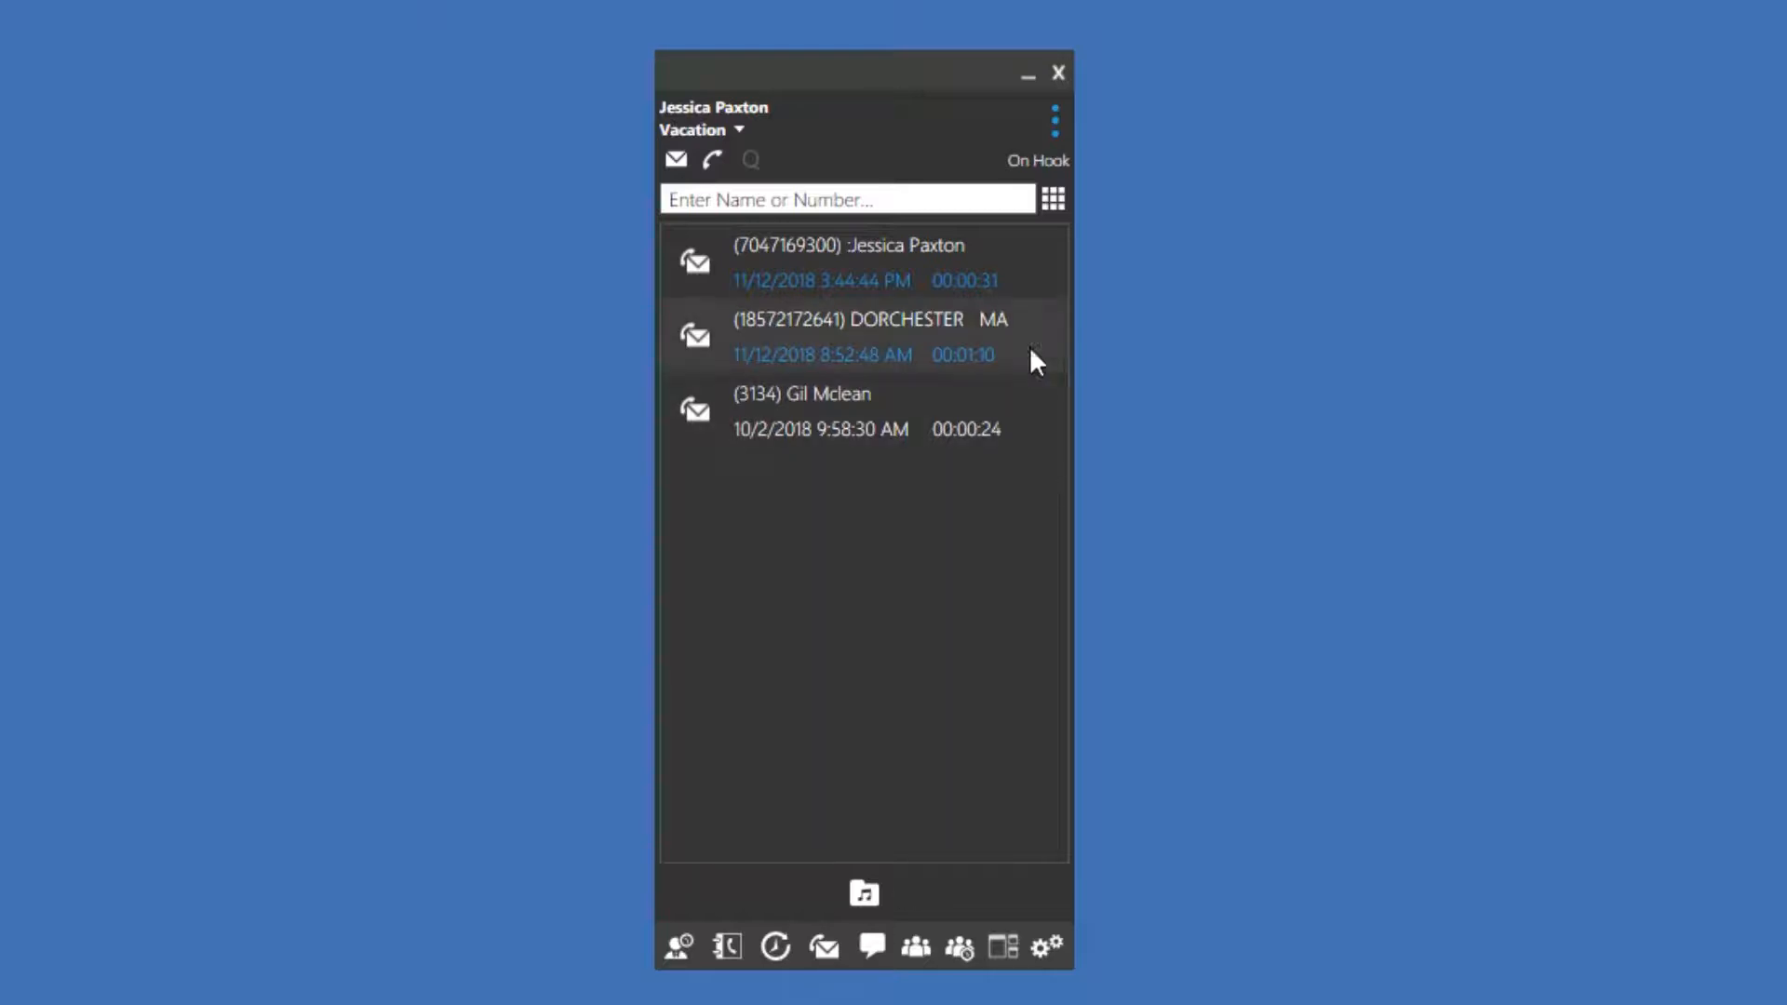
pyautogui.rightClick(849, 261)
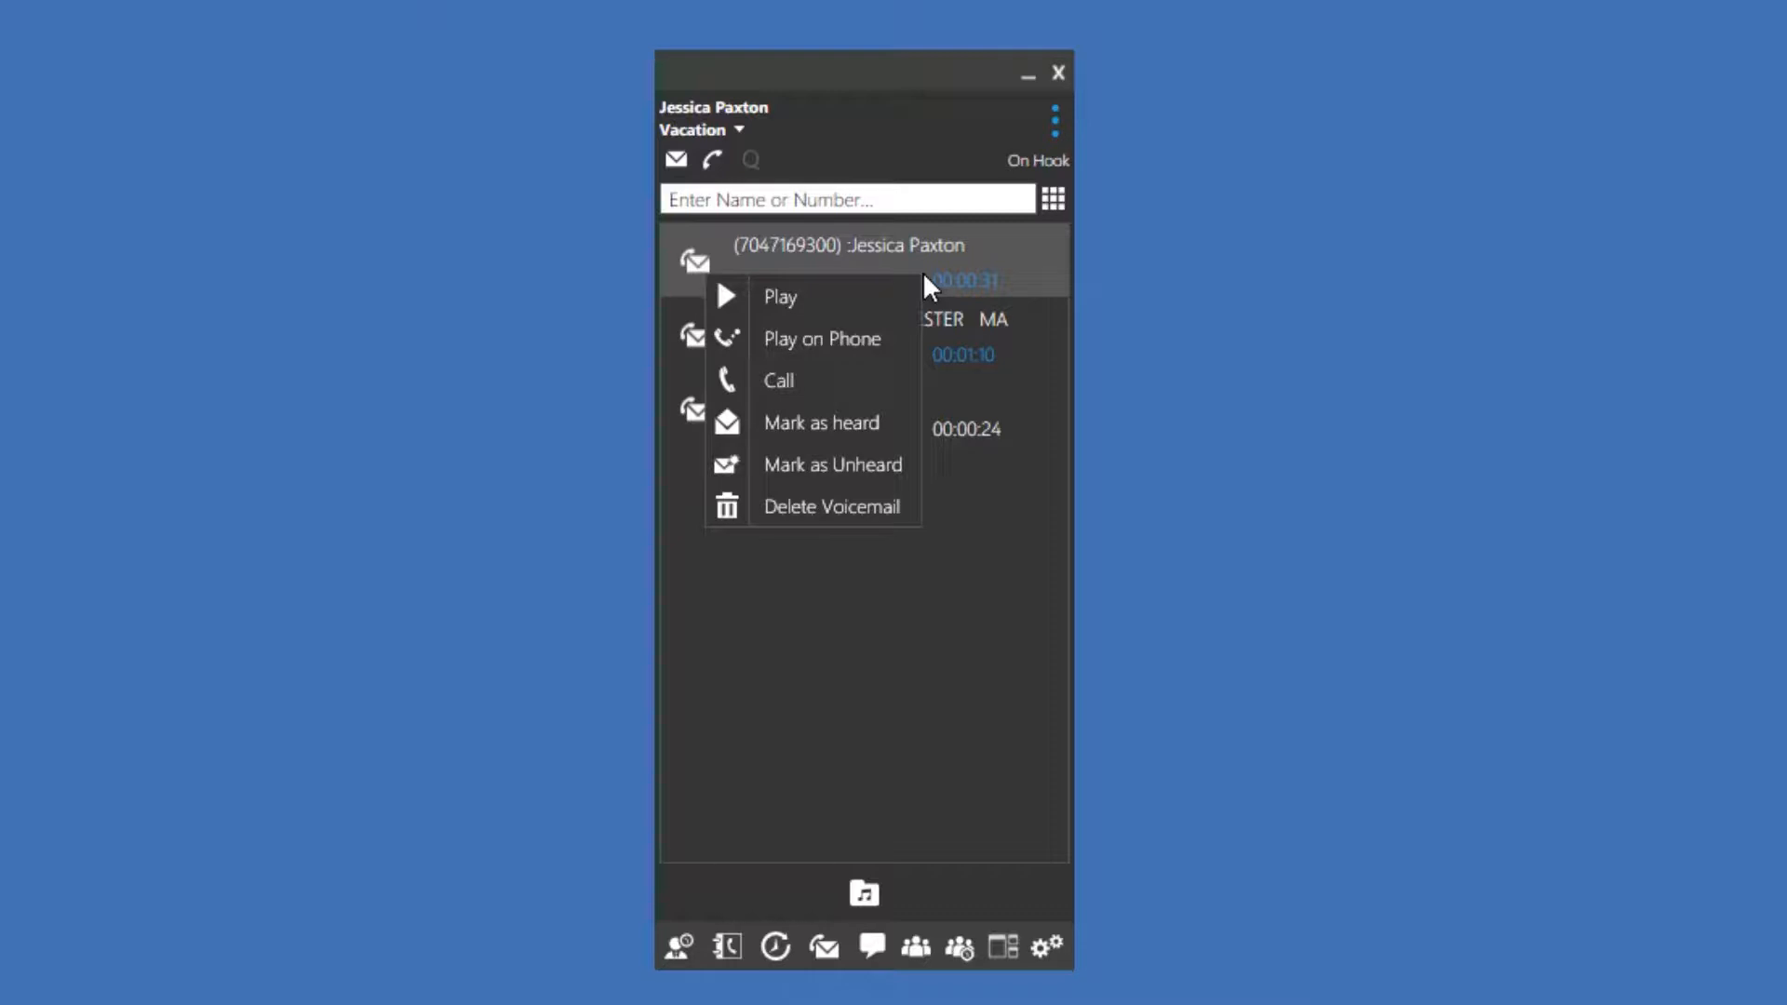
pyautogui.moveTo(900, 298)
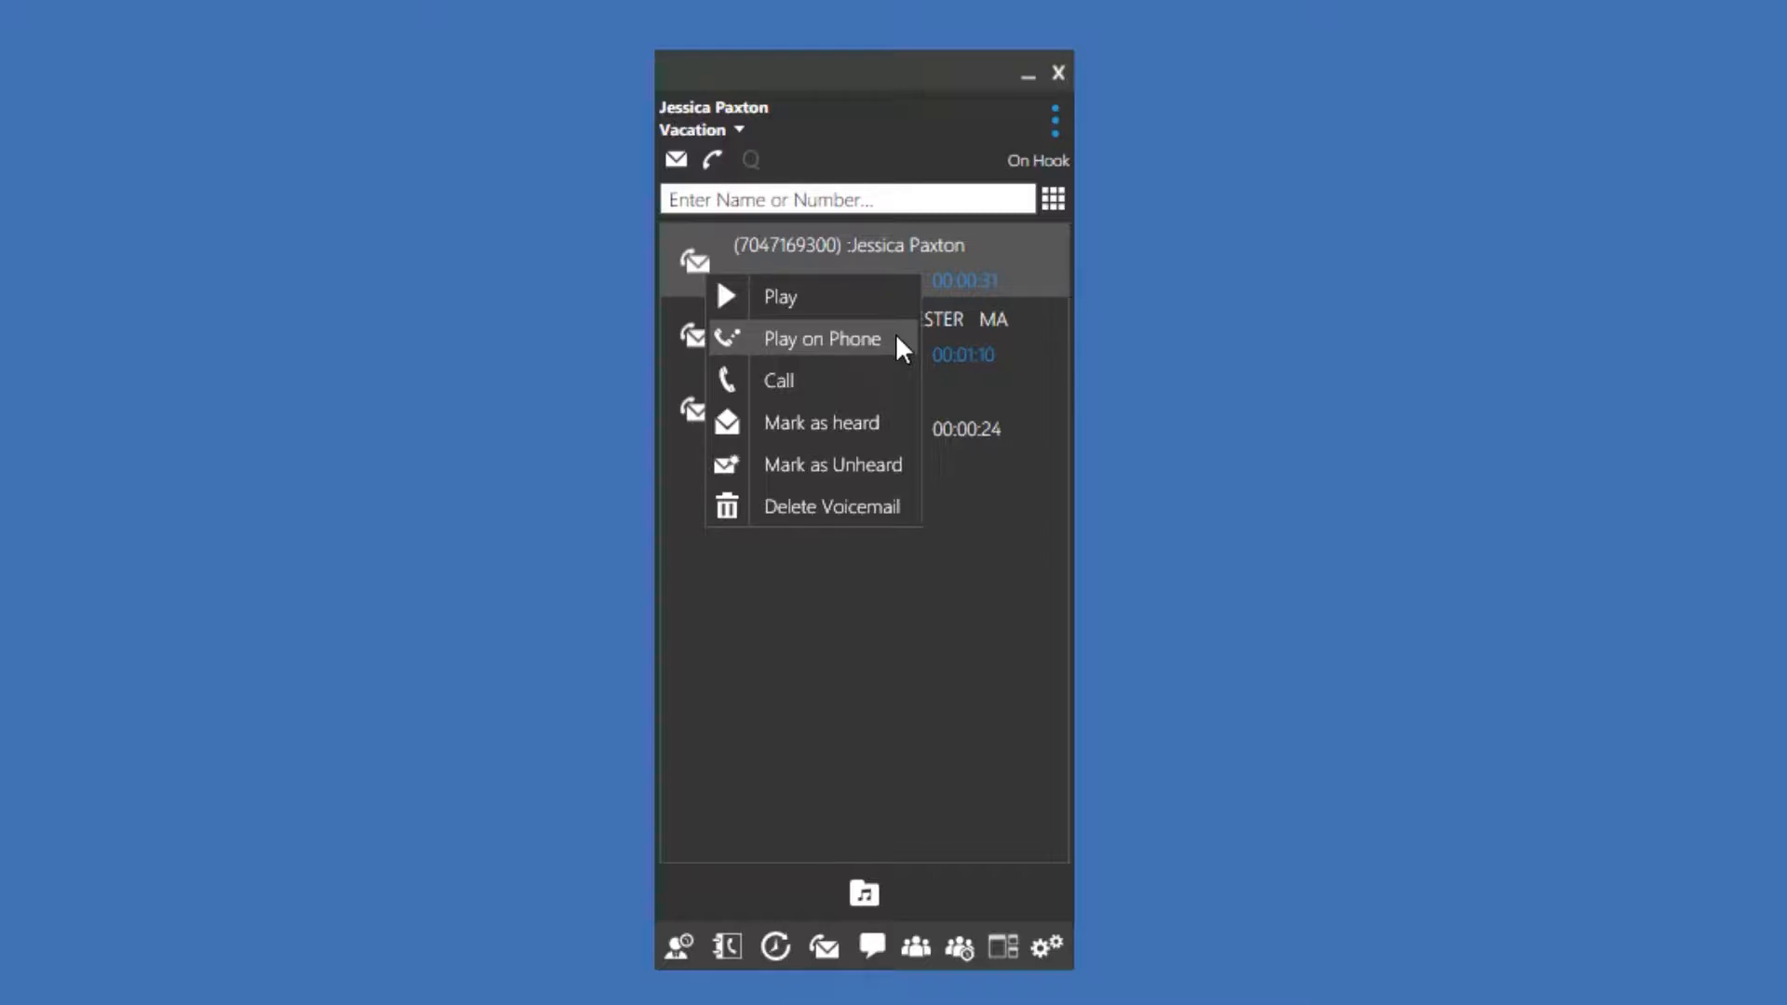
pyautogui.moveTo(901, 379)
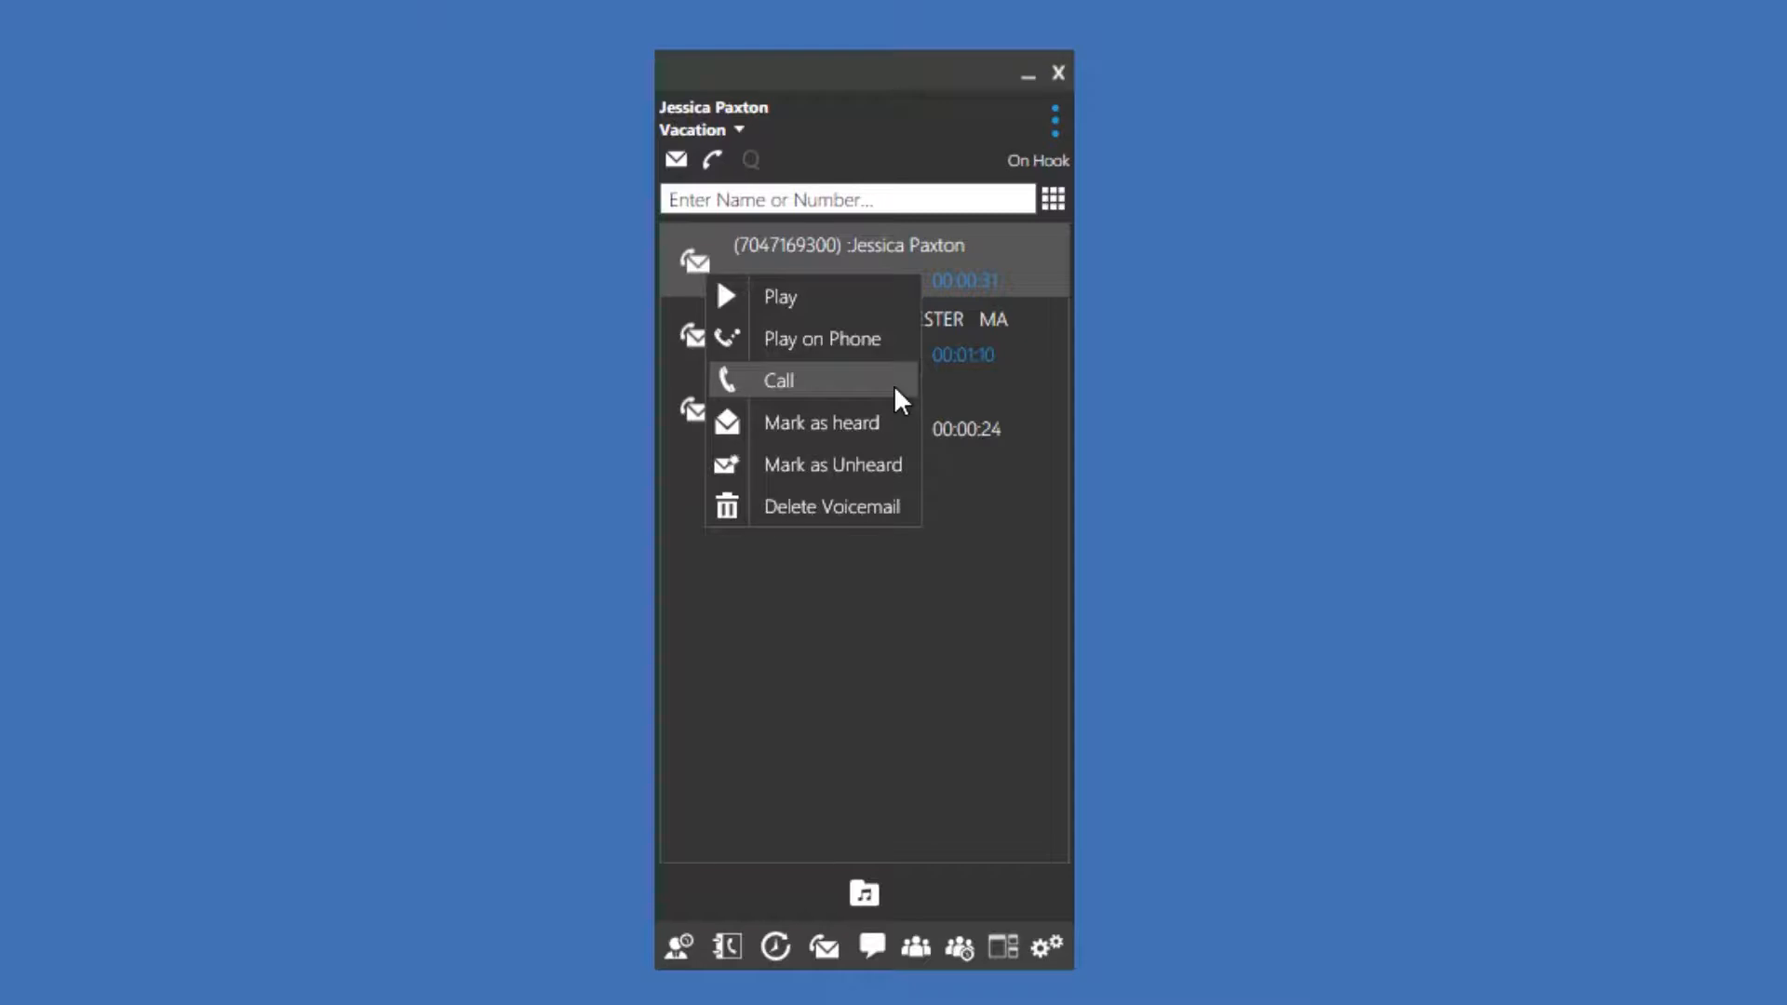
pyautogui.moveTo(901, 428)
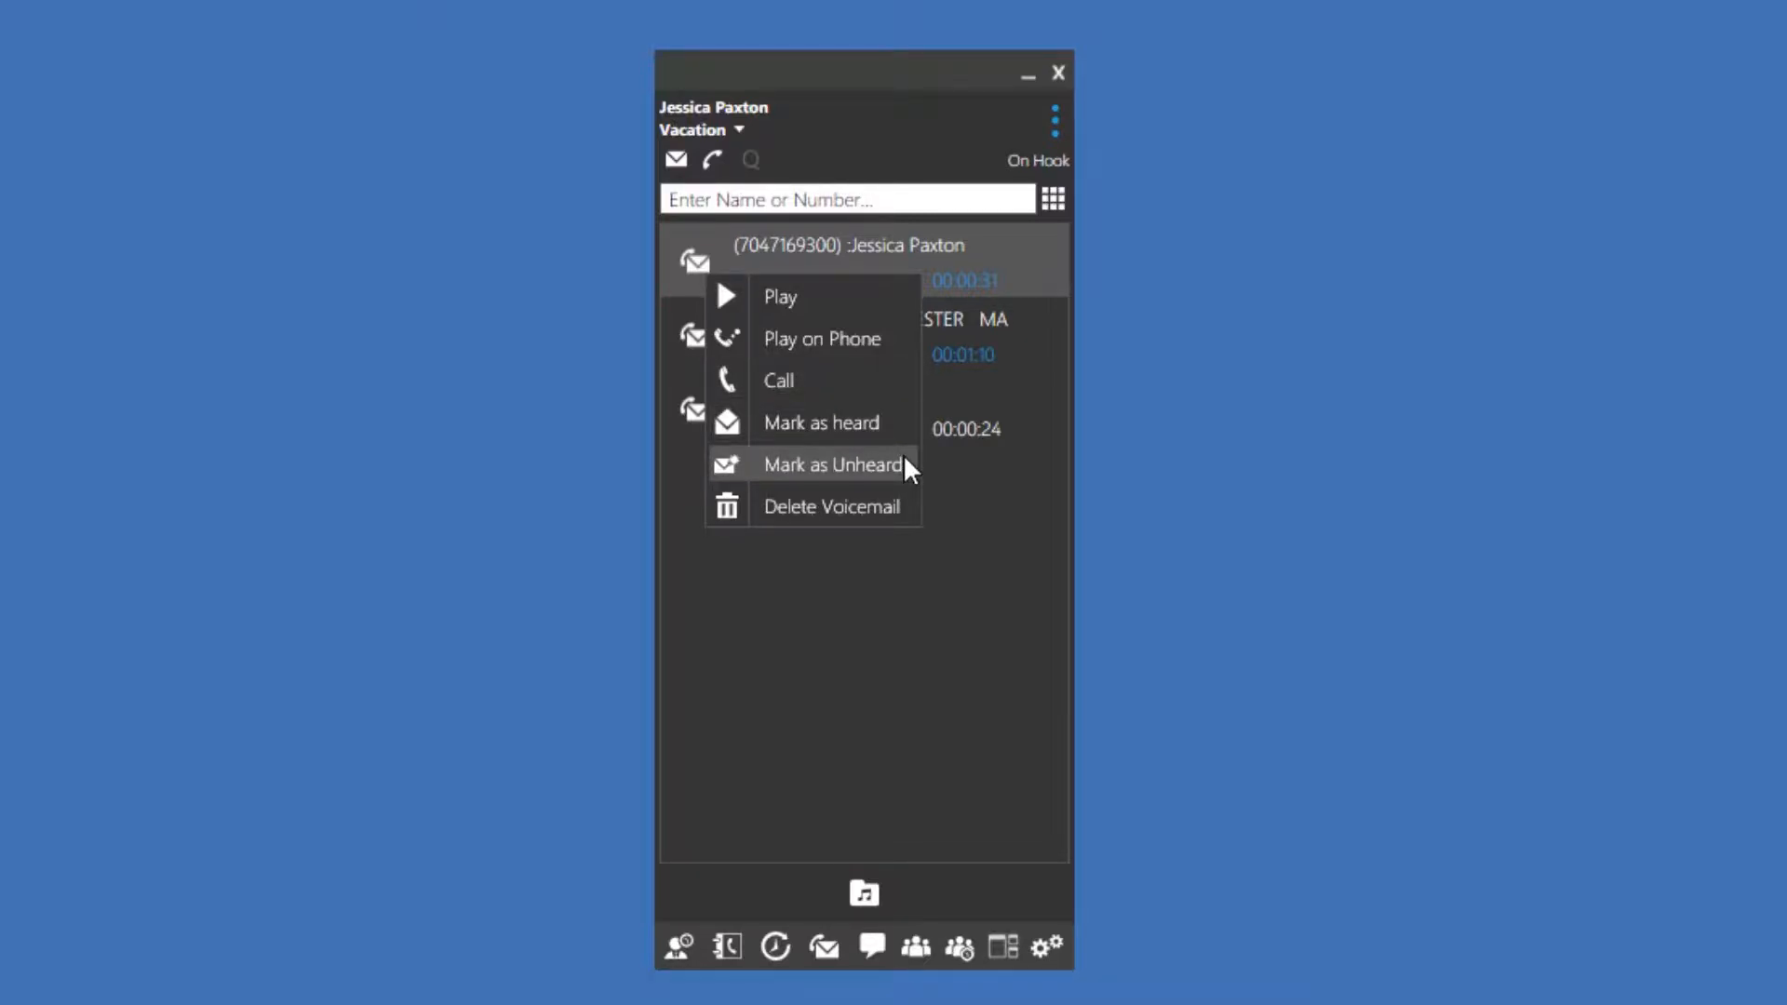
pyautogui.click(832, 507)
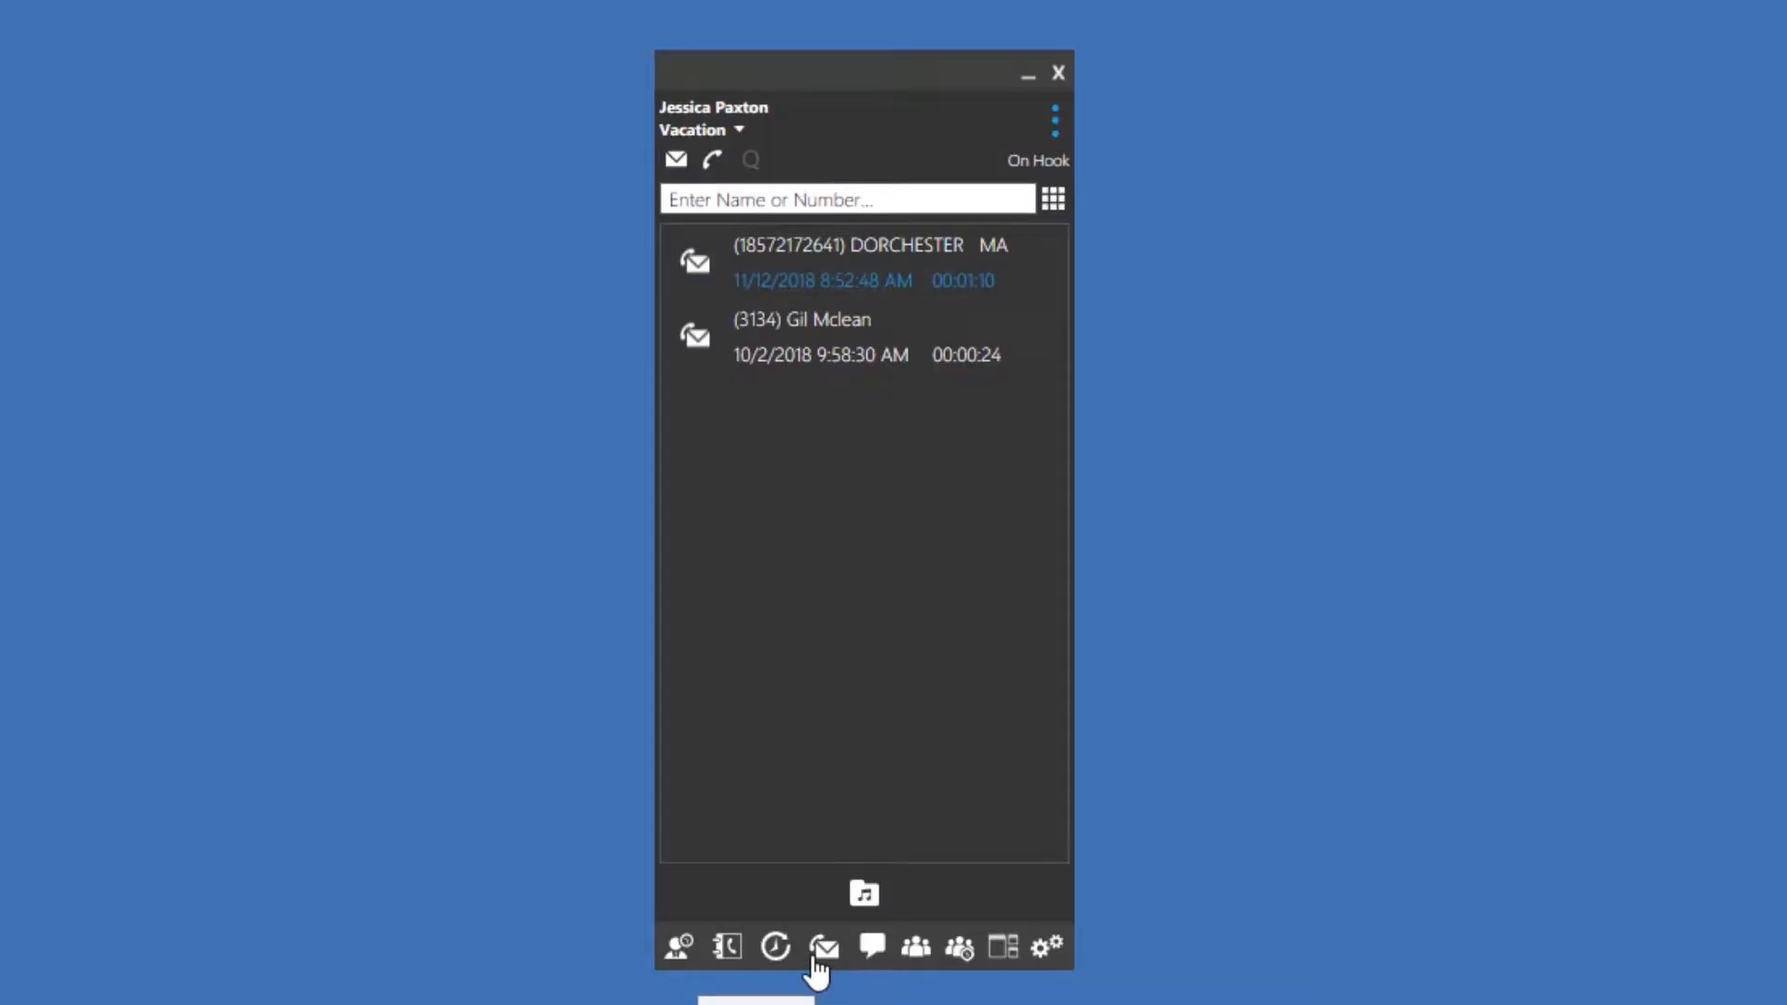
pyautogui.moveTo(839, 752)
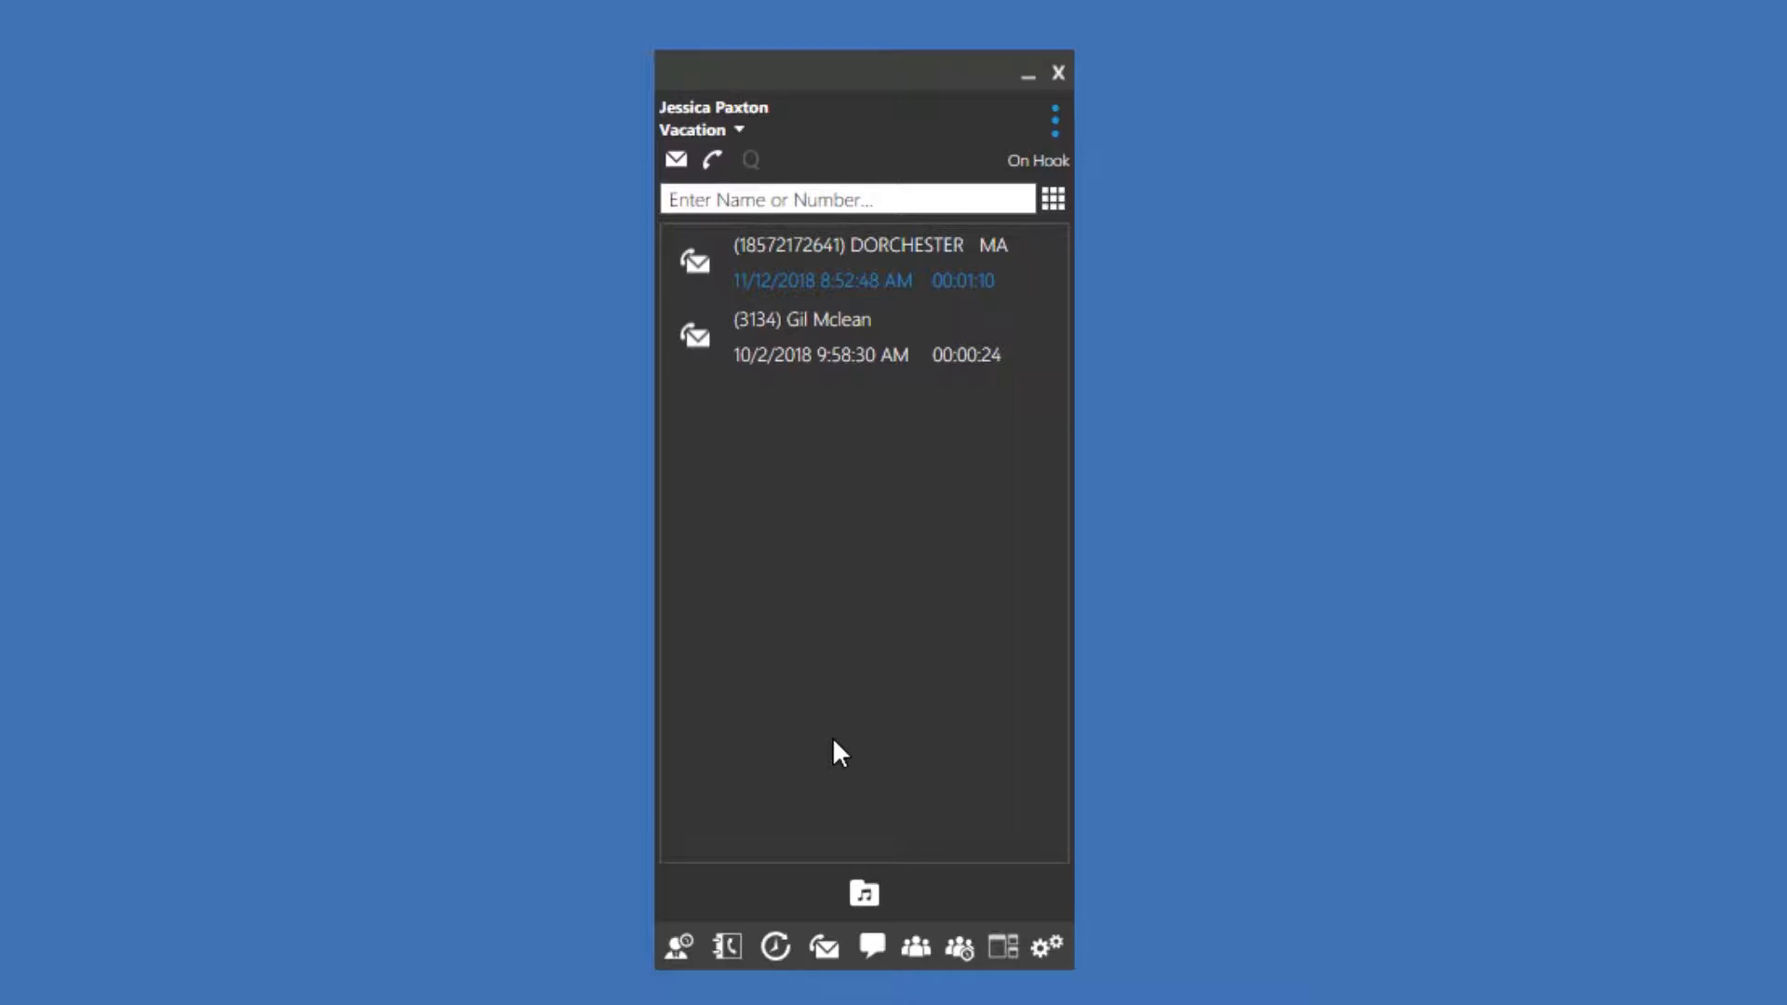
# Step: View the chat preferences briefly and return to the chat conversation list unchanged
pyautogui.click(875, 945)
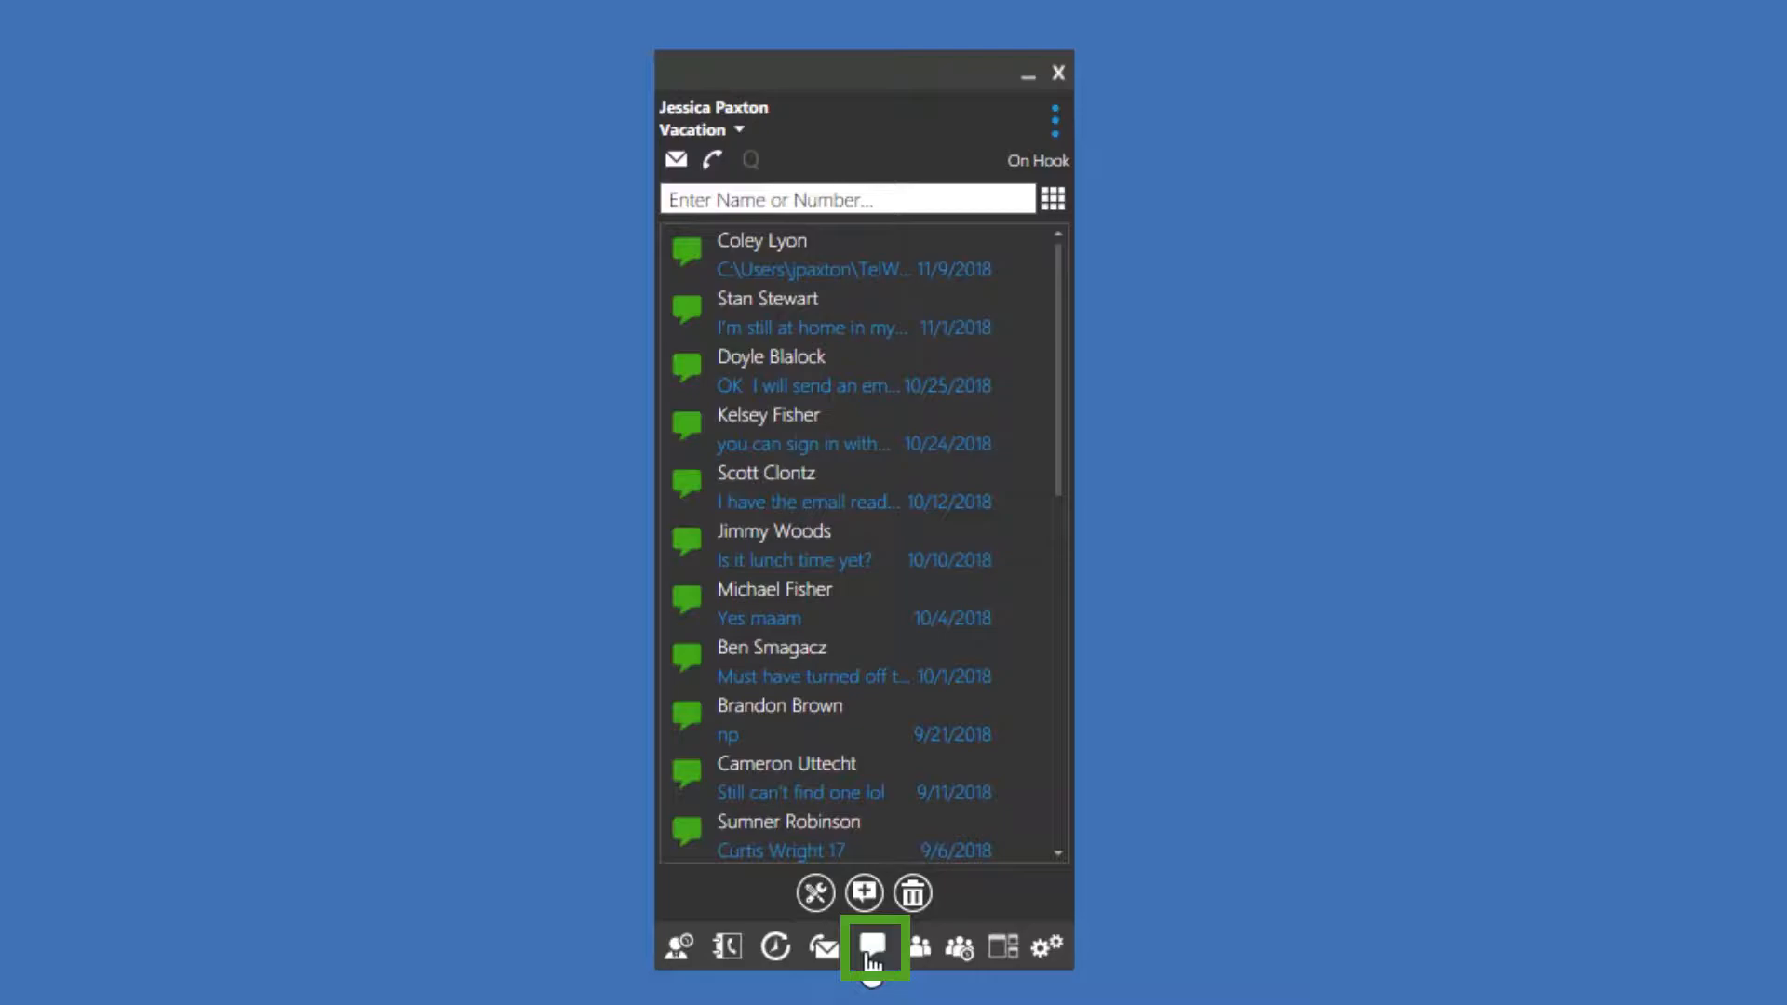
pyautogui.moveTo(866, 253)
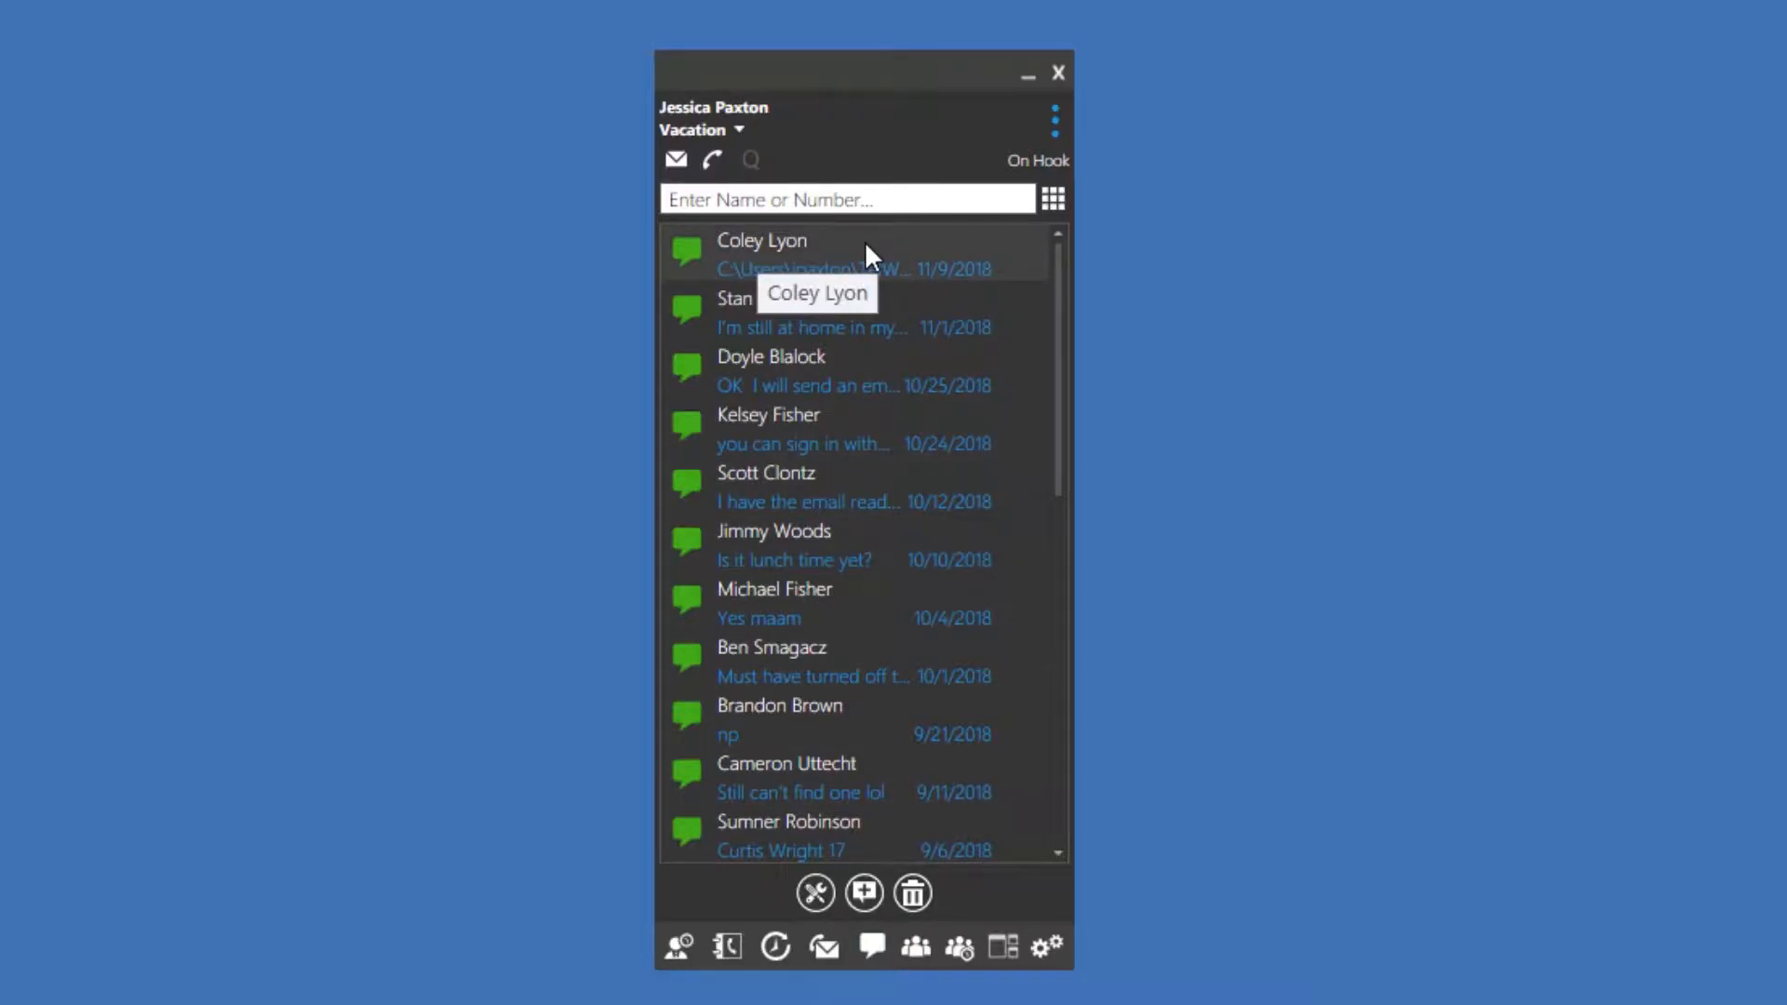
pyautogui.moveTo(816, 893)
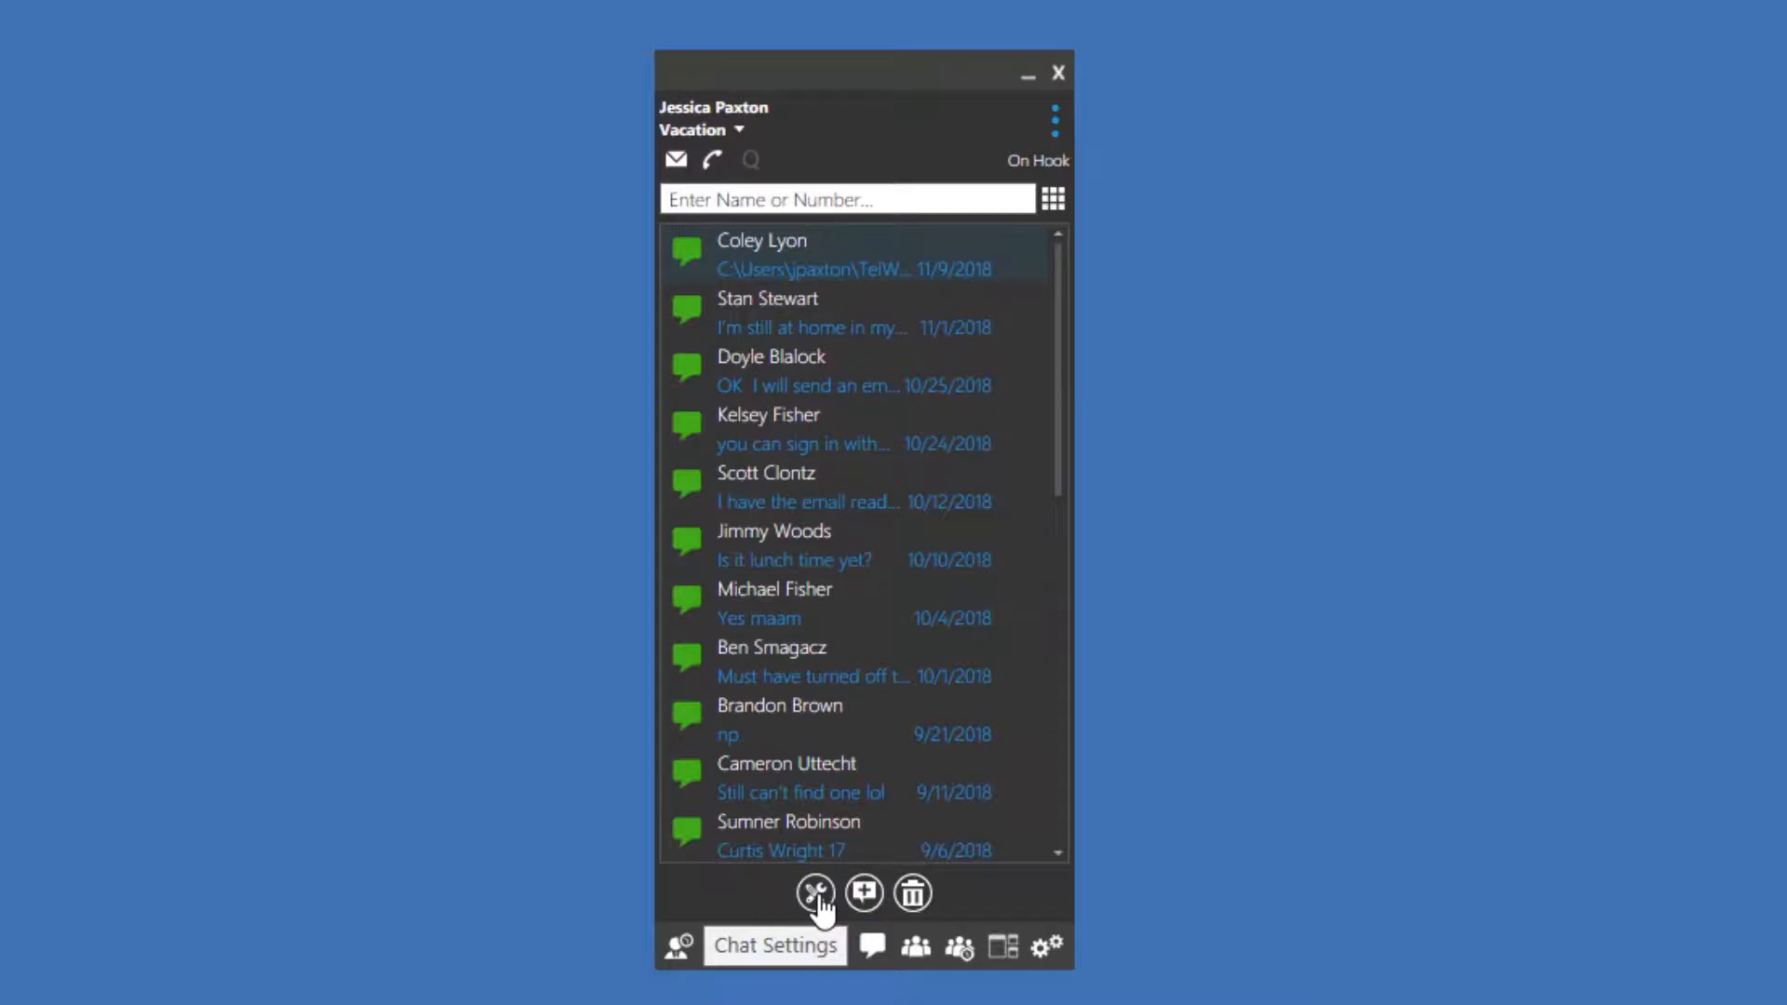
pyautogui.click(814, 894)
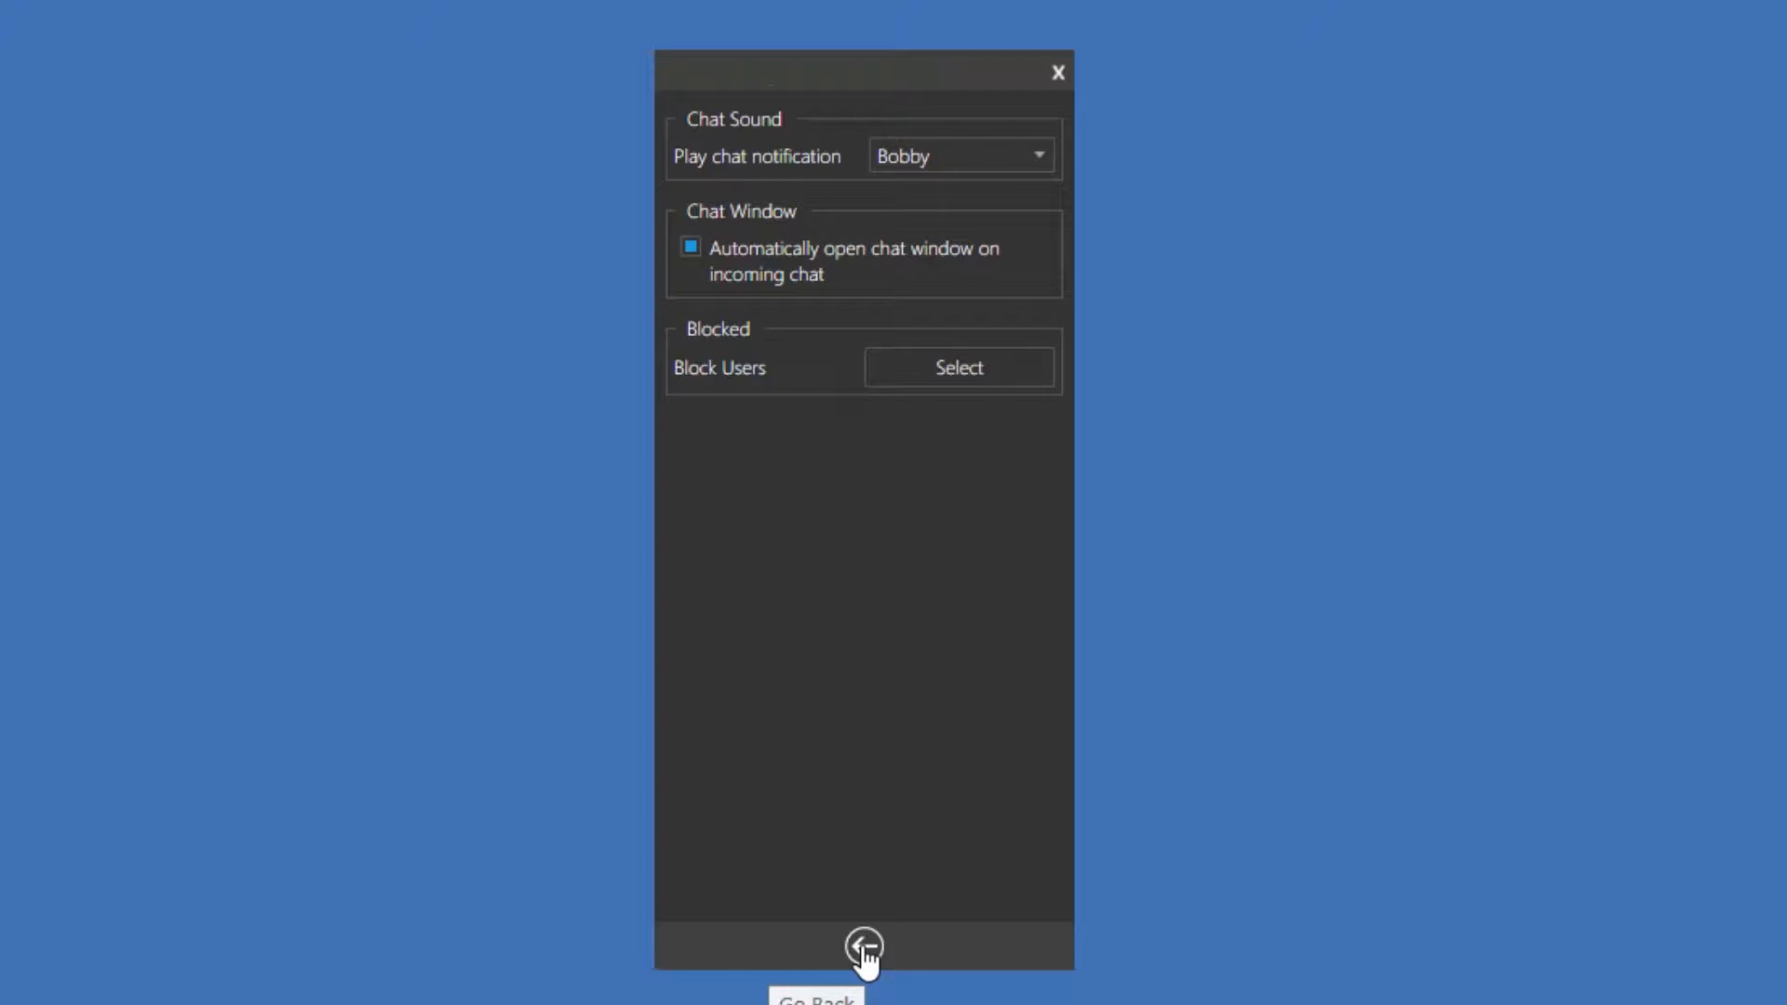
pyautogui.click(864, 948)
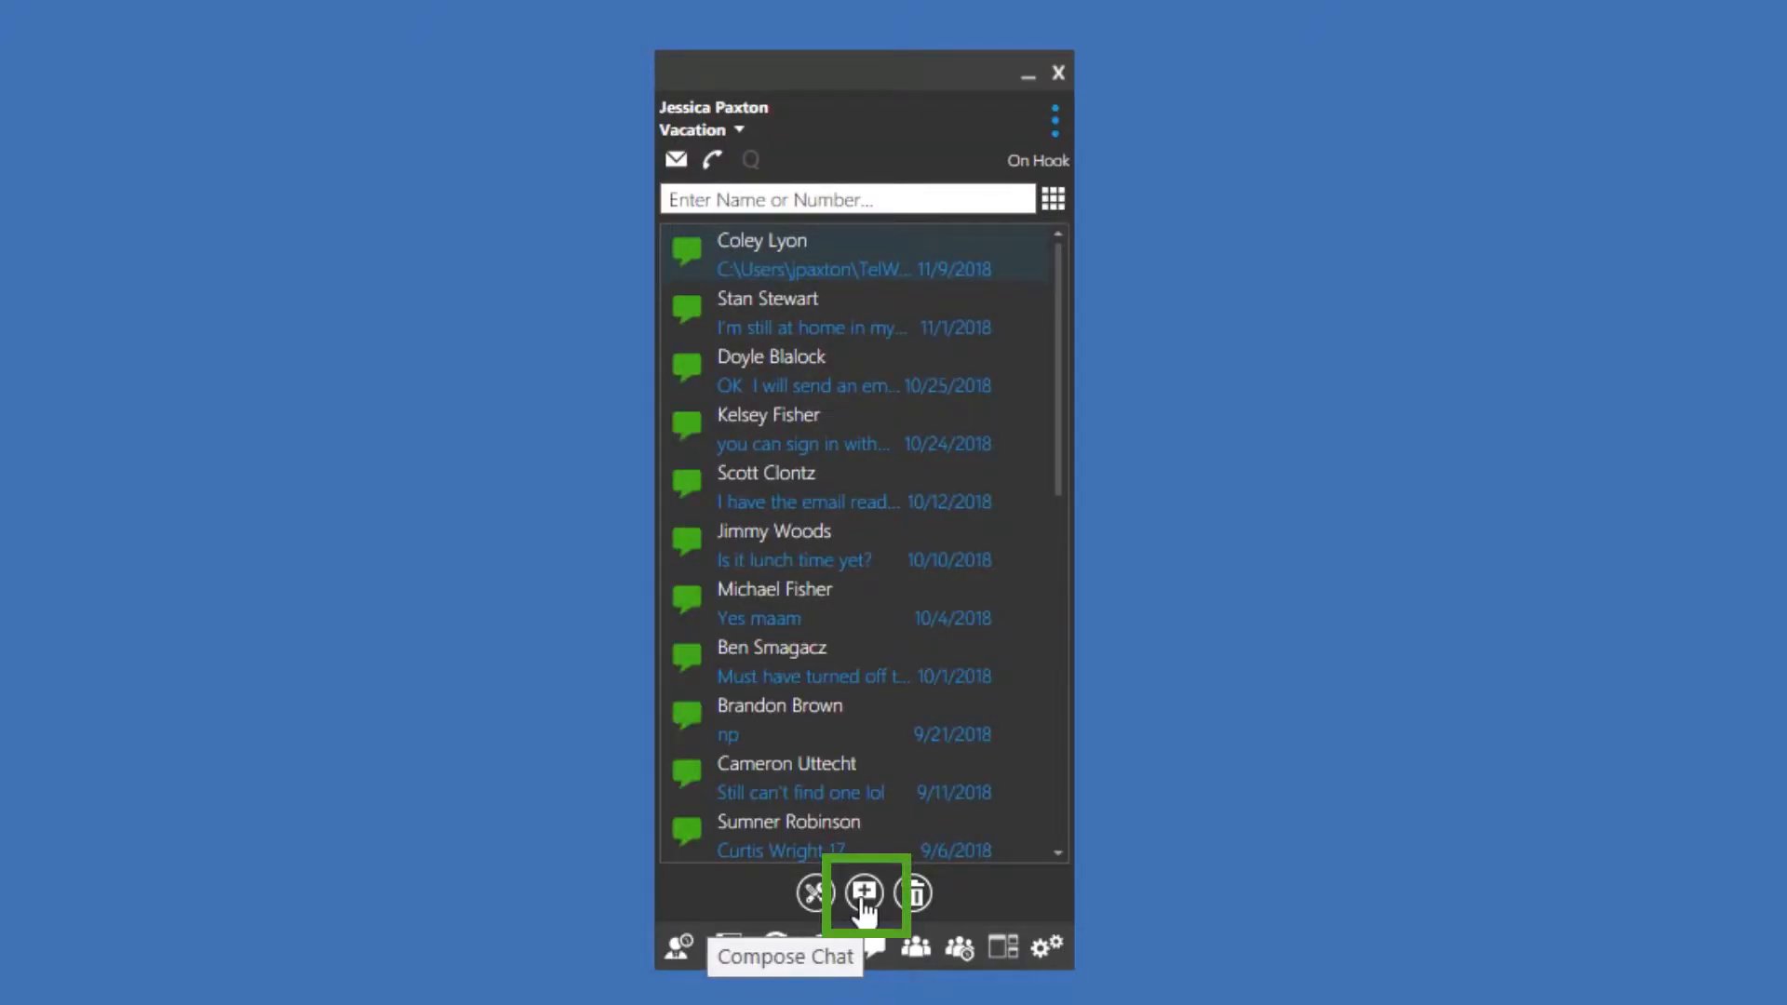
pyautogui.moveTo(912, 892)
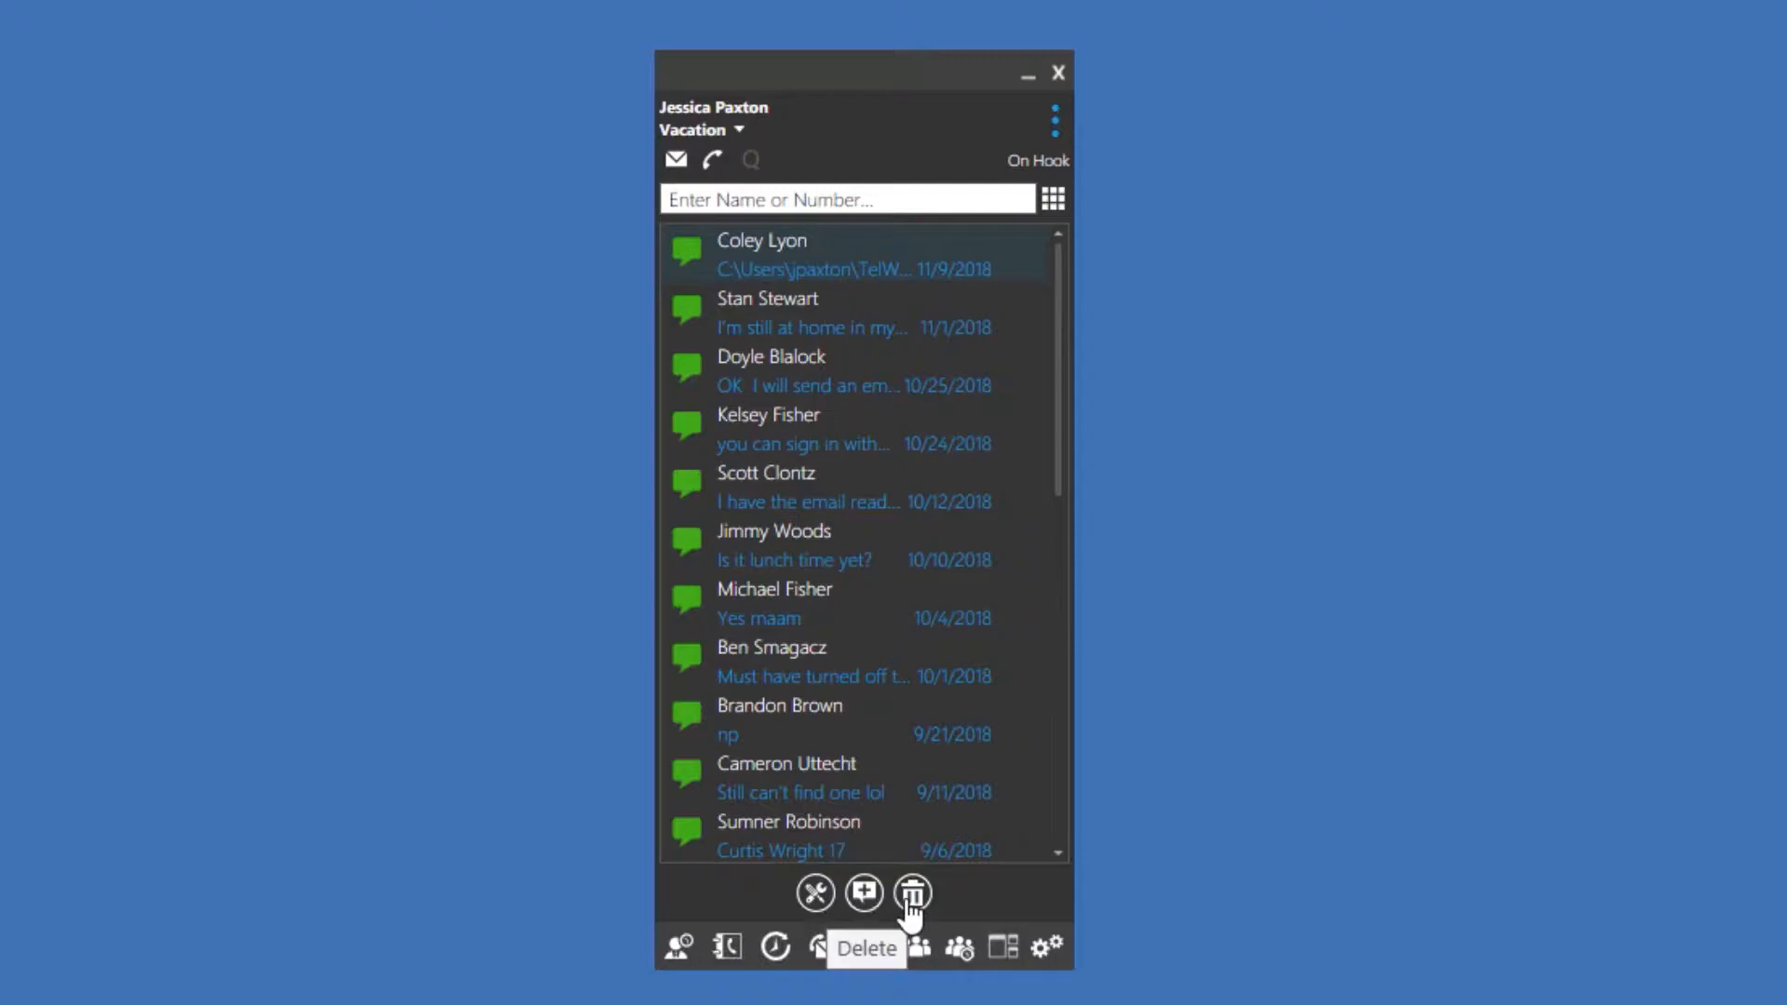
pyautogui.moveTo(912, 912)
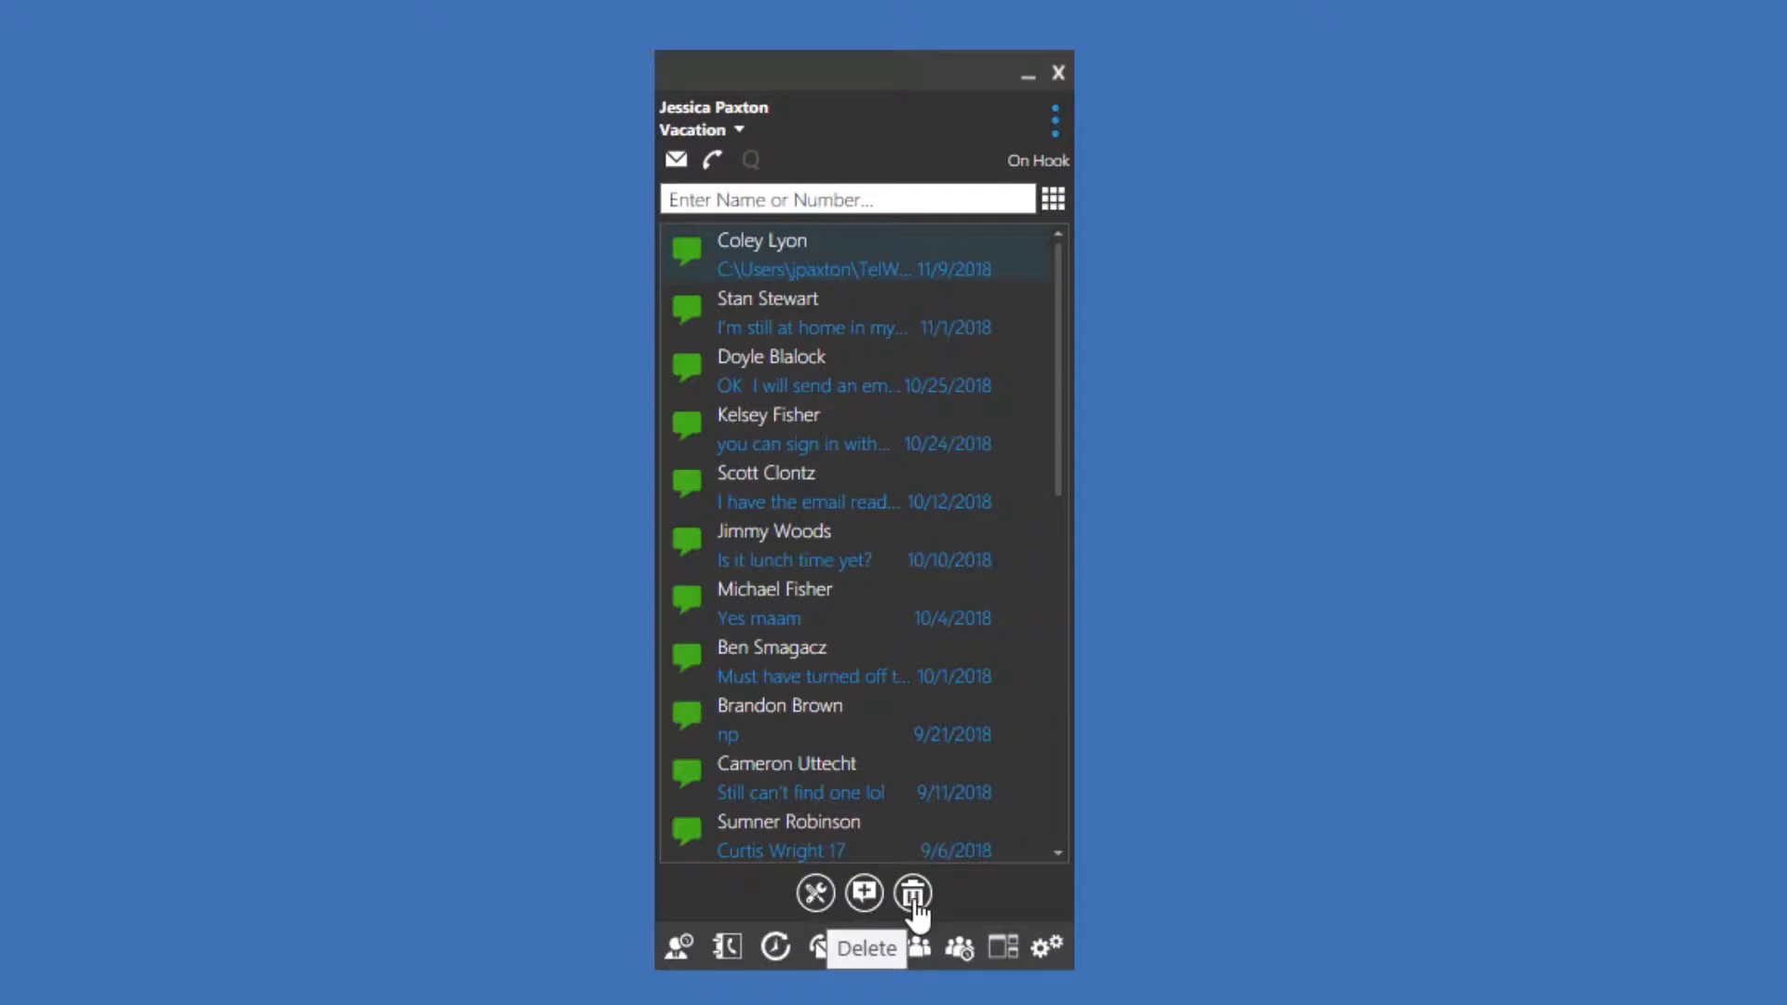
pyautogui.moveTo(1311, 987)
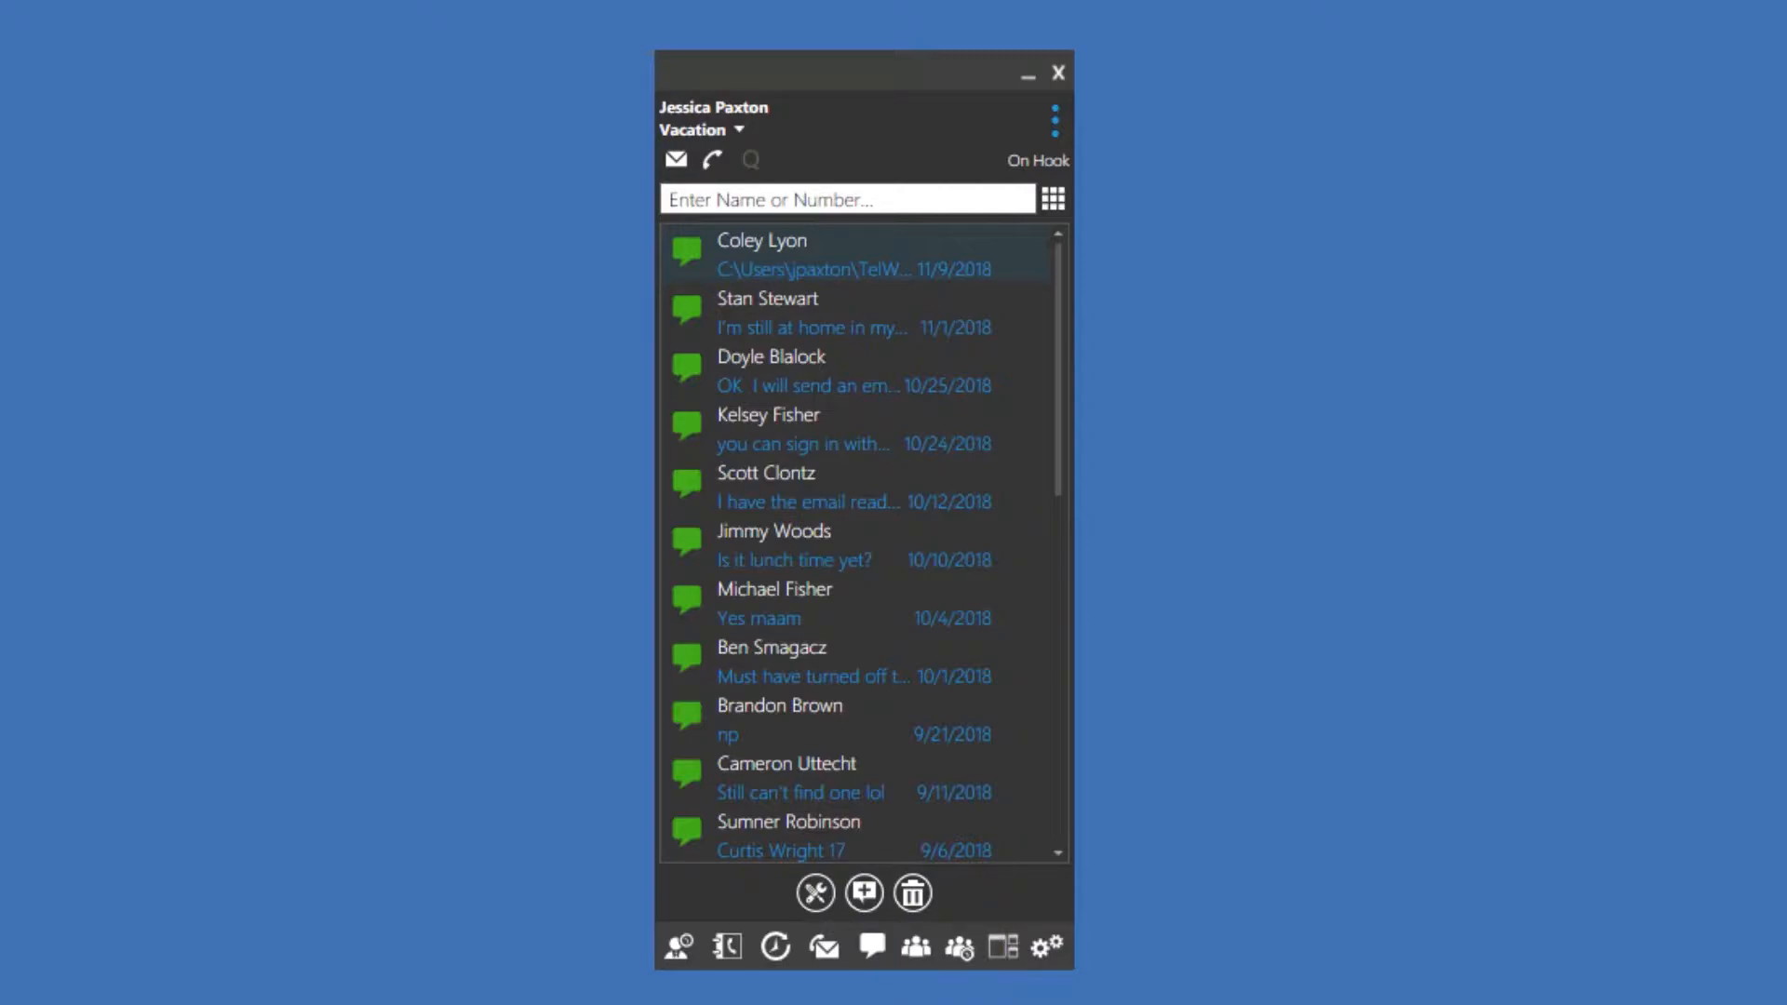
pyautogui.click(916, 946)
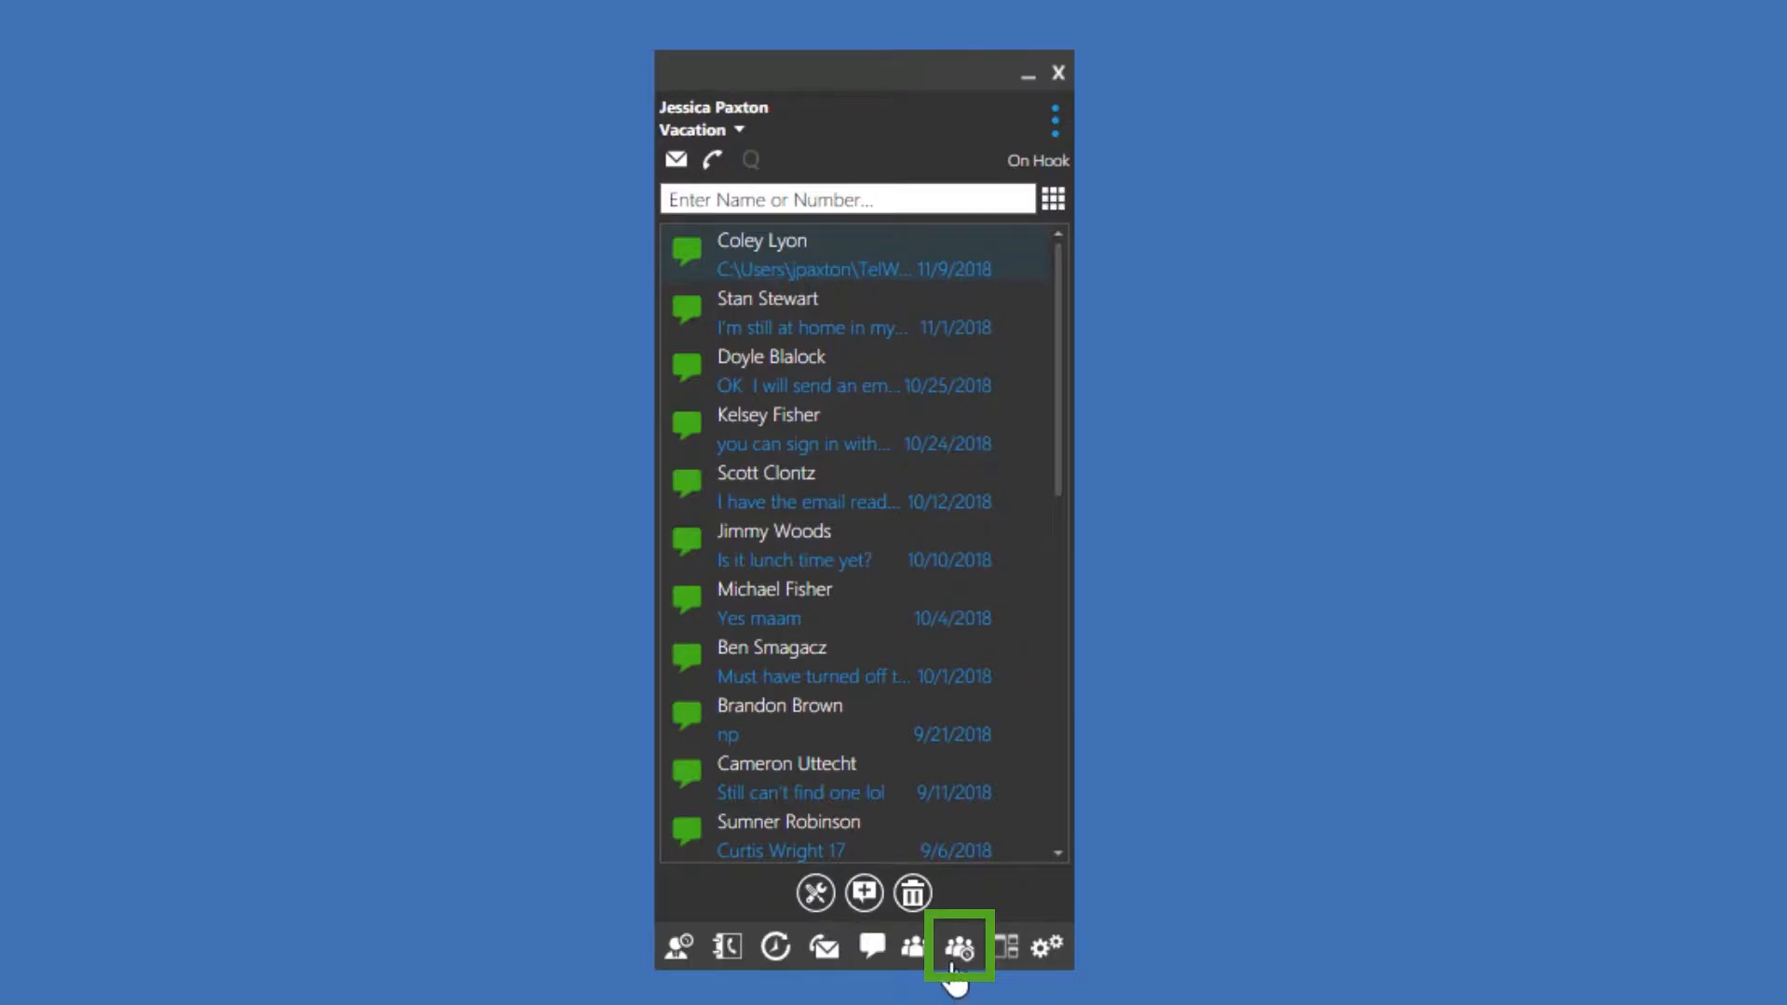
pyautogui.click(959, 946)
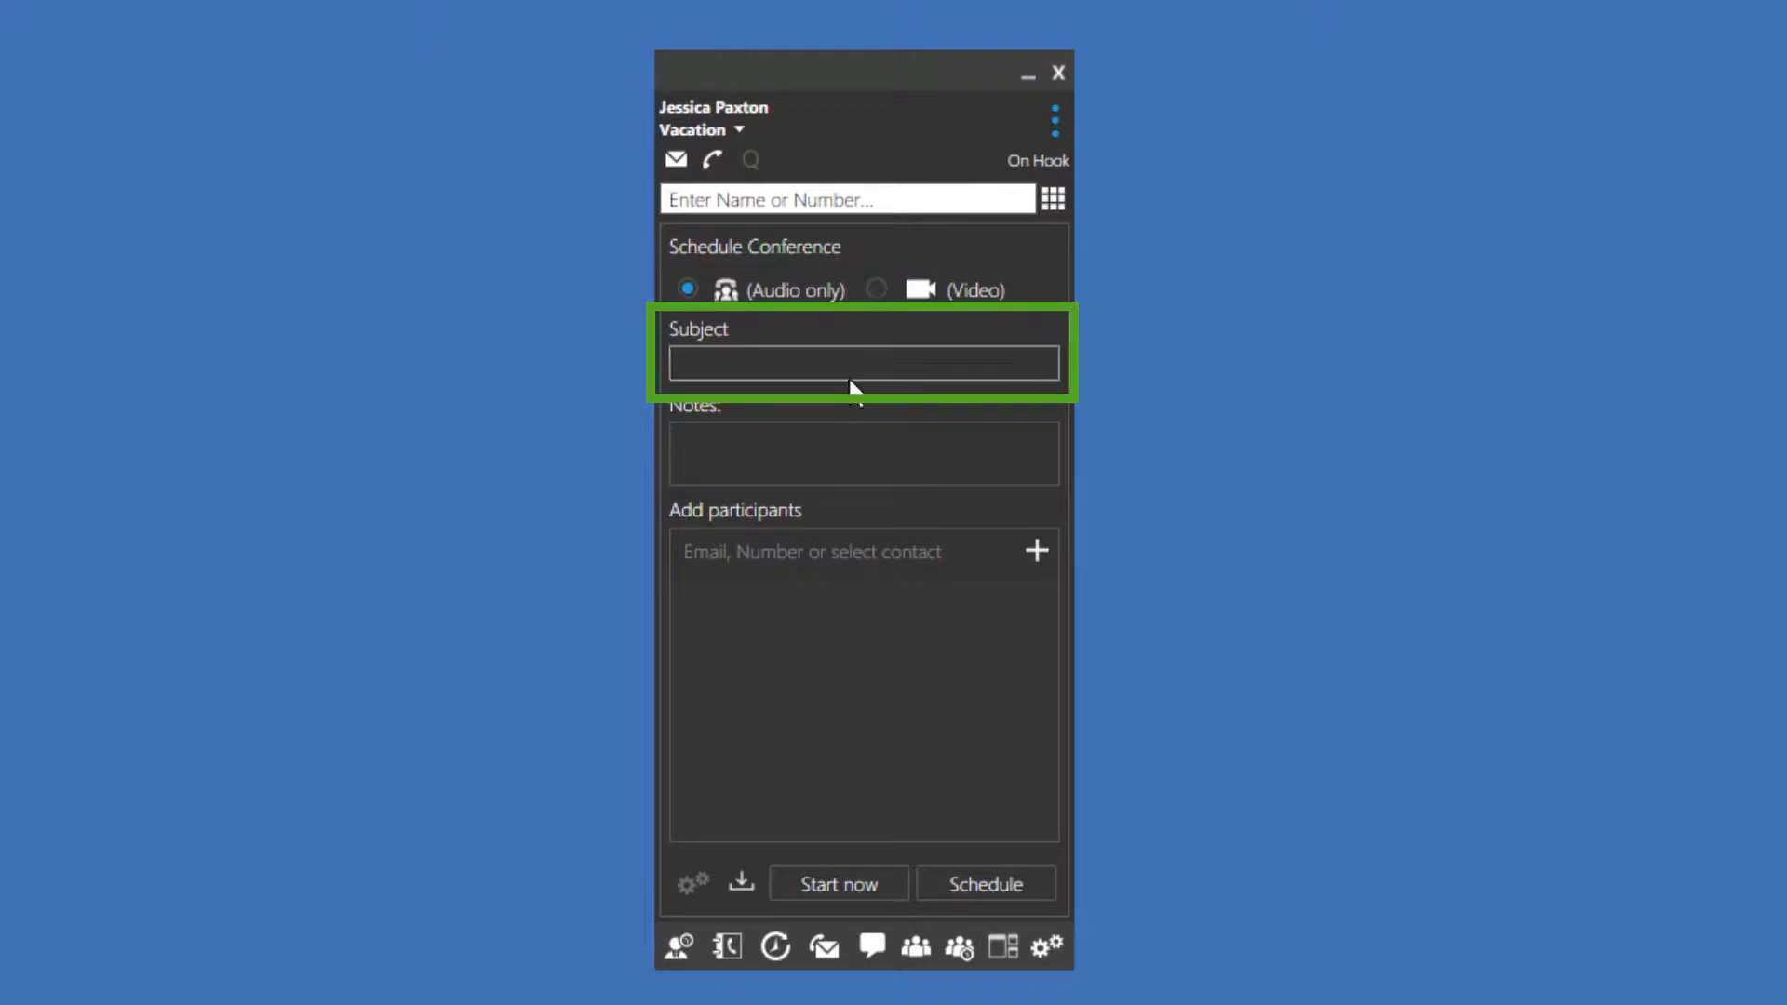
pyautogui.write('Subject')
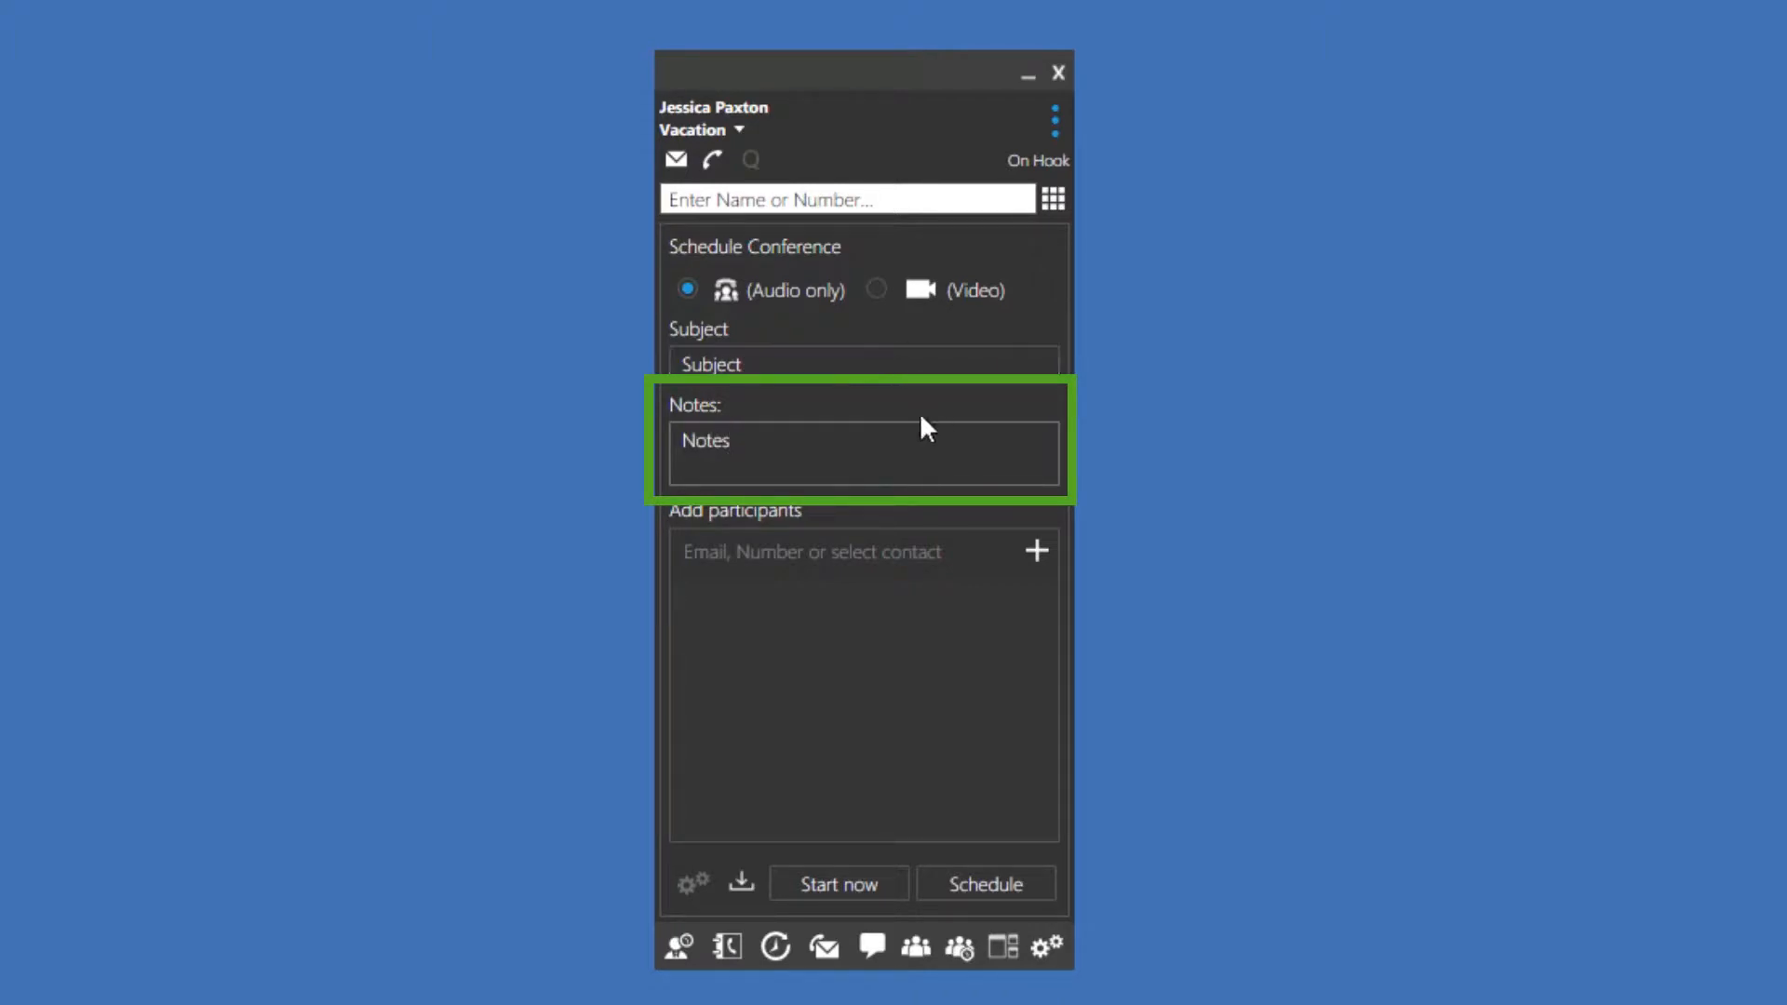
pyautogui.click(849, 551)
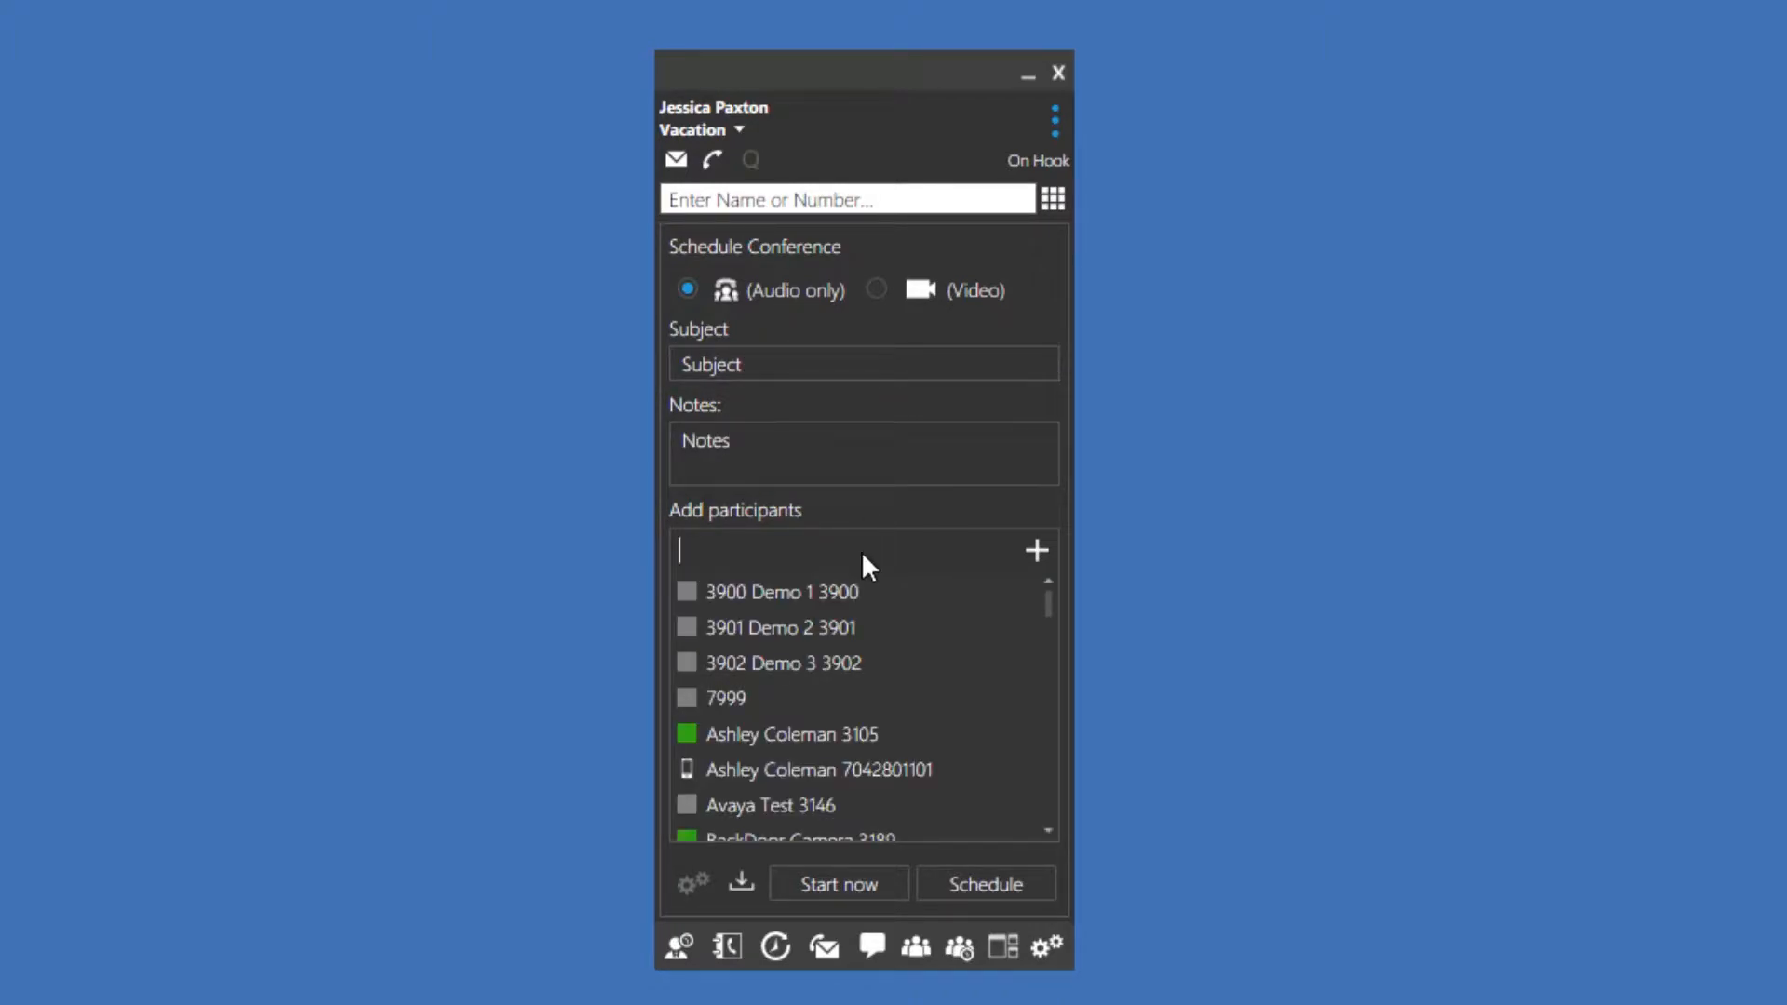
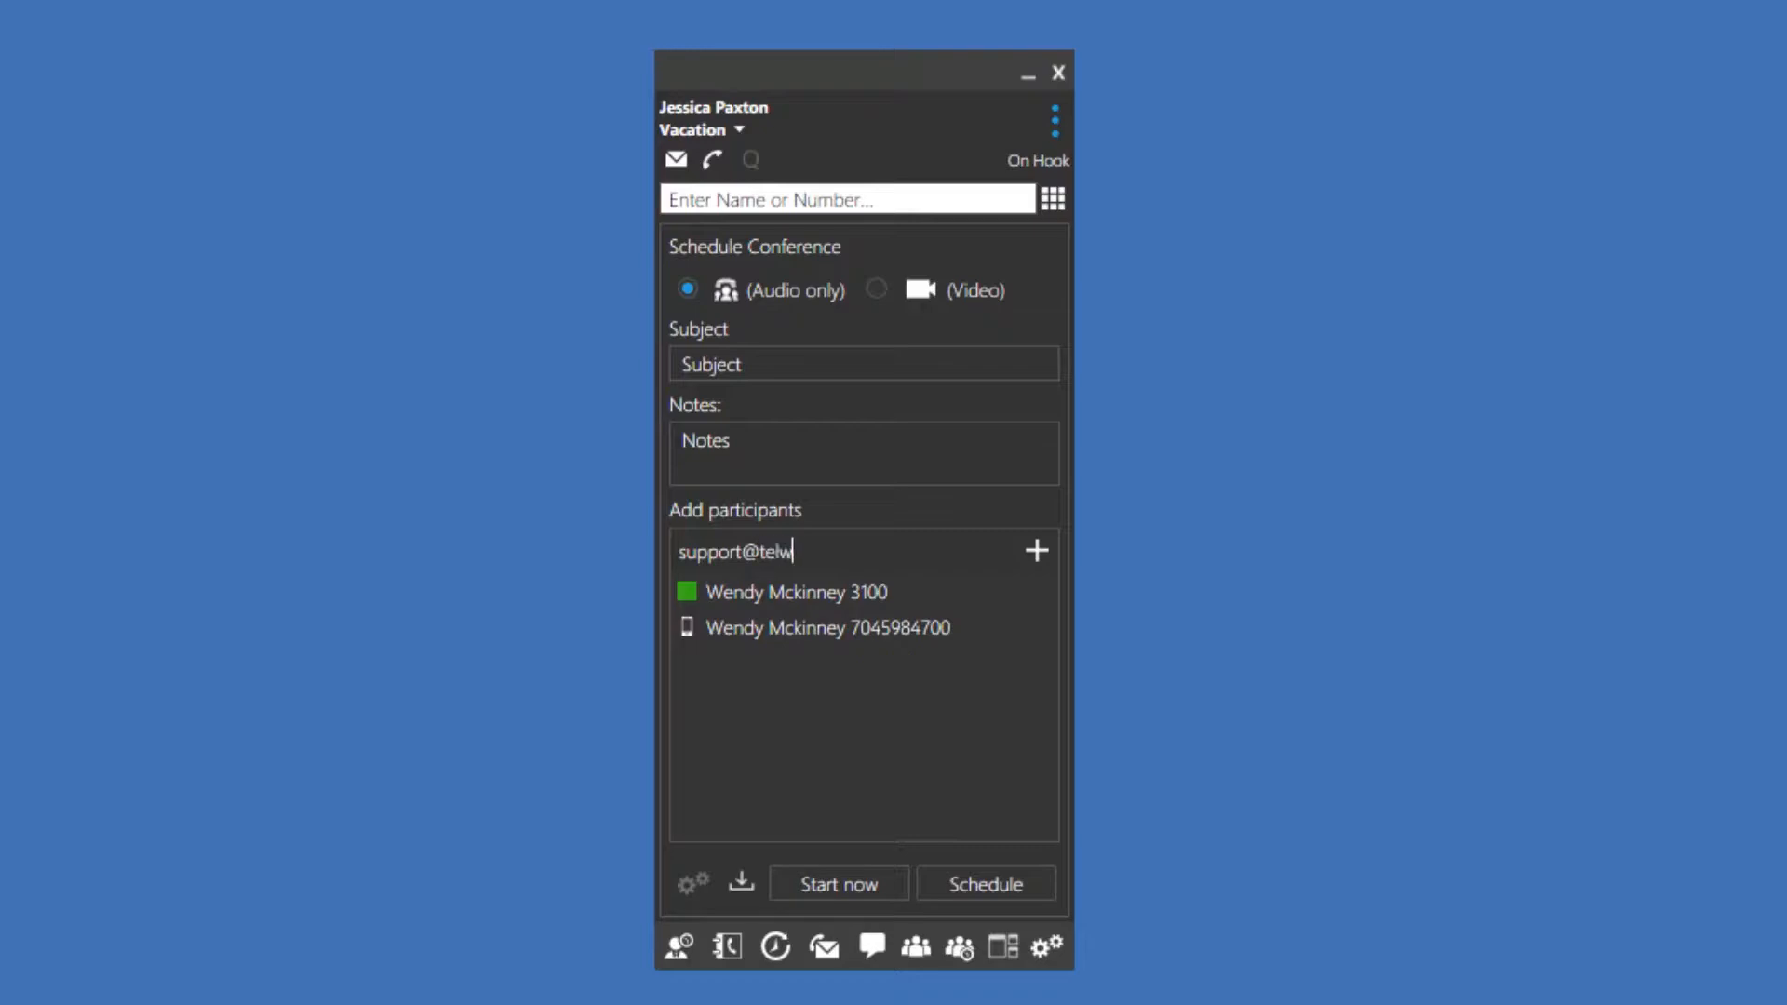
pyautogui.click(1036, 551)
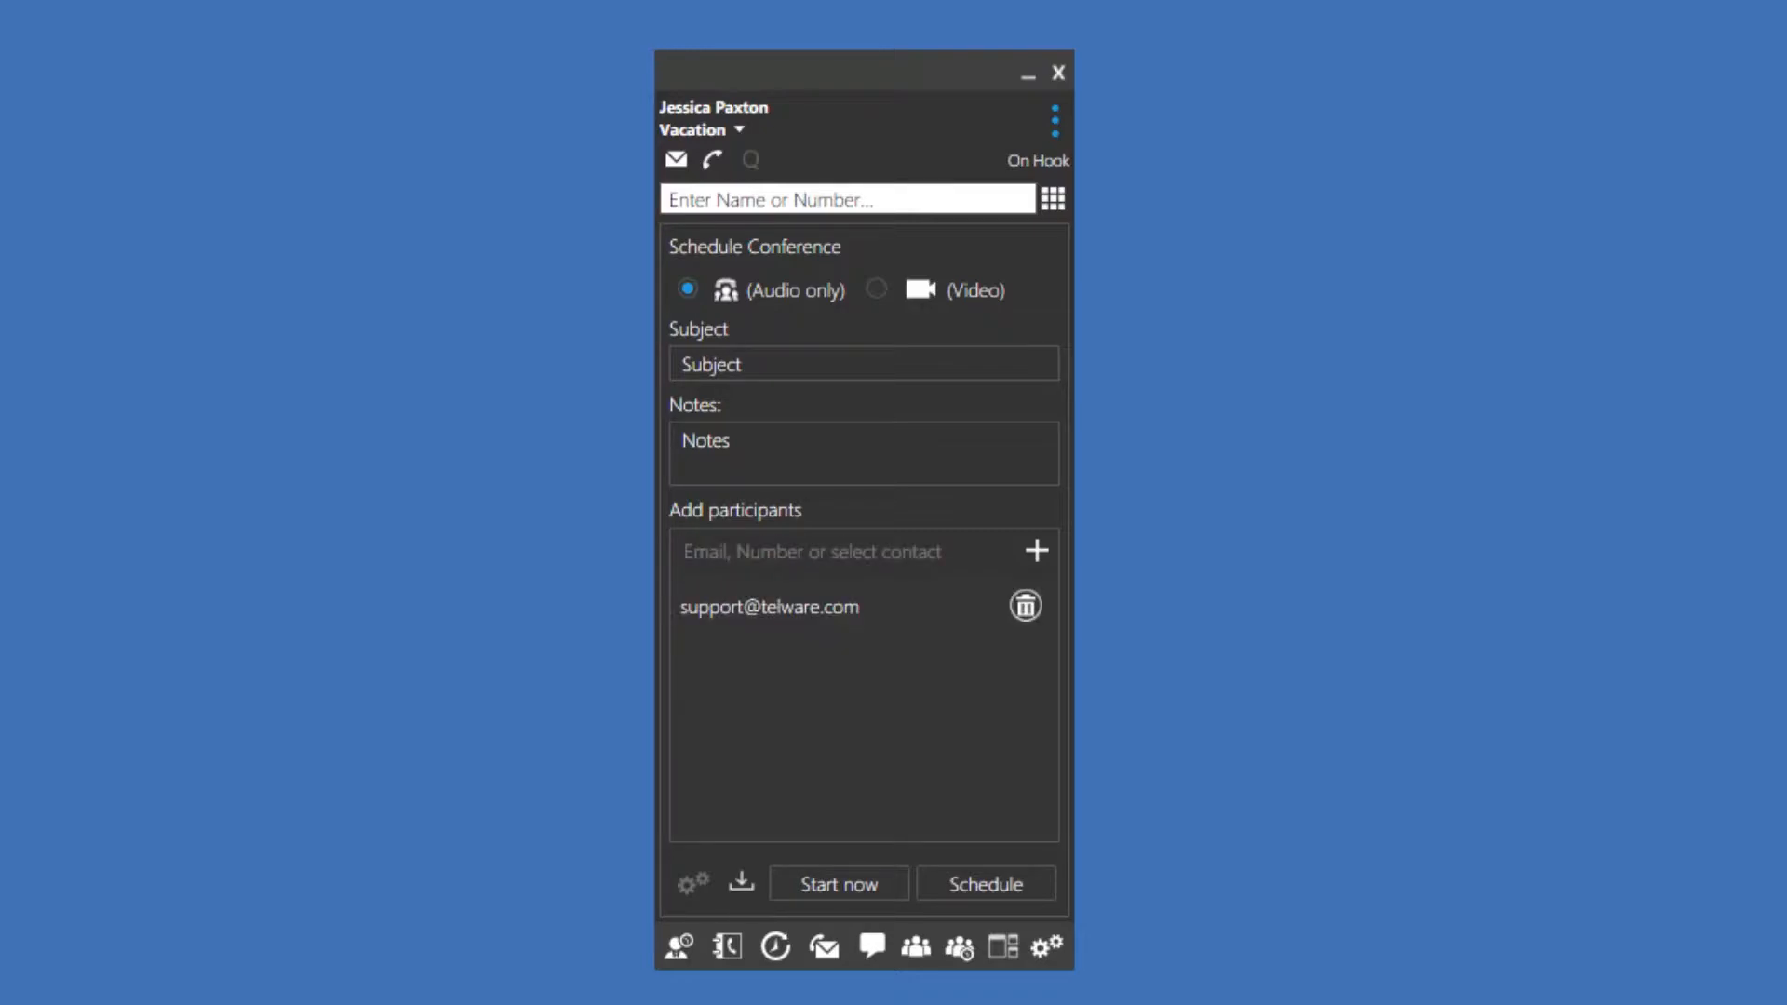
pyautogui.moveTo(907, 685)
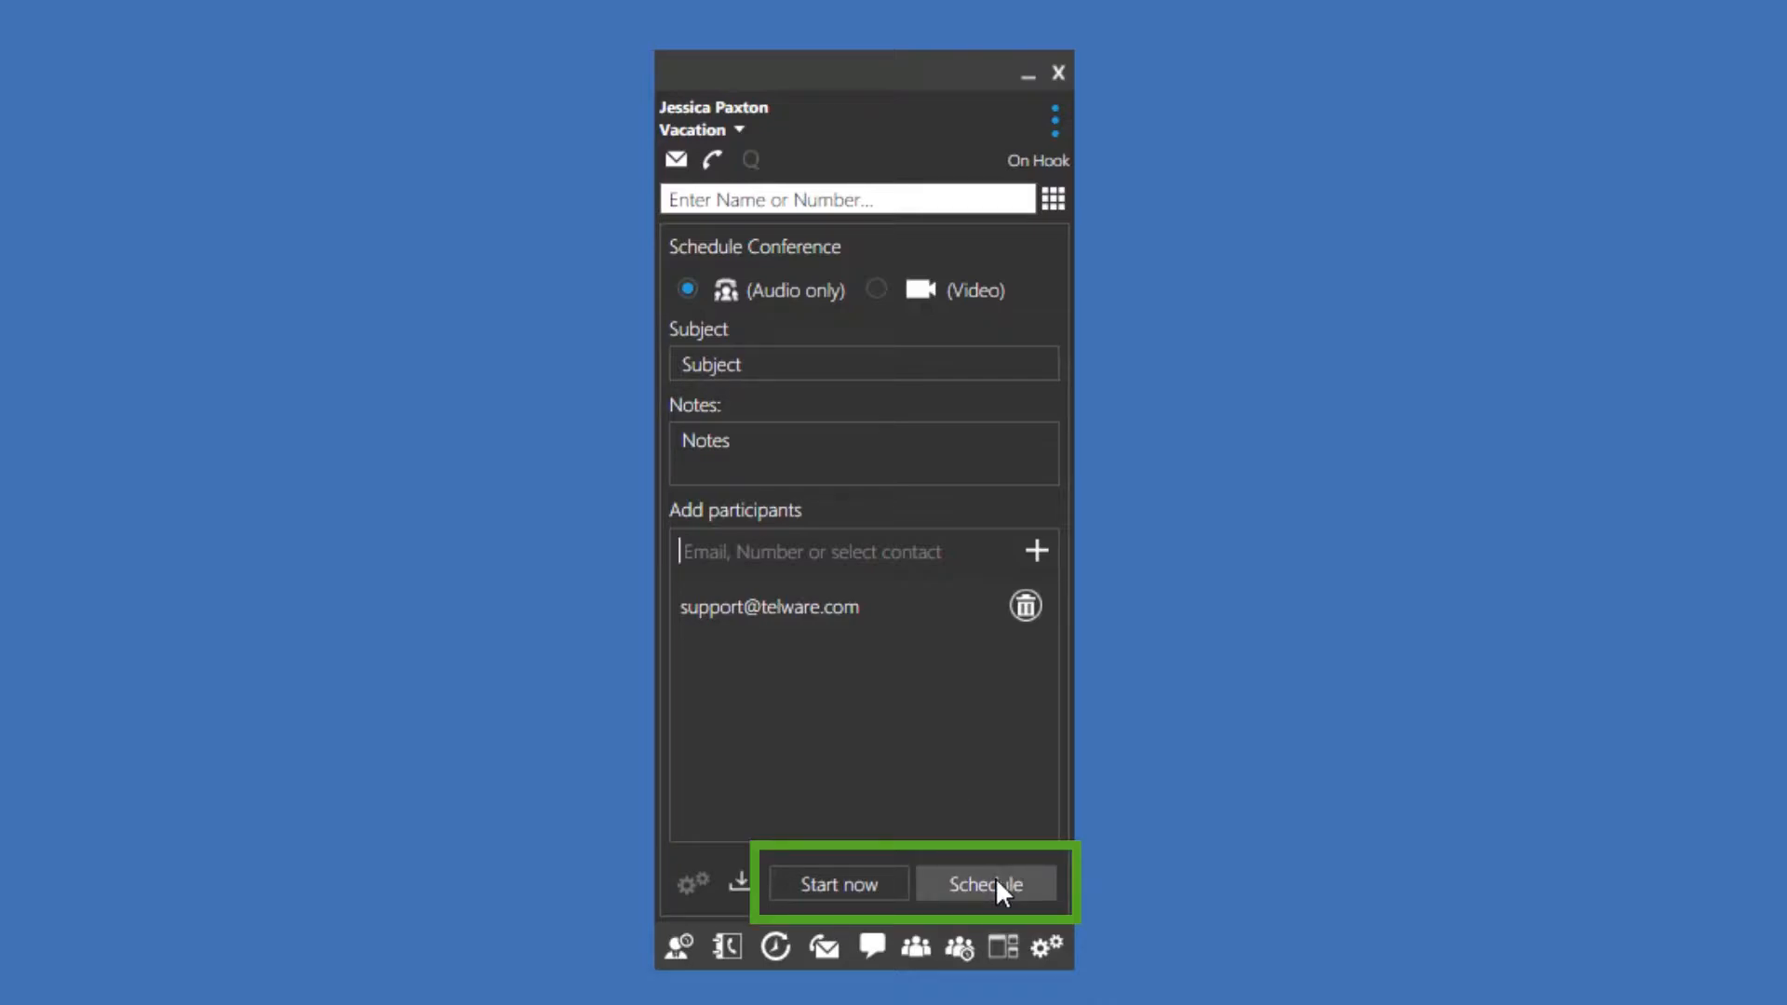
pyautogui.moveTo(962, 894)
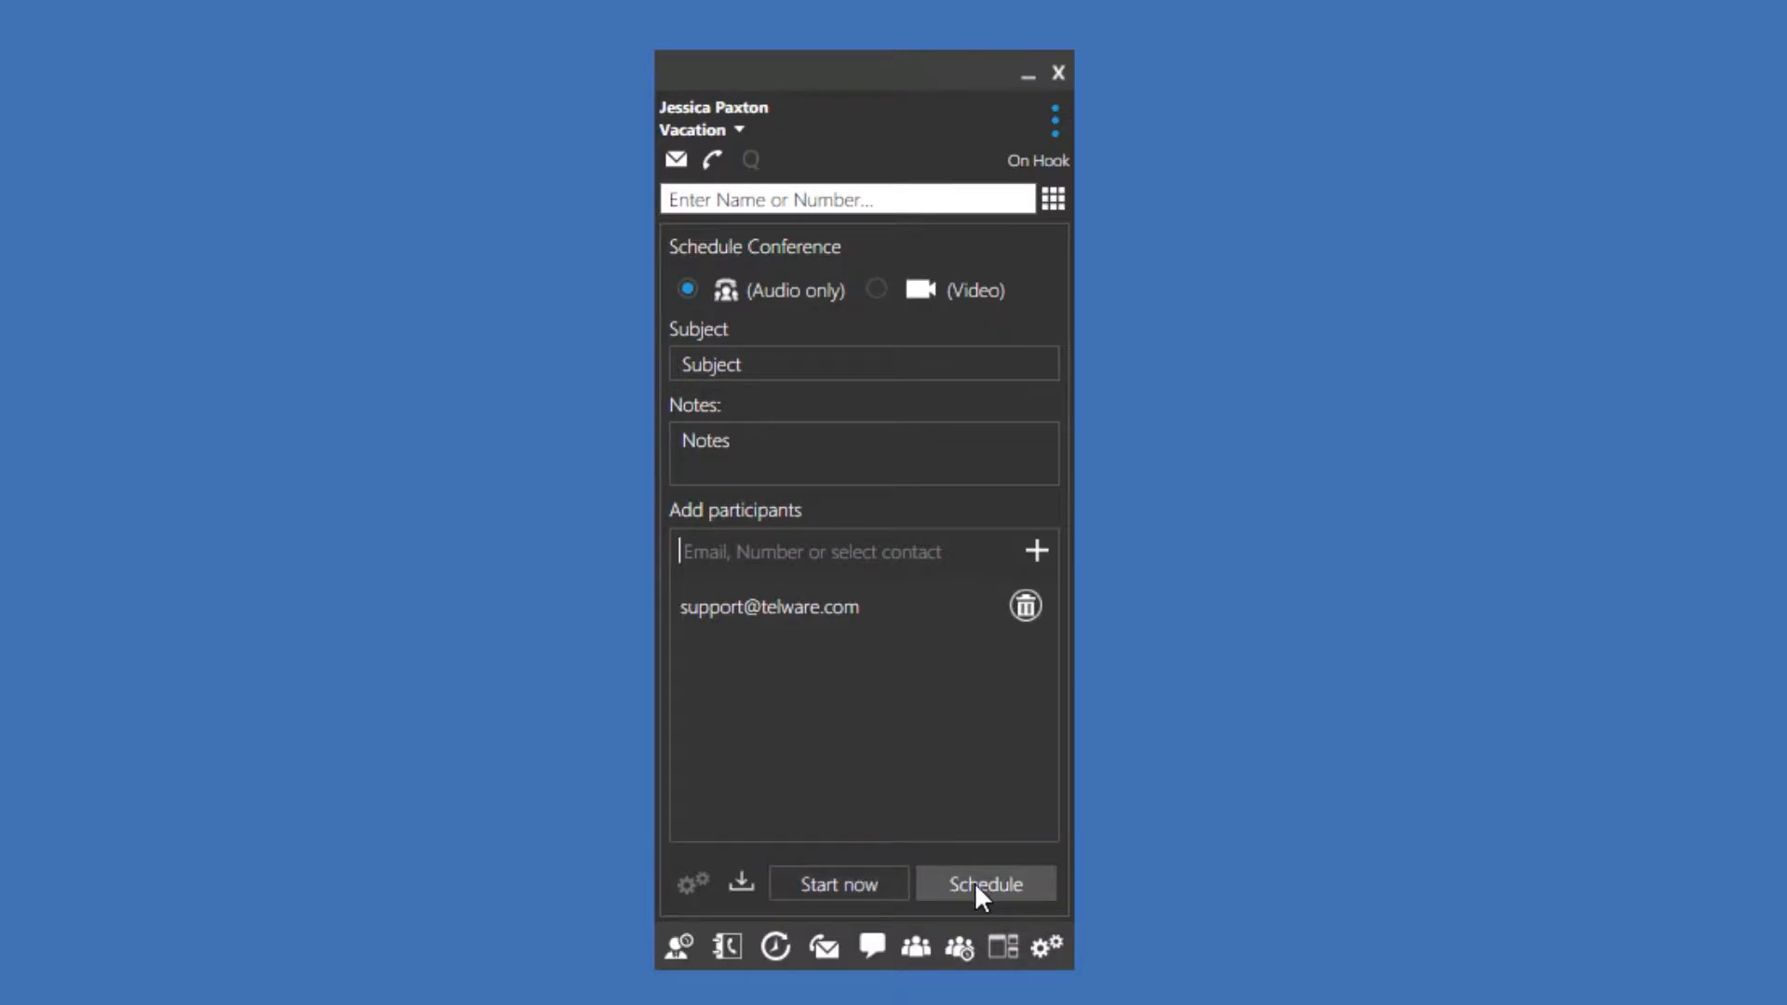
pyautogui.click(983, 885)
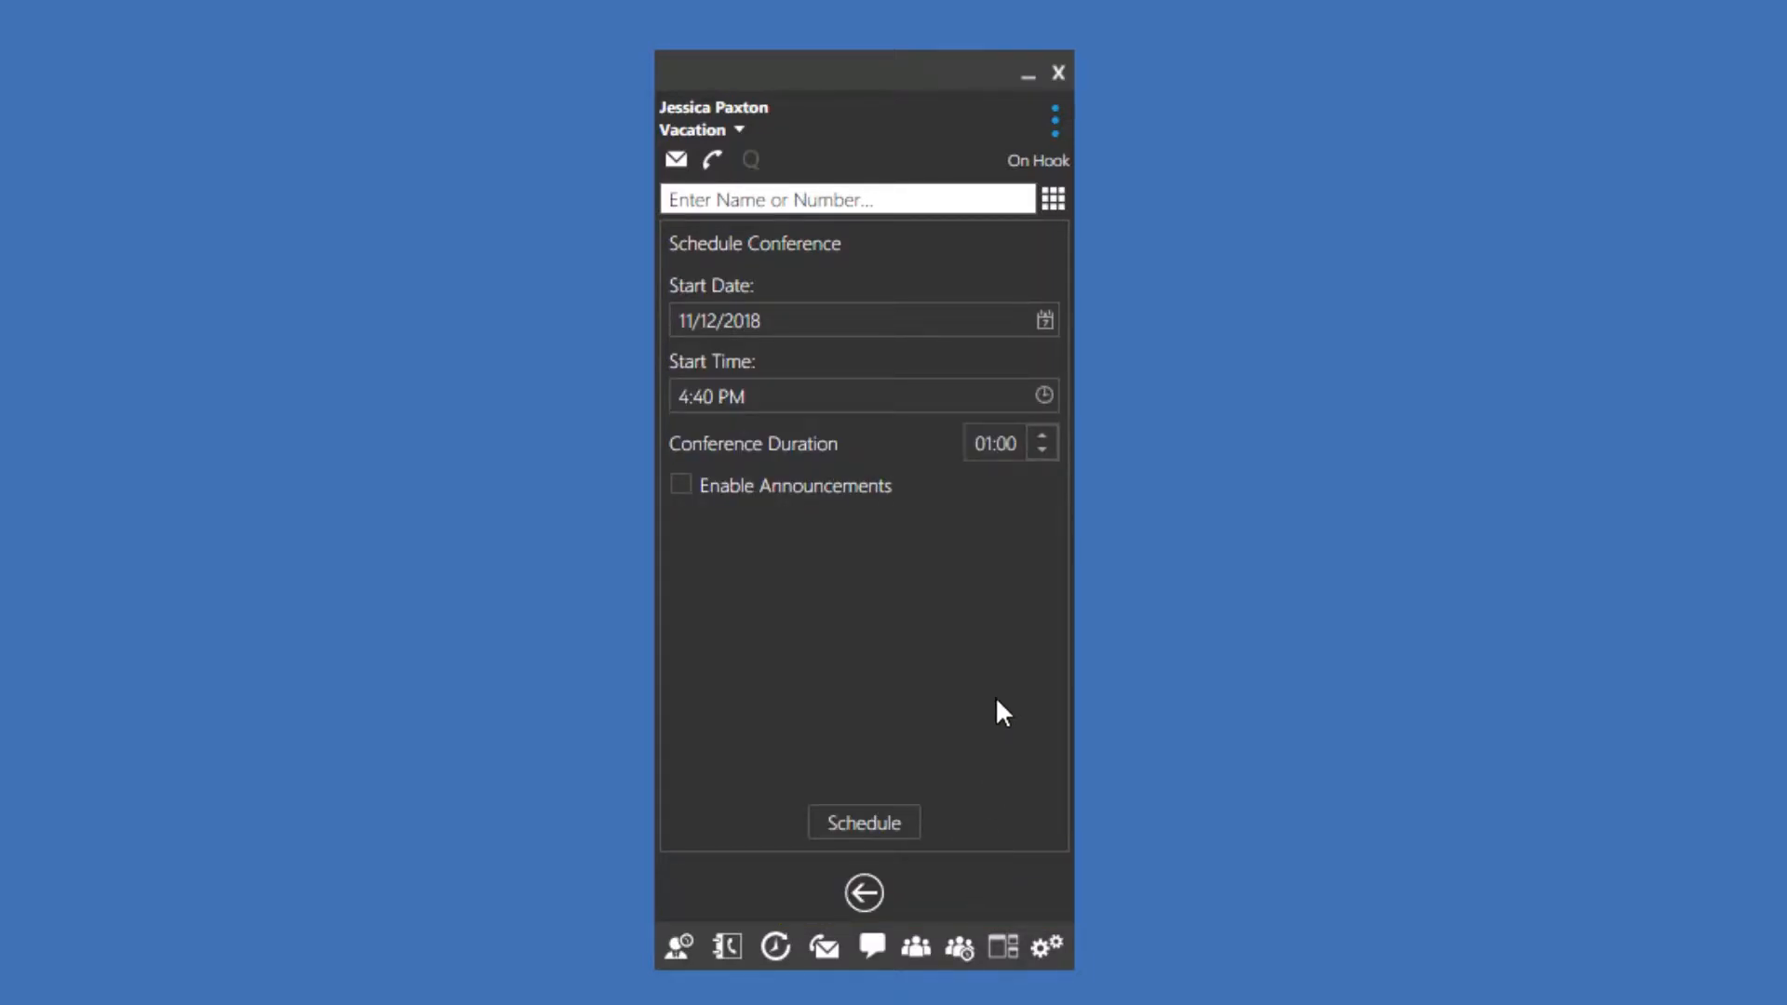
pyautogui.moveTo(864, 891)
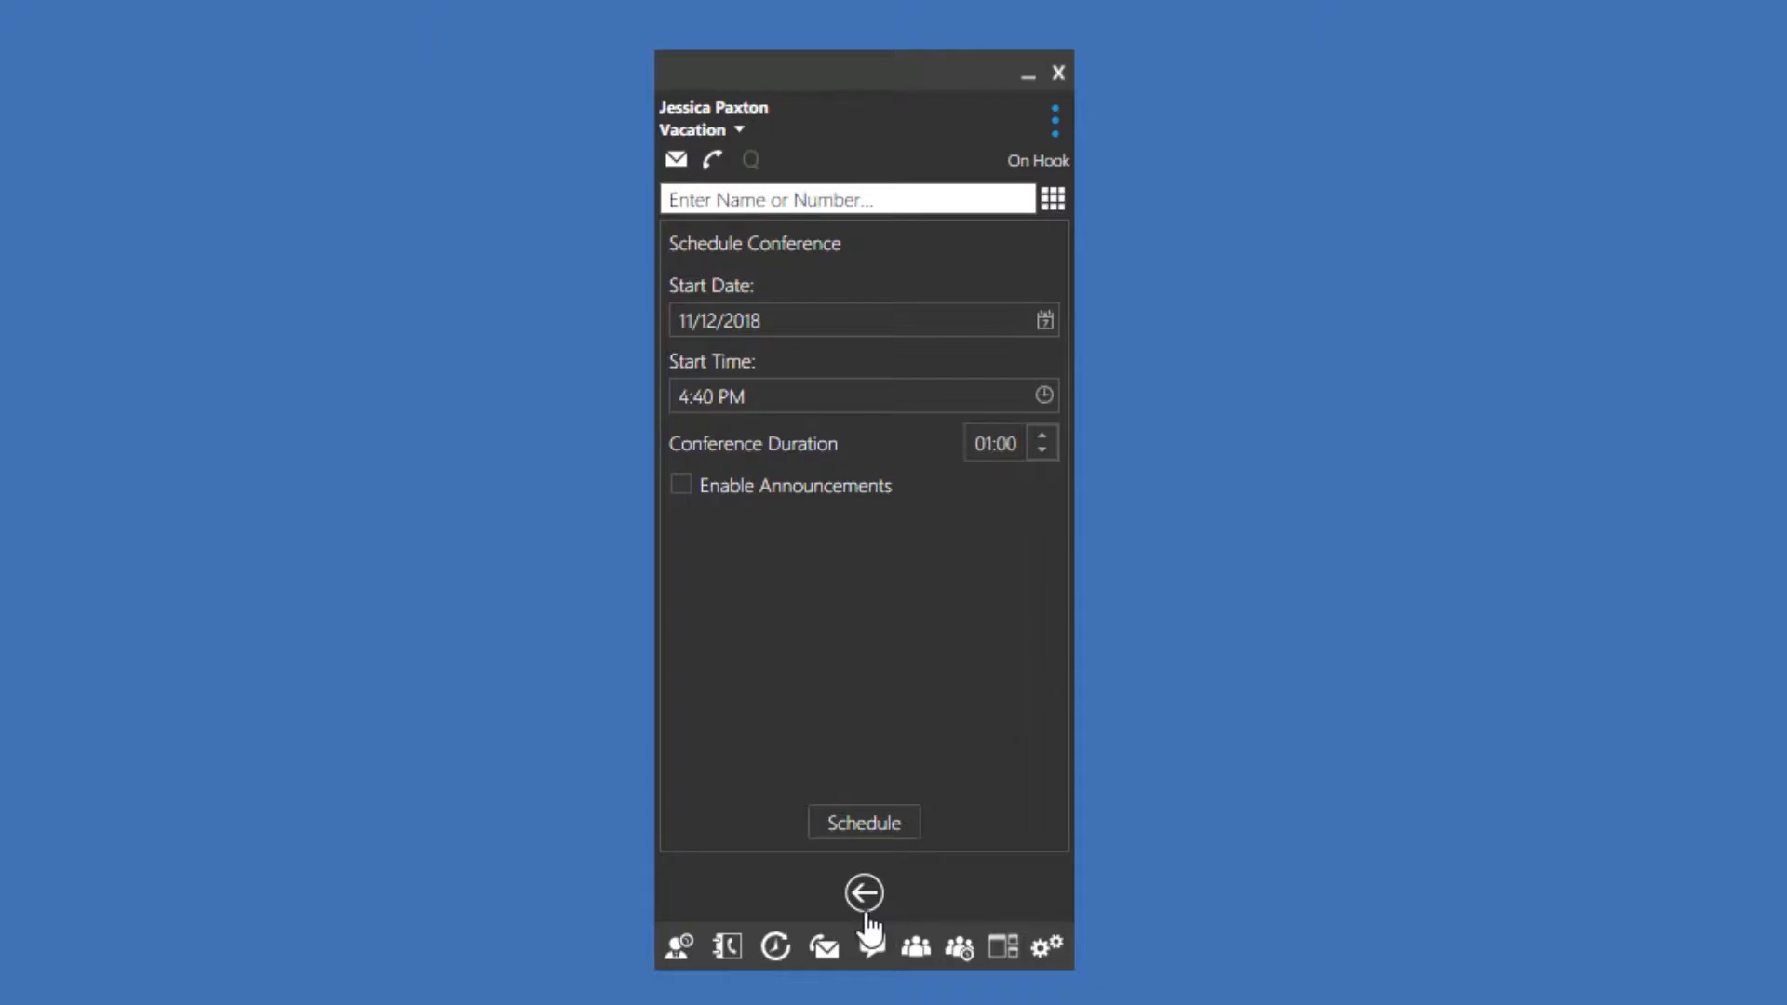
pyautogui.moveTo(864, 892)
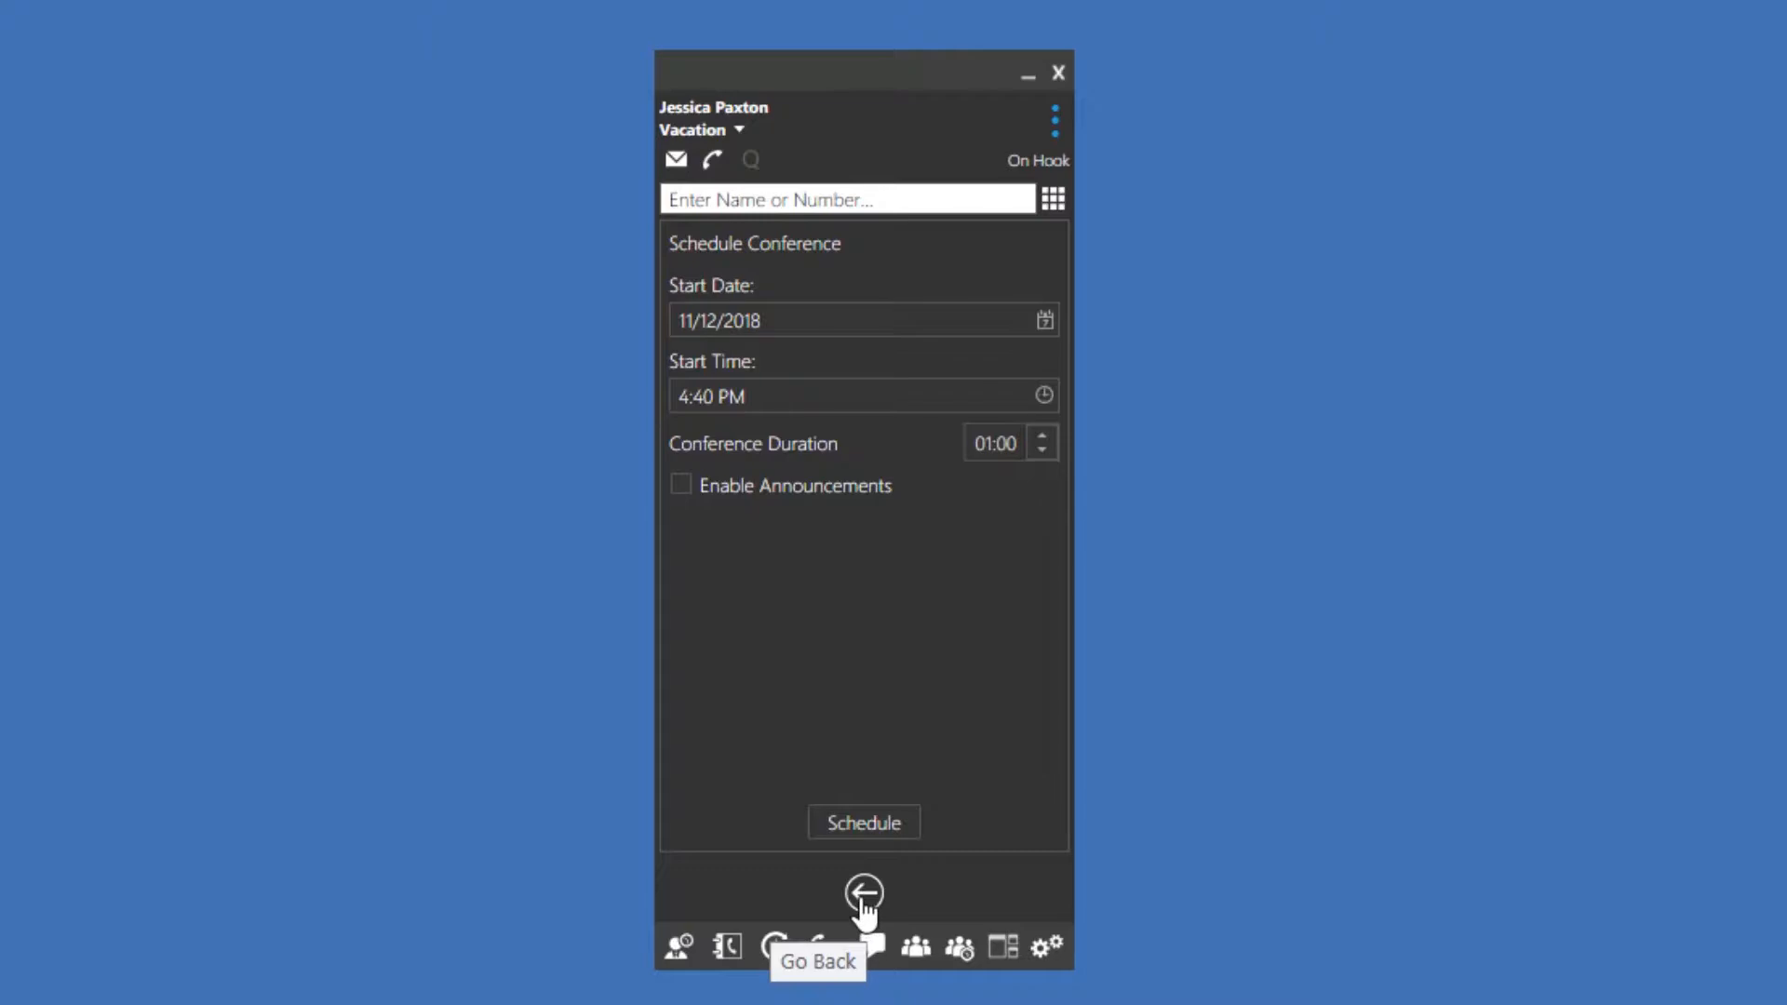
pyautogui.click(862, 892)
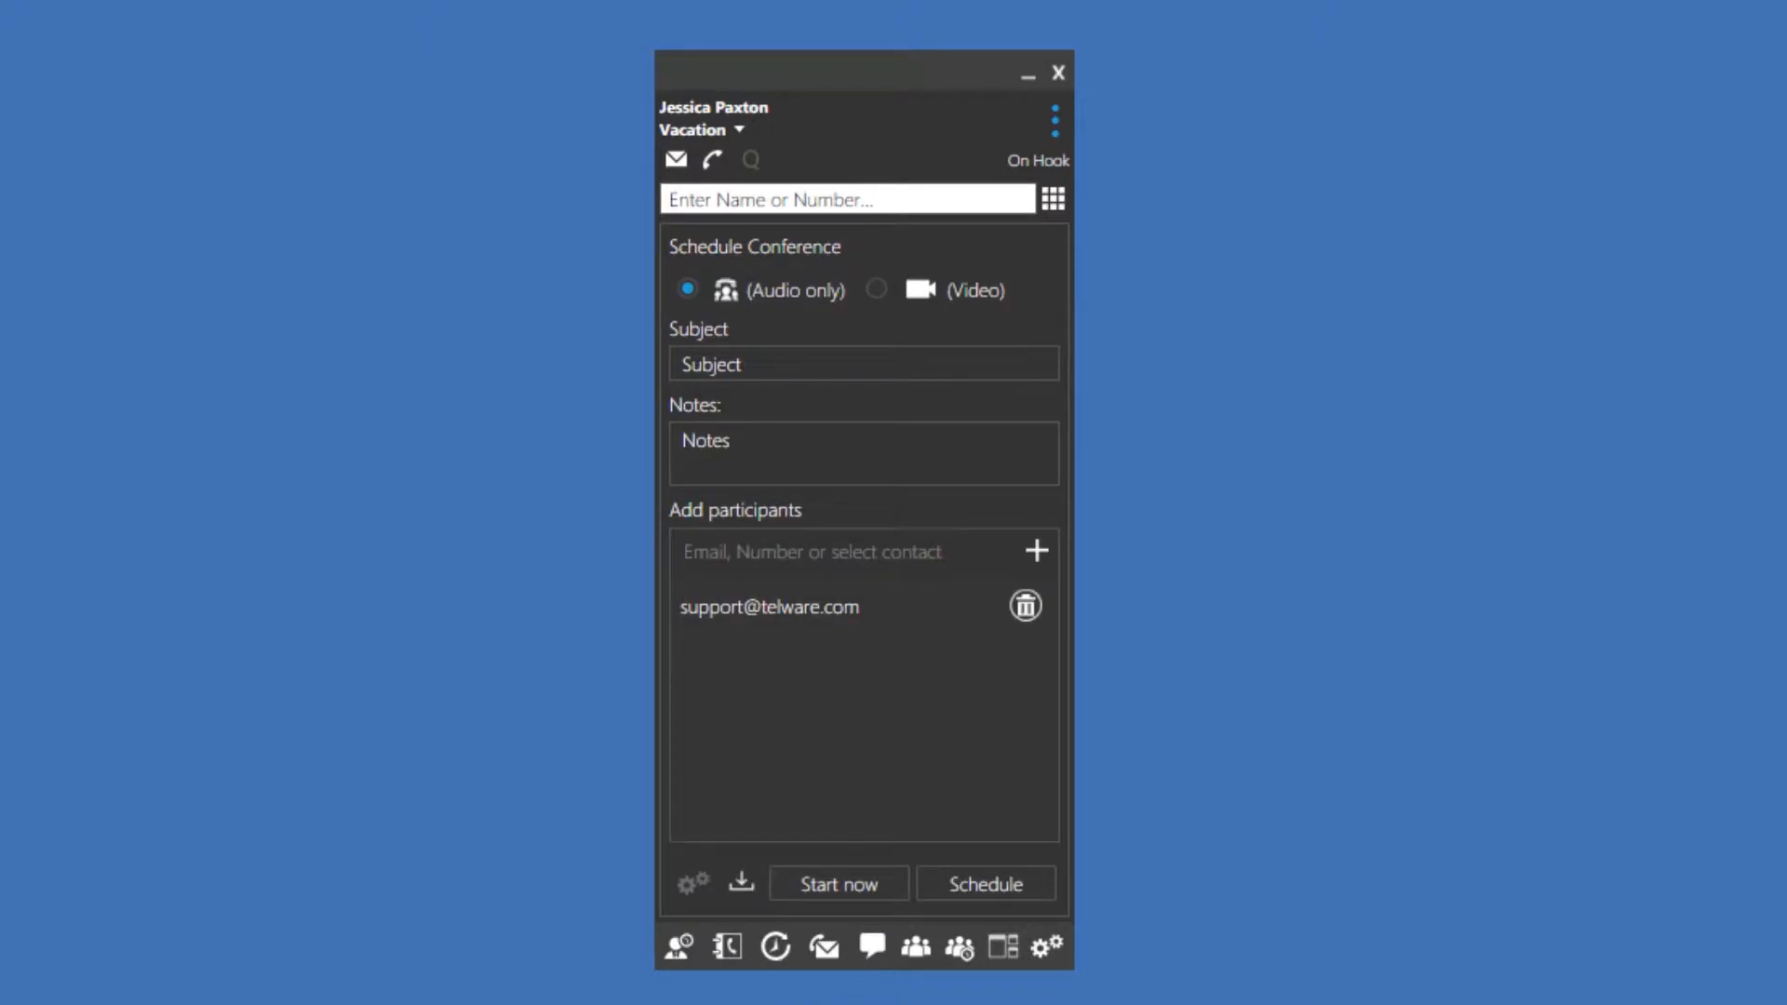
pyautogui.click(836, 882)
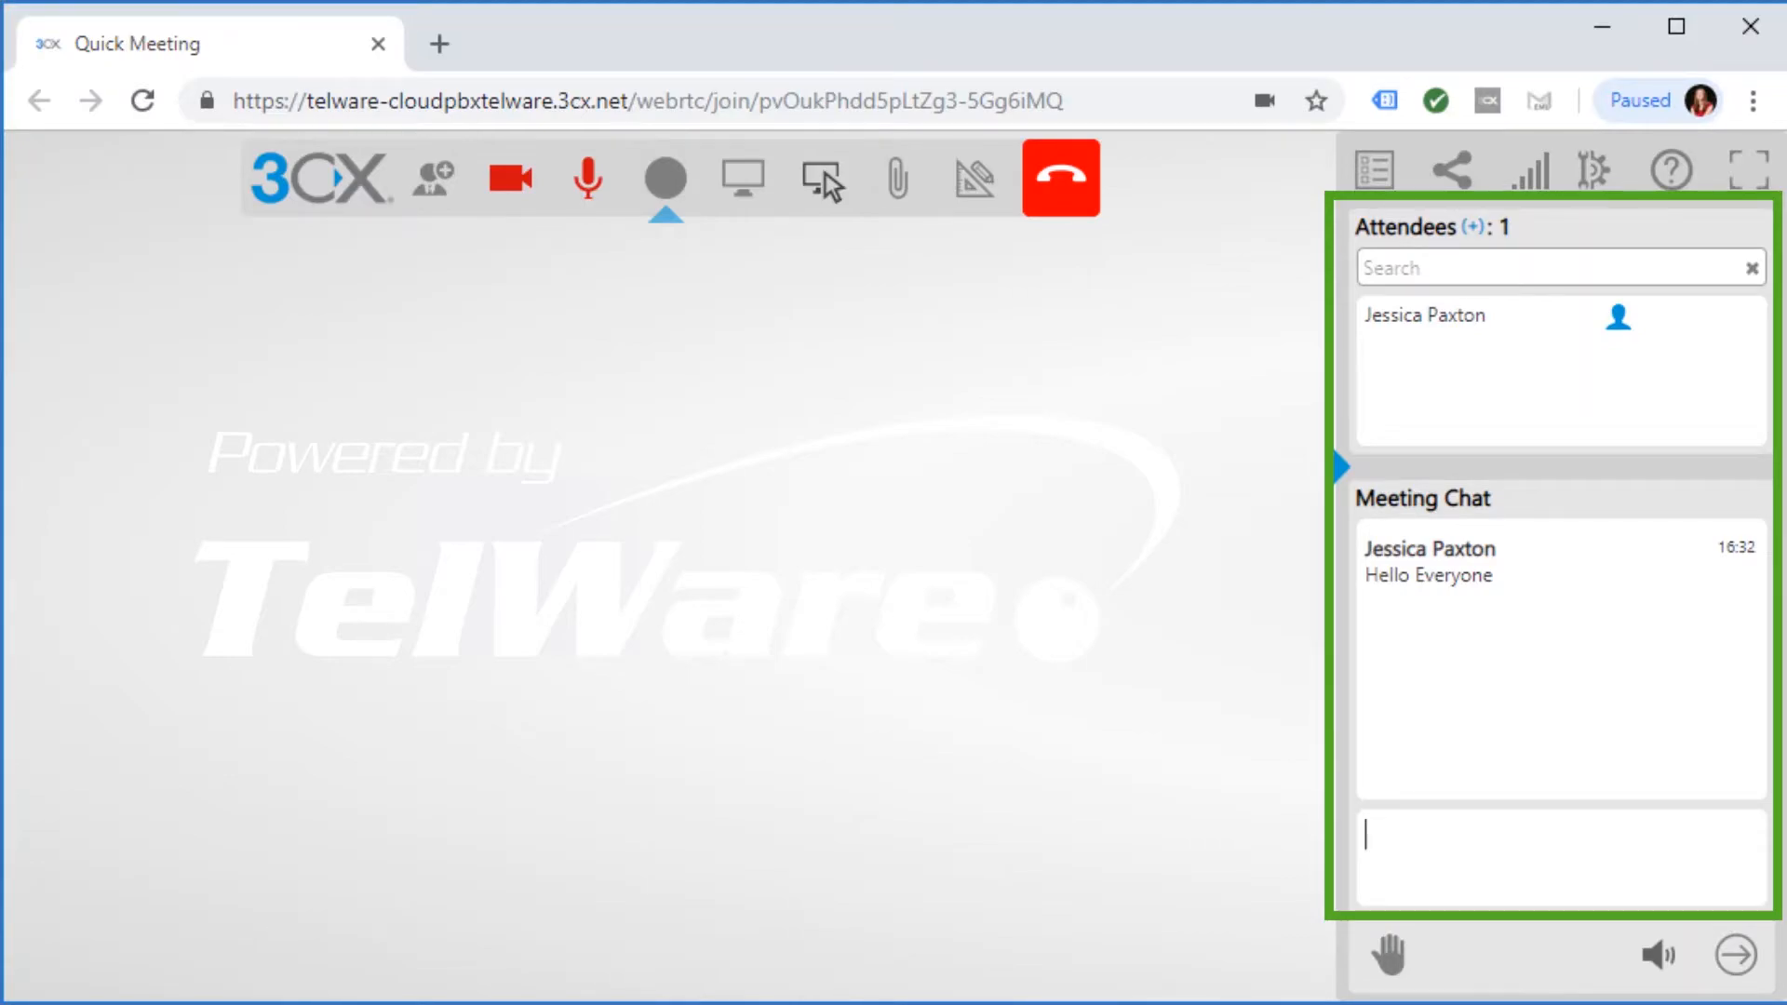
# Step: Review the Attendees panel, Meeting Chat and toolbar of the running Quick Meeting
pyautogui.click(1373, 169)
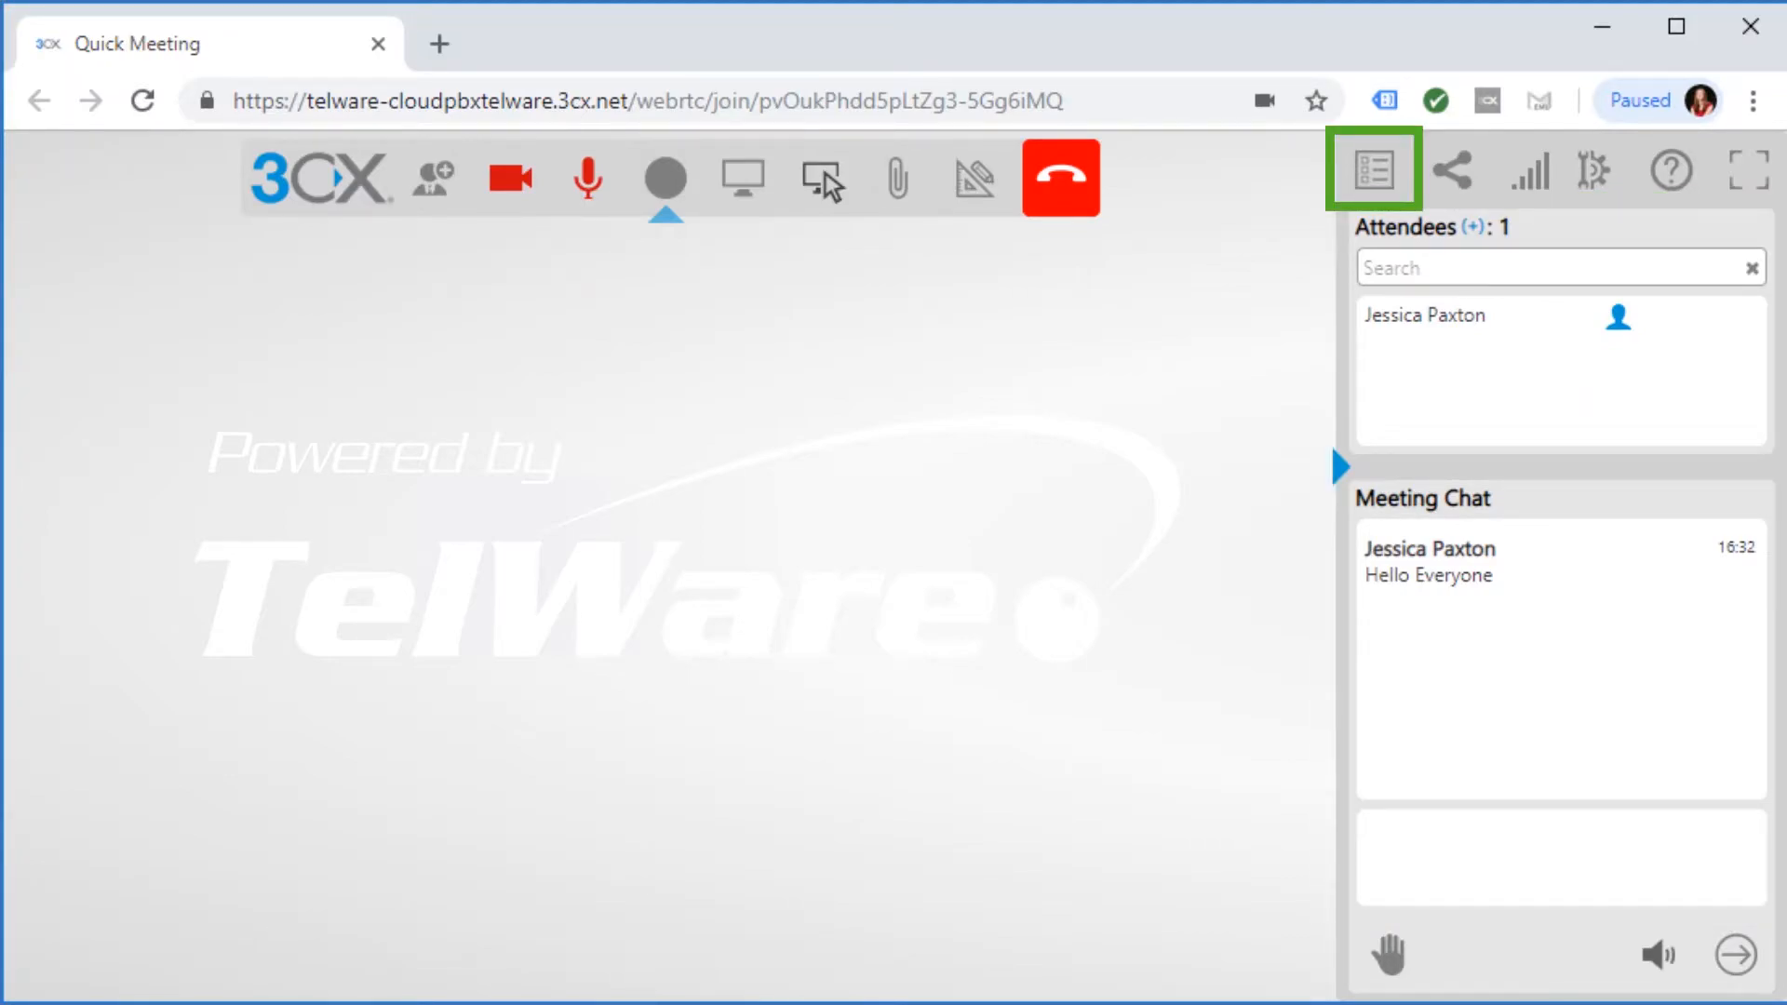
pyautogui.click(1560, 856)
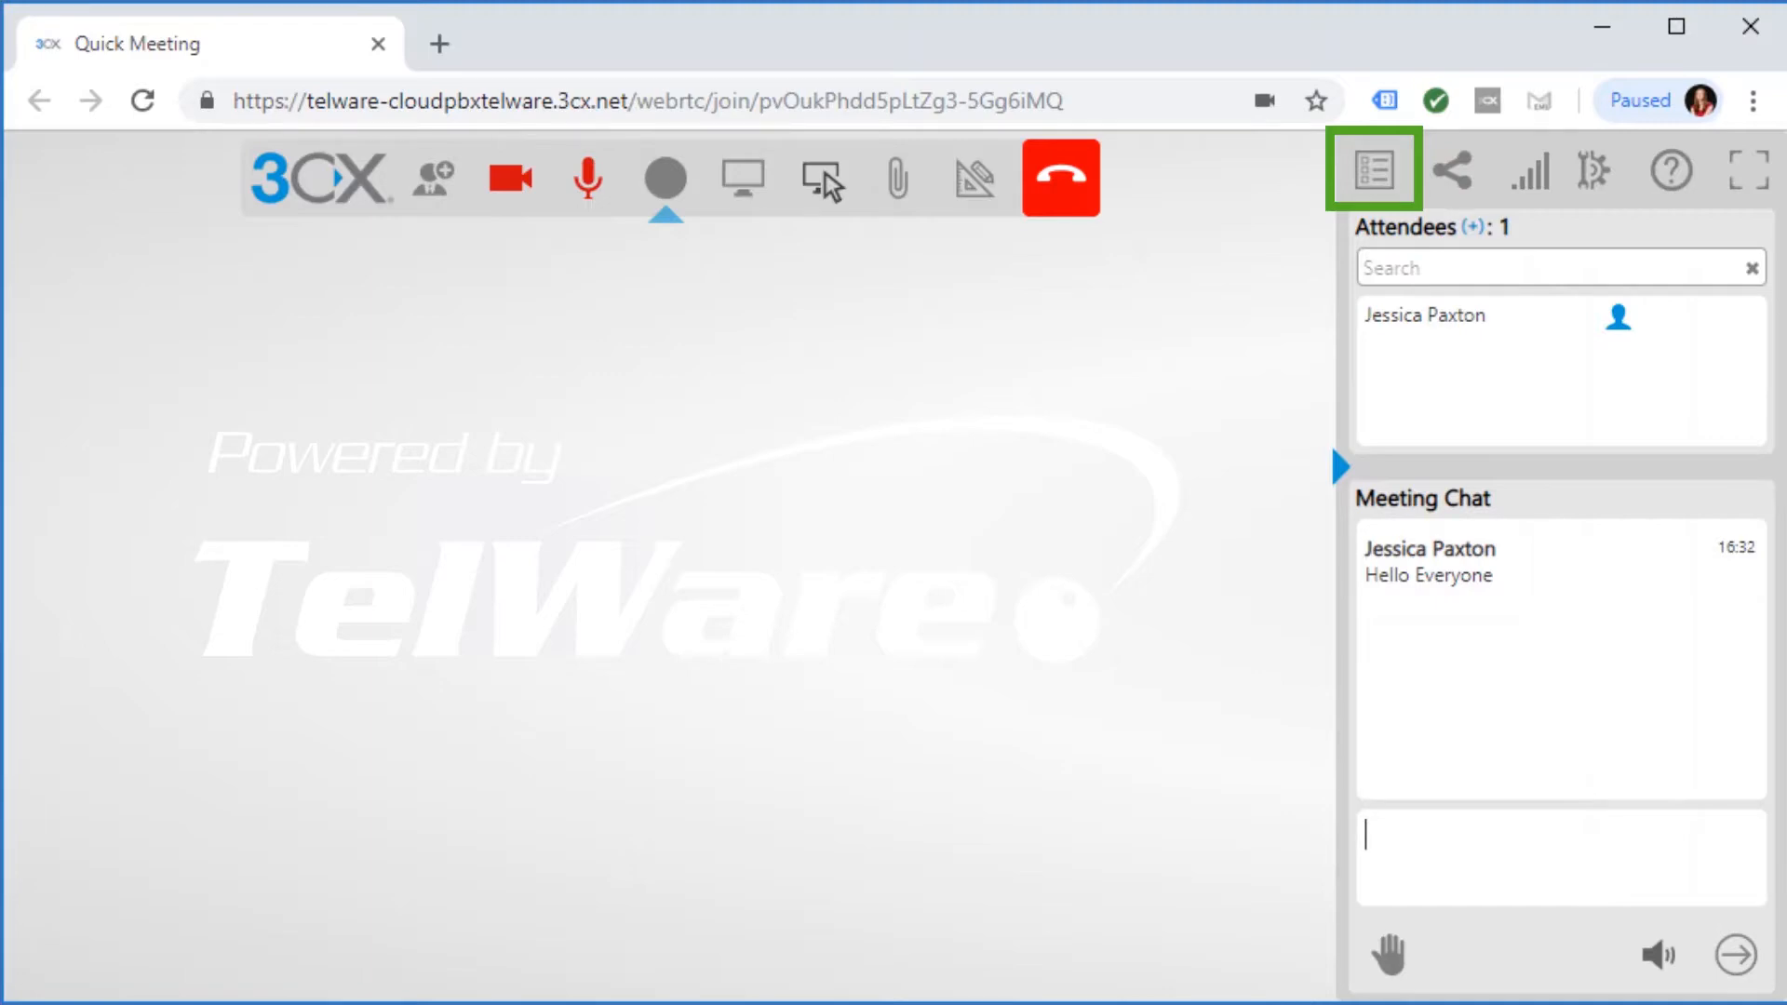
pyautogui.click(1450, 171)
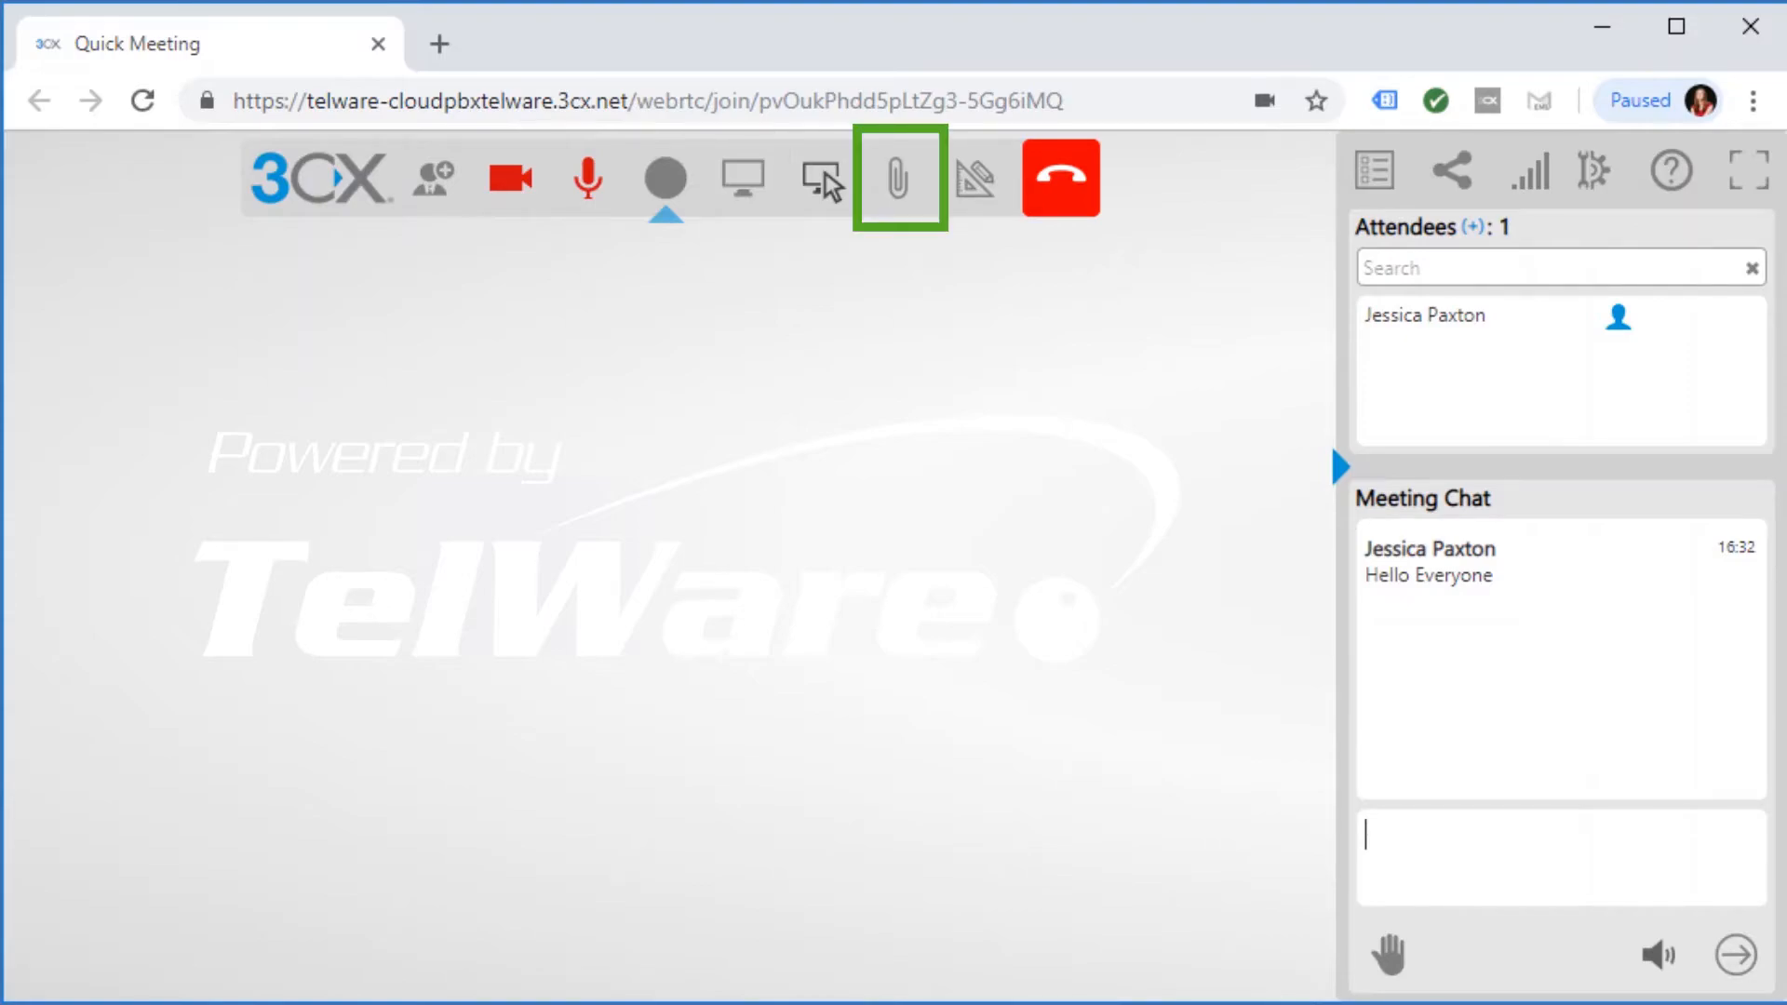
pyautogui.moveTo(972, 179)
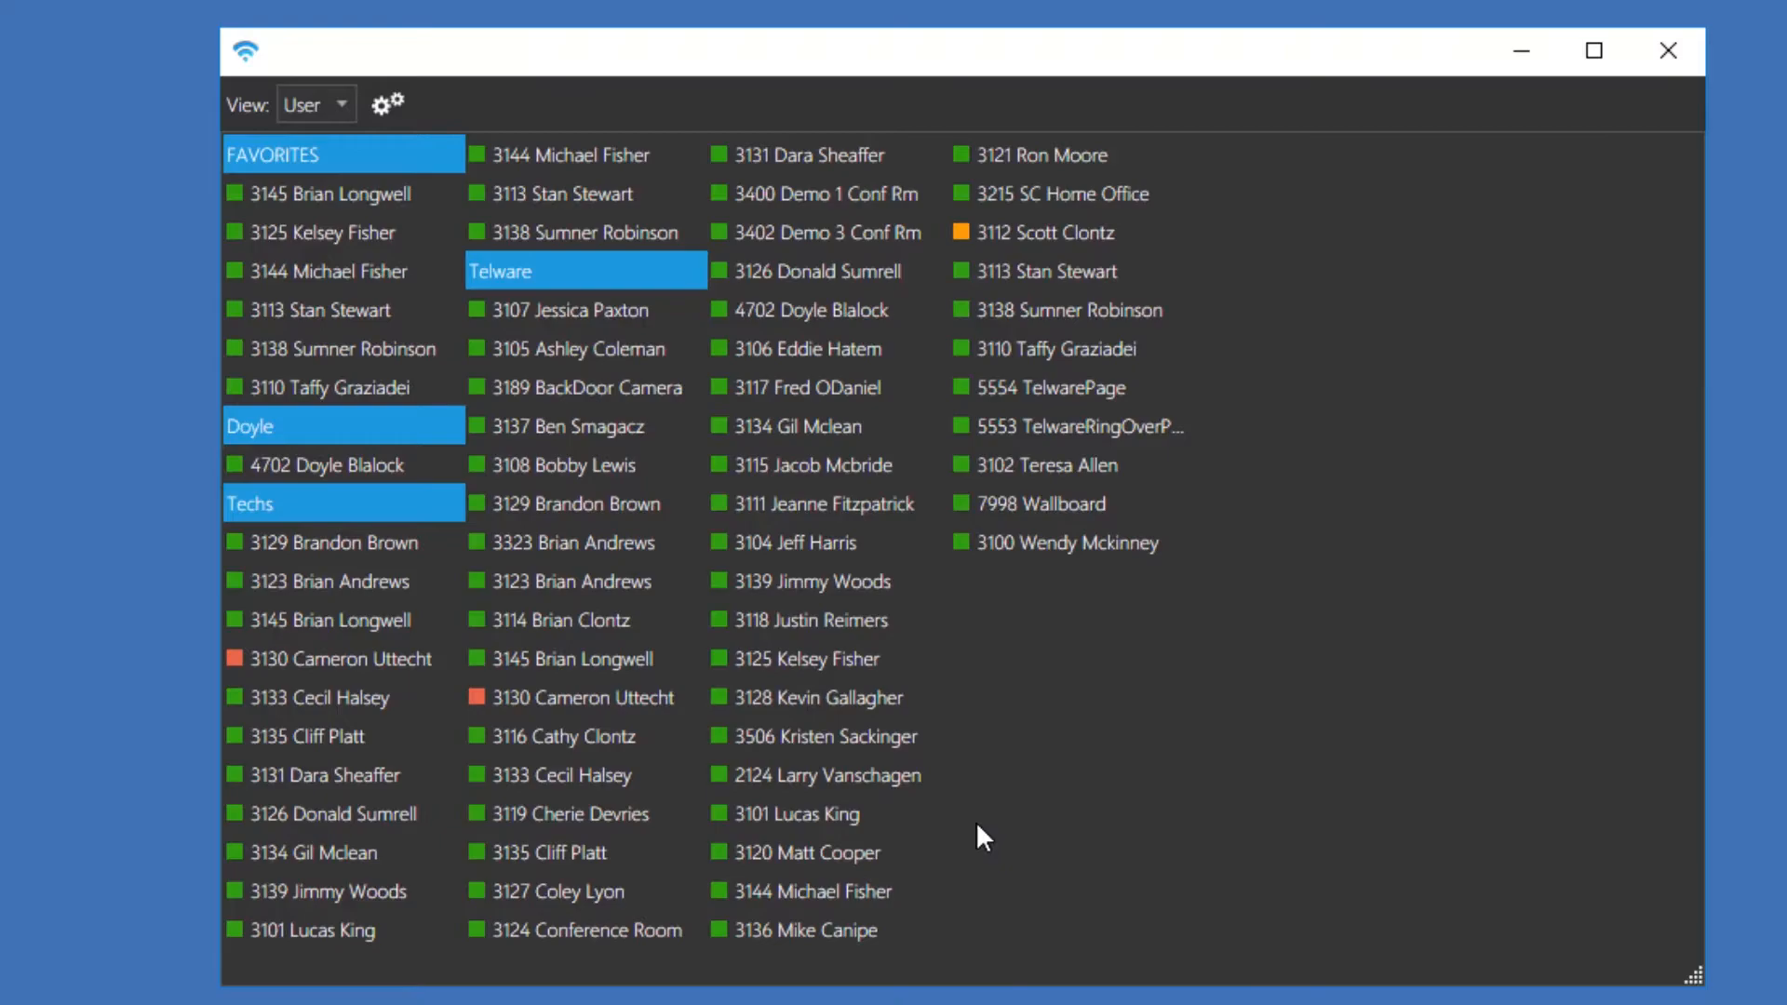
# Step: Bring up the actions for an extension in the Switchboard's User presence view
pyautogui.rightClick(581, 542)
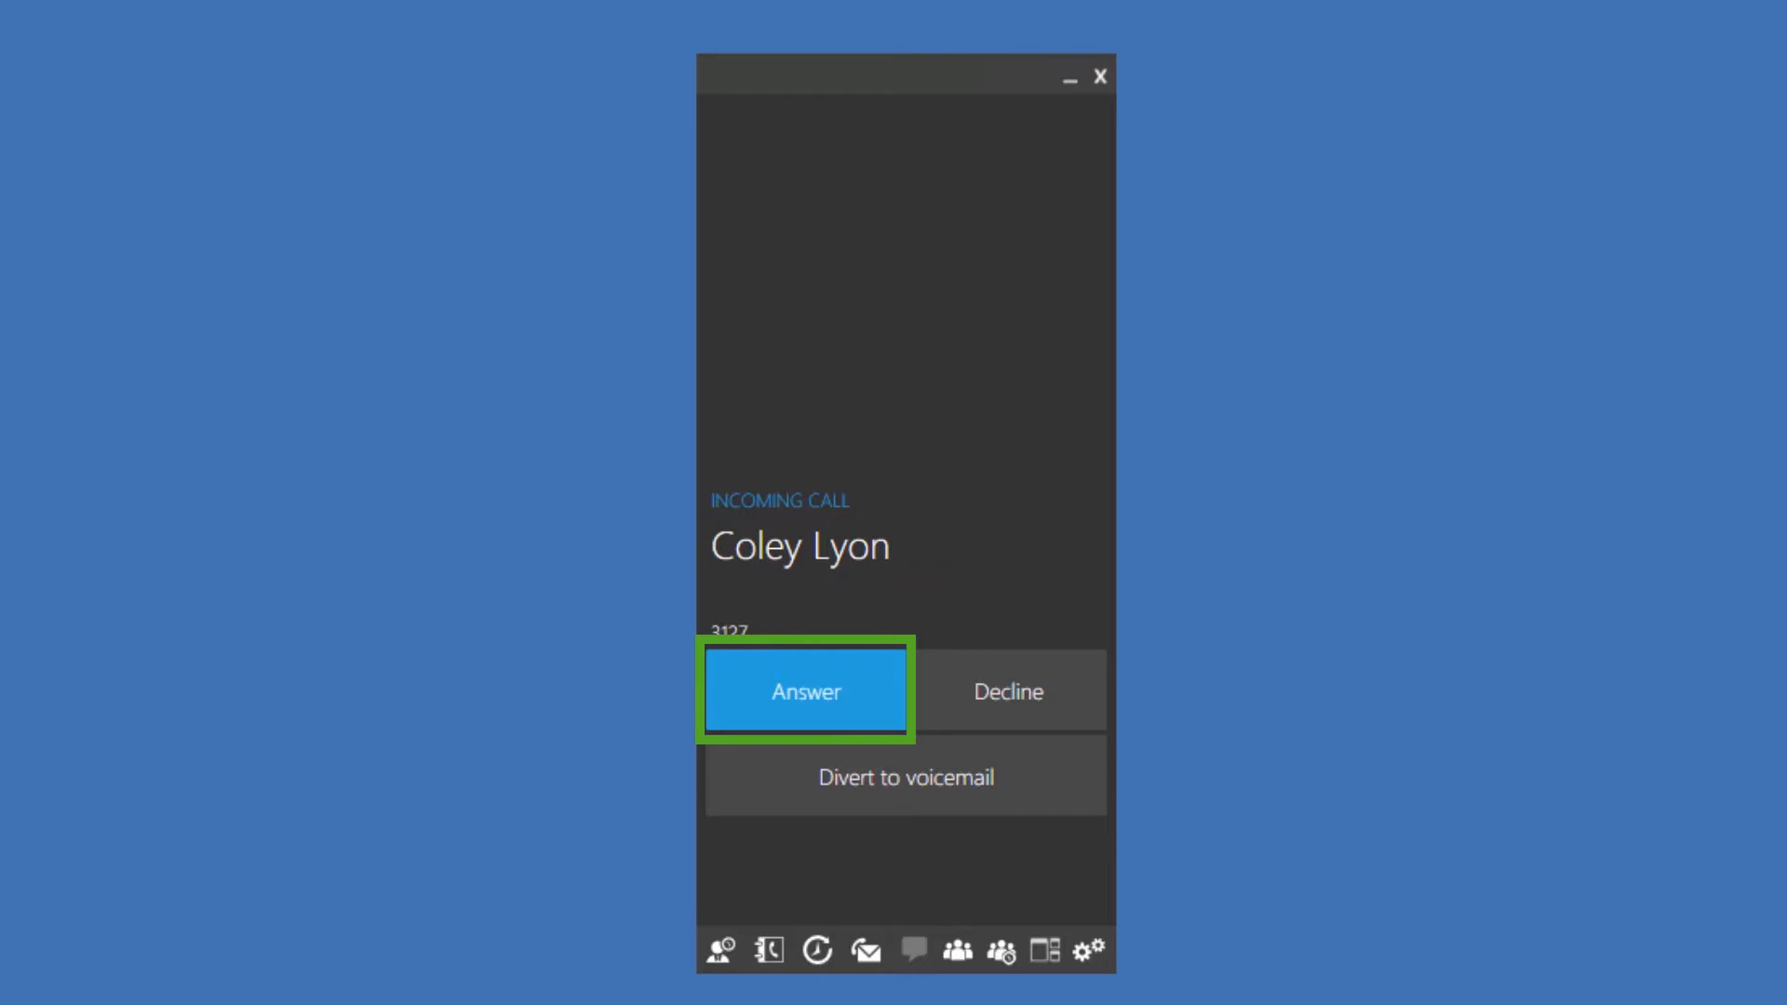
pyautogui.moveTo(1007, 691)
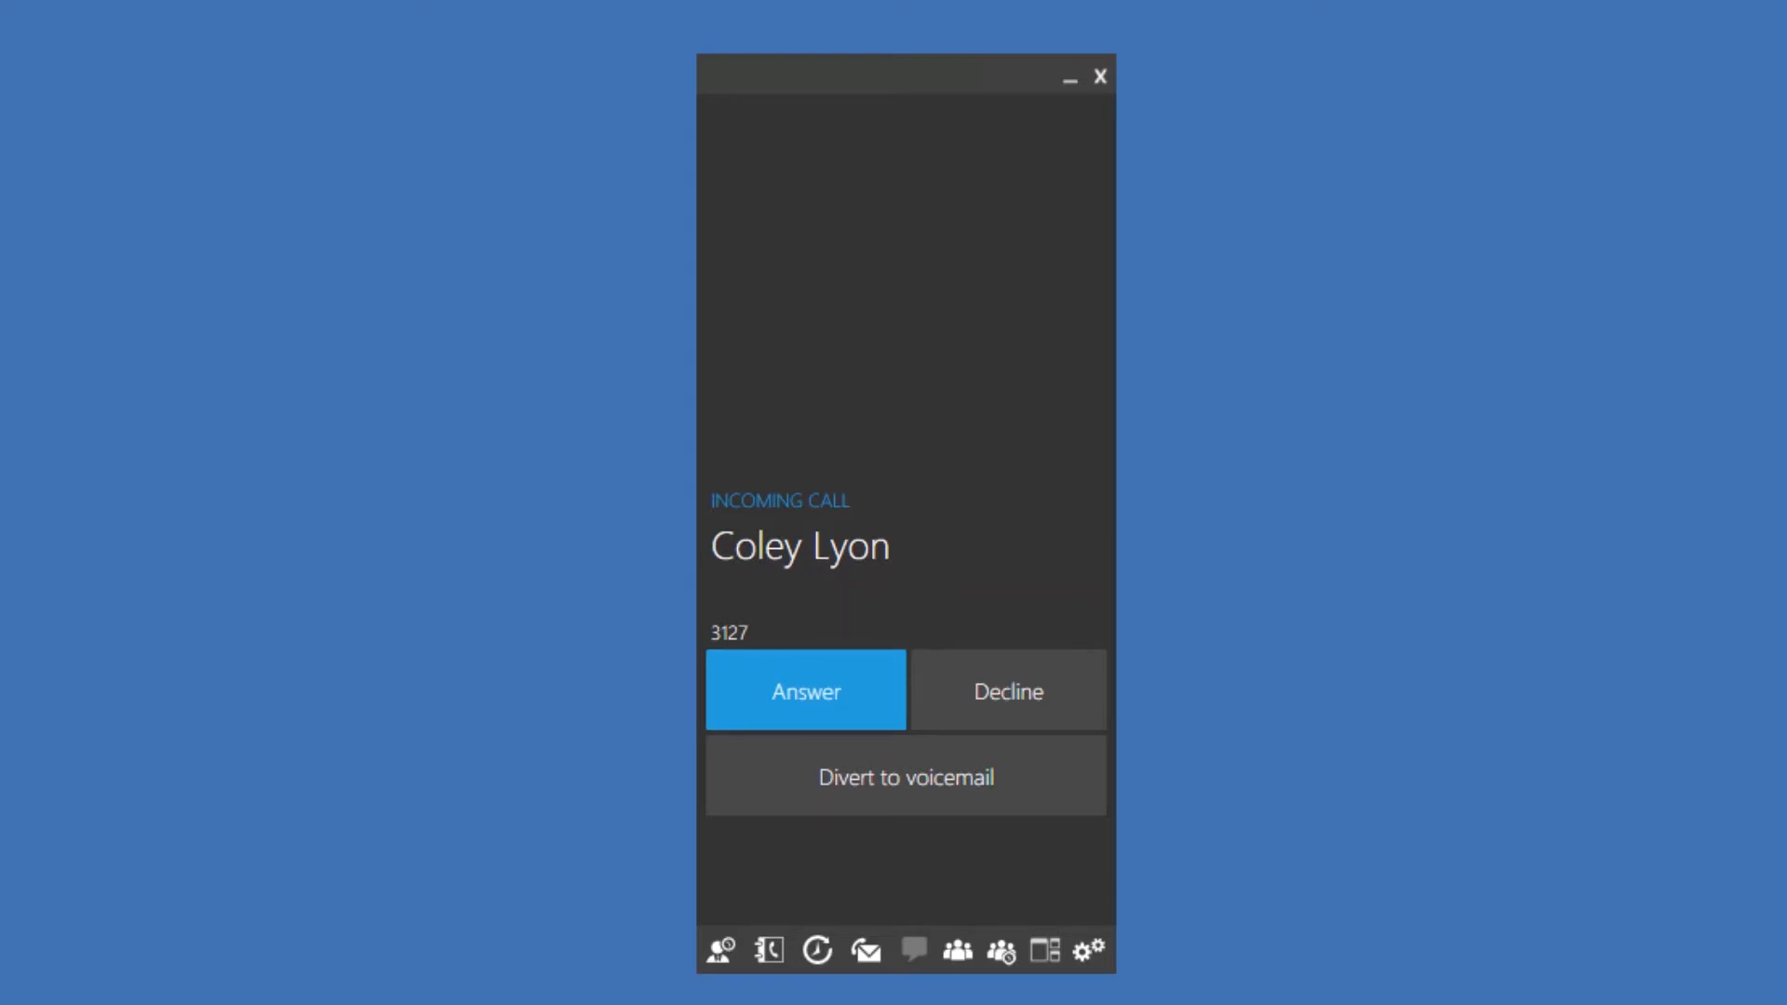
pyautogui.click(805, 691)
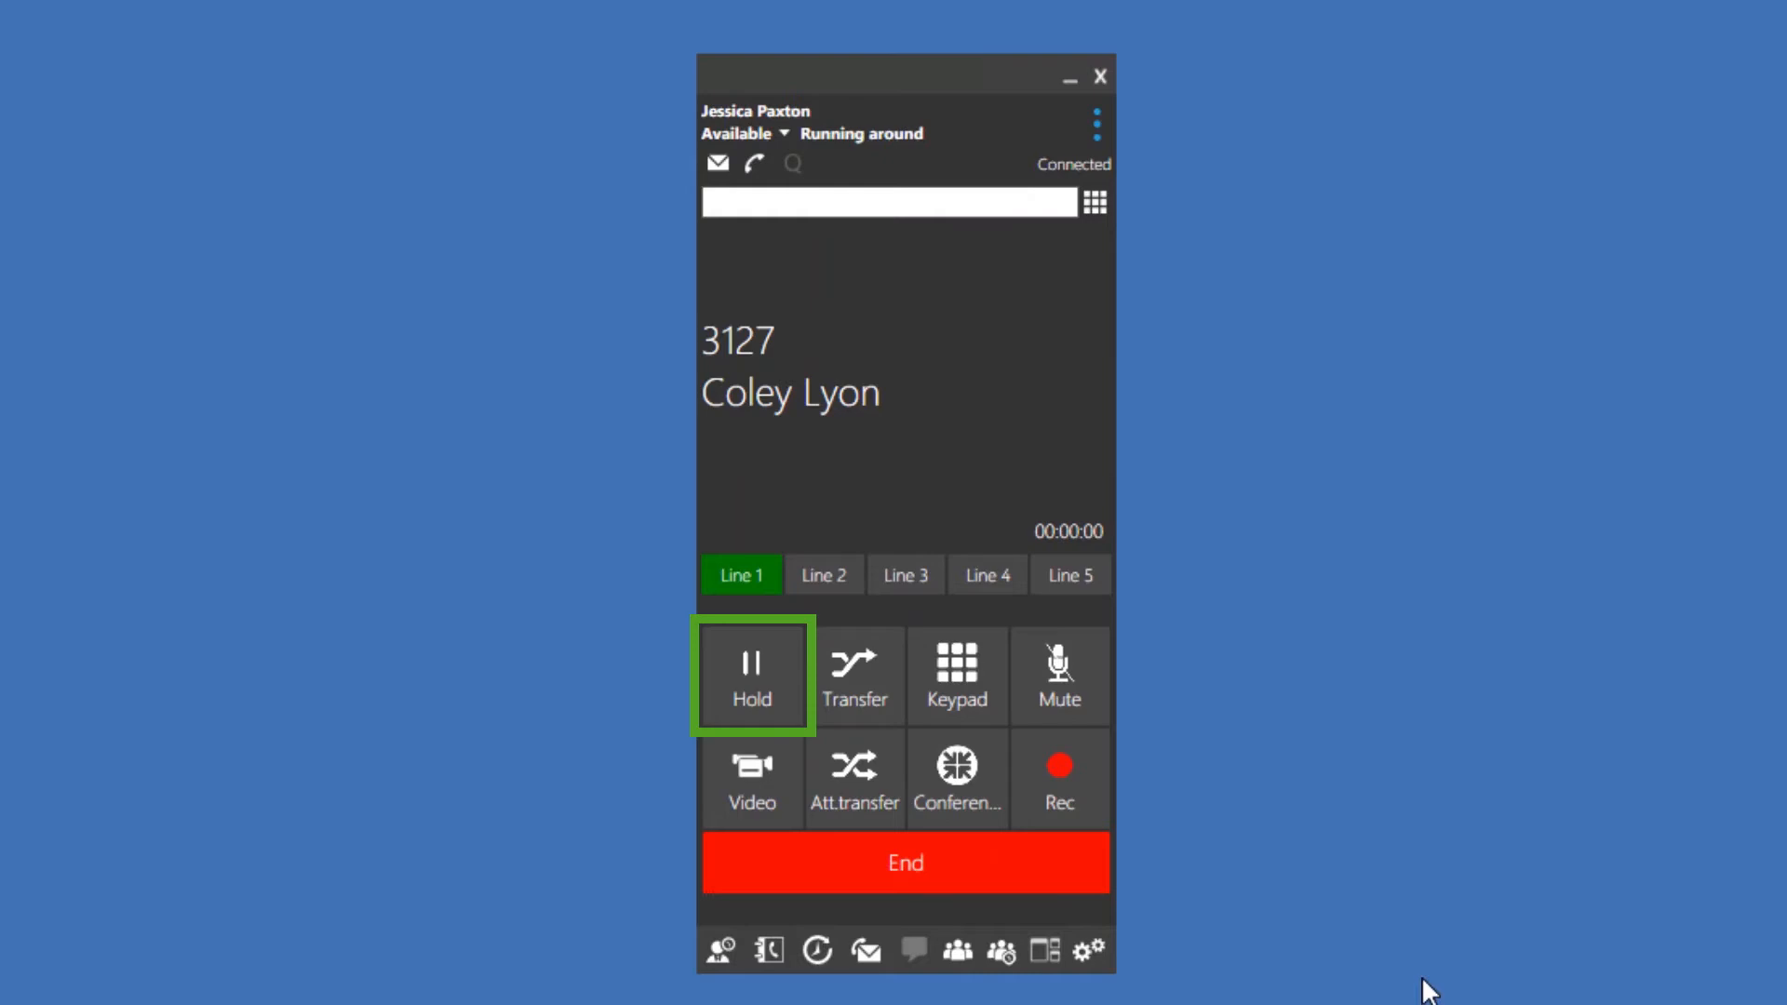
pyautogui.moveTo(761, 713)
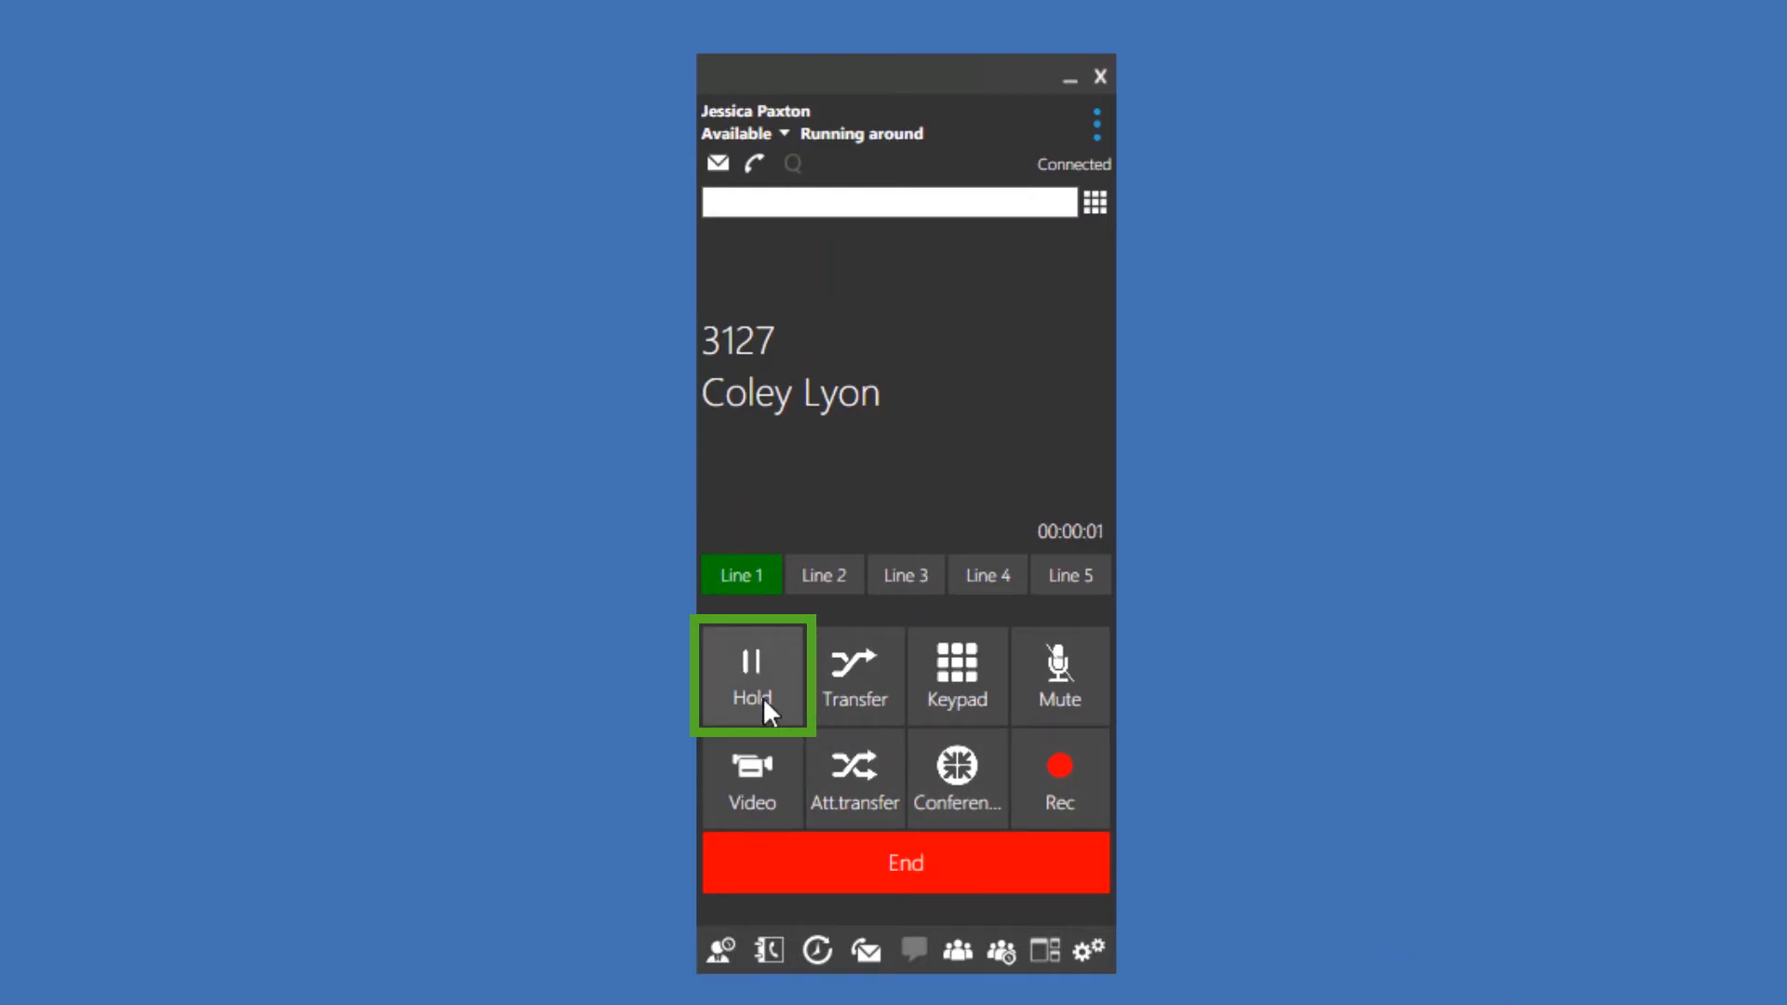
pyautogui.click(751, 674)
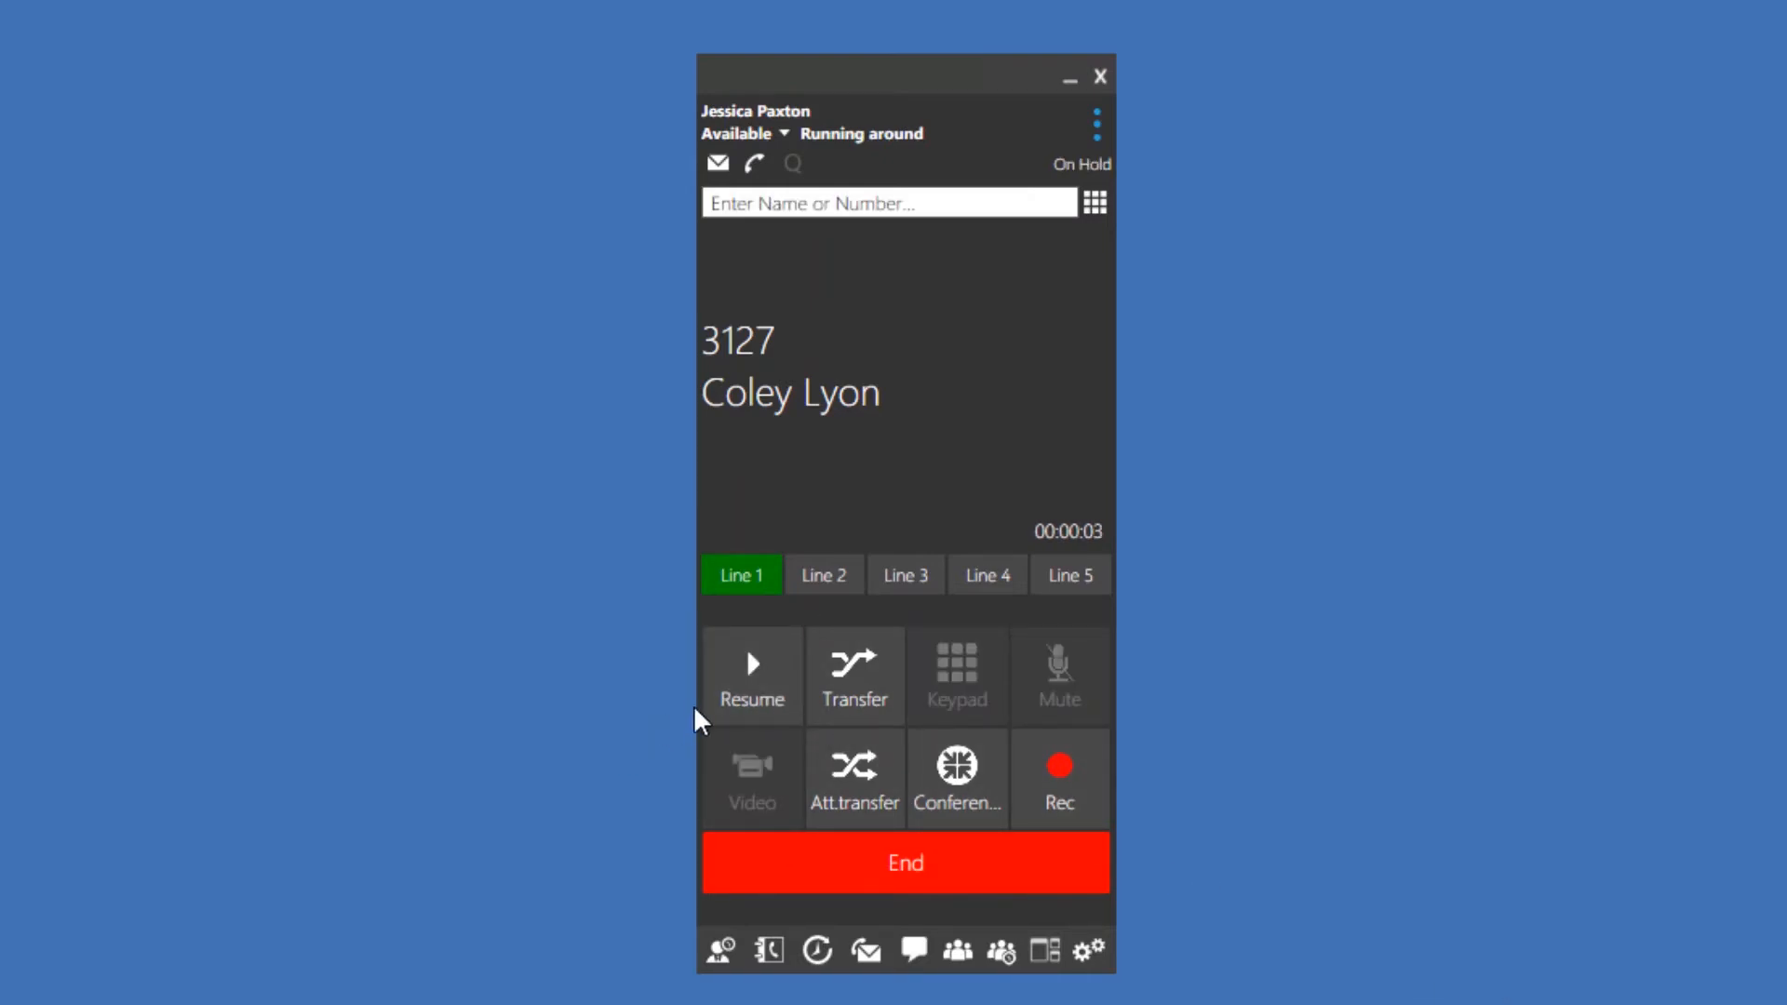
pyautogui.click(751, 674)
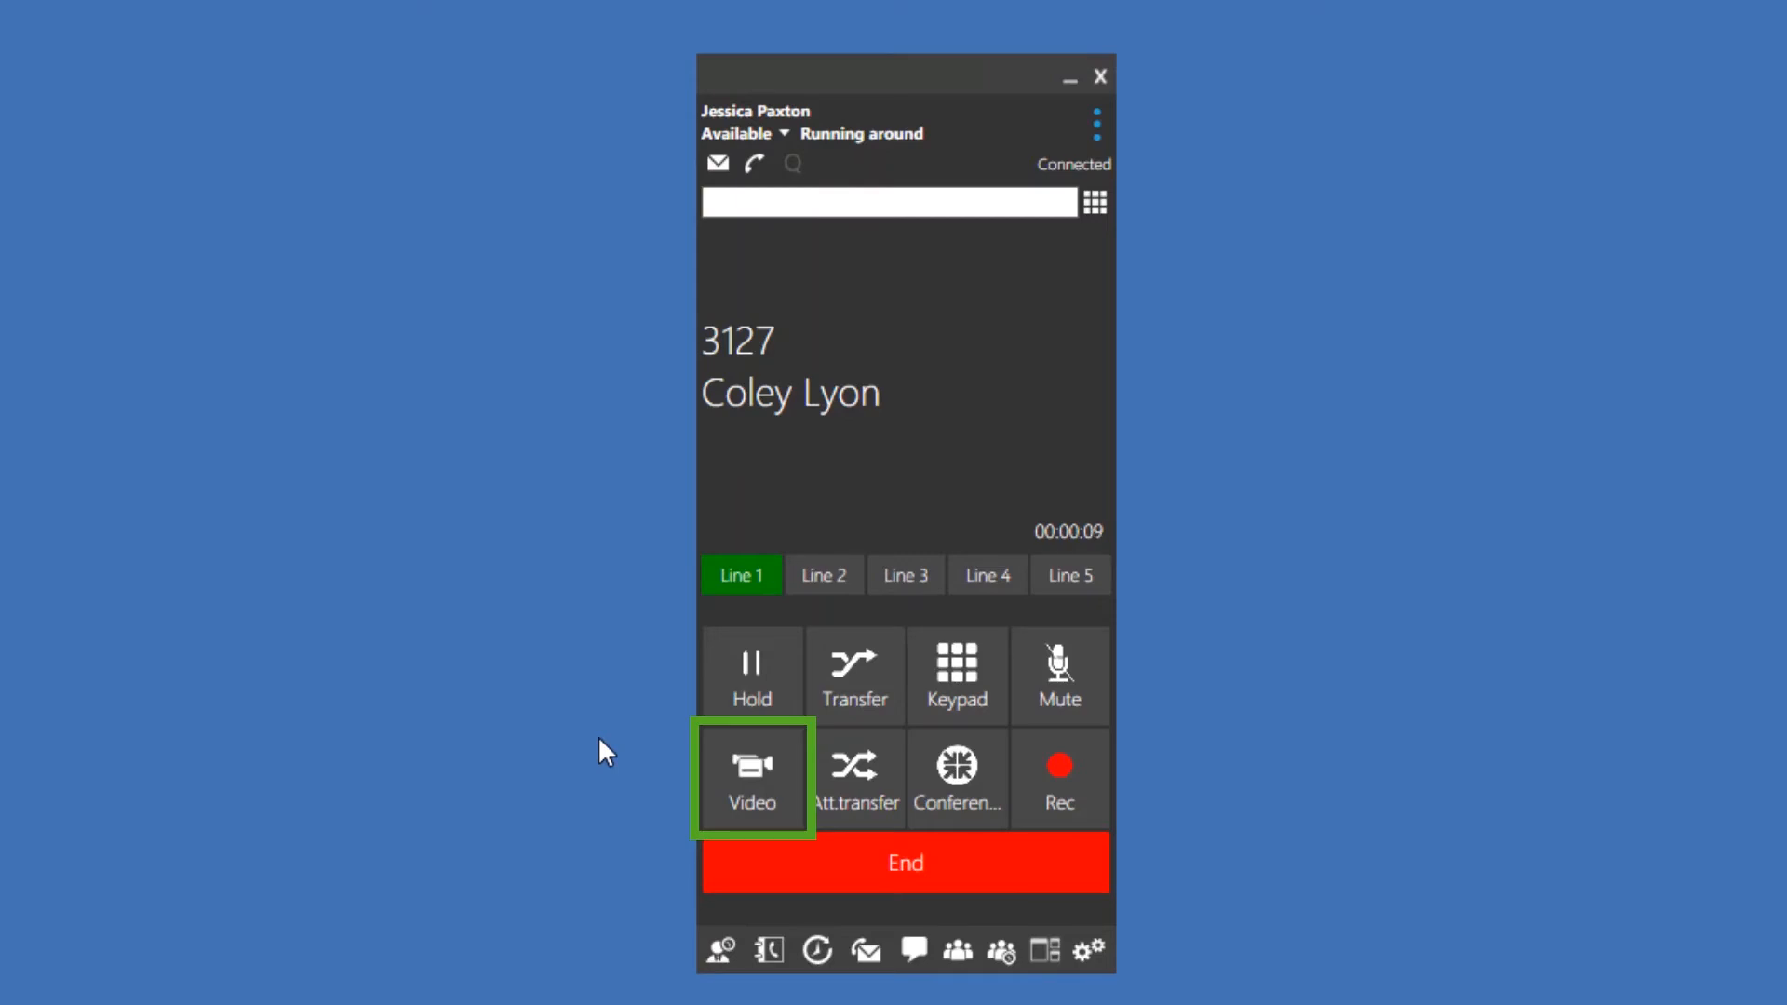
pyautogui.moveTo(854, 674)
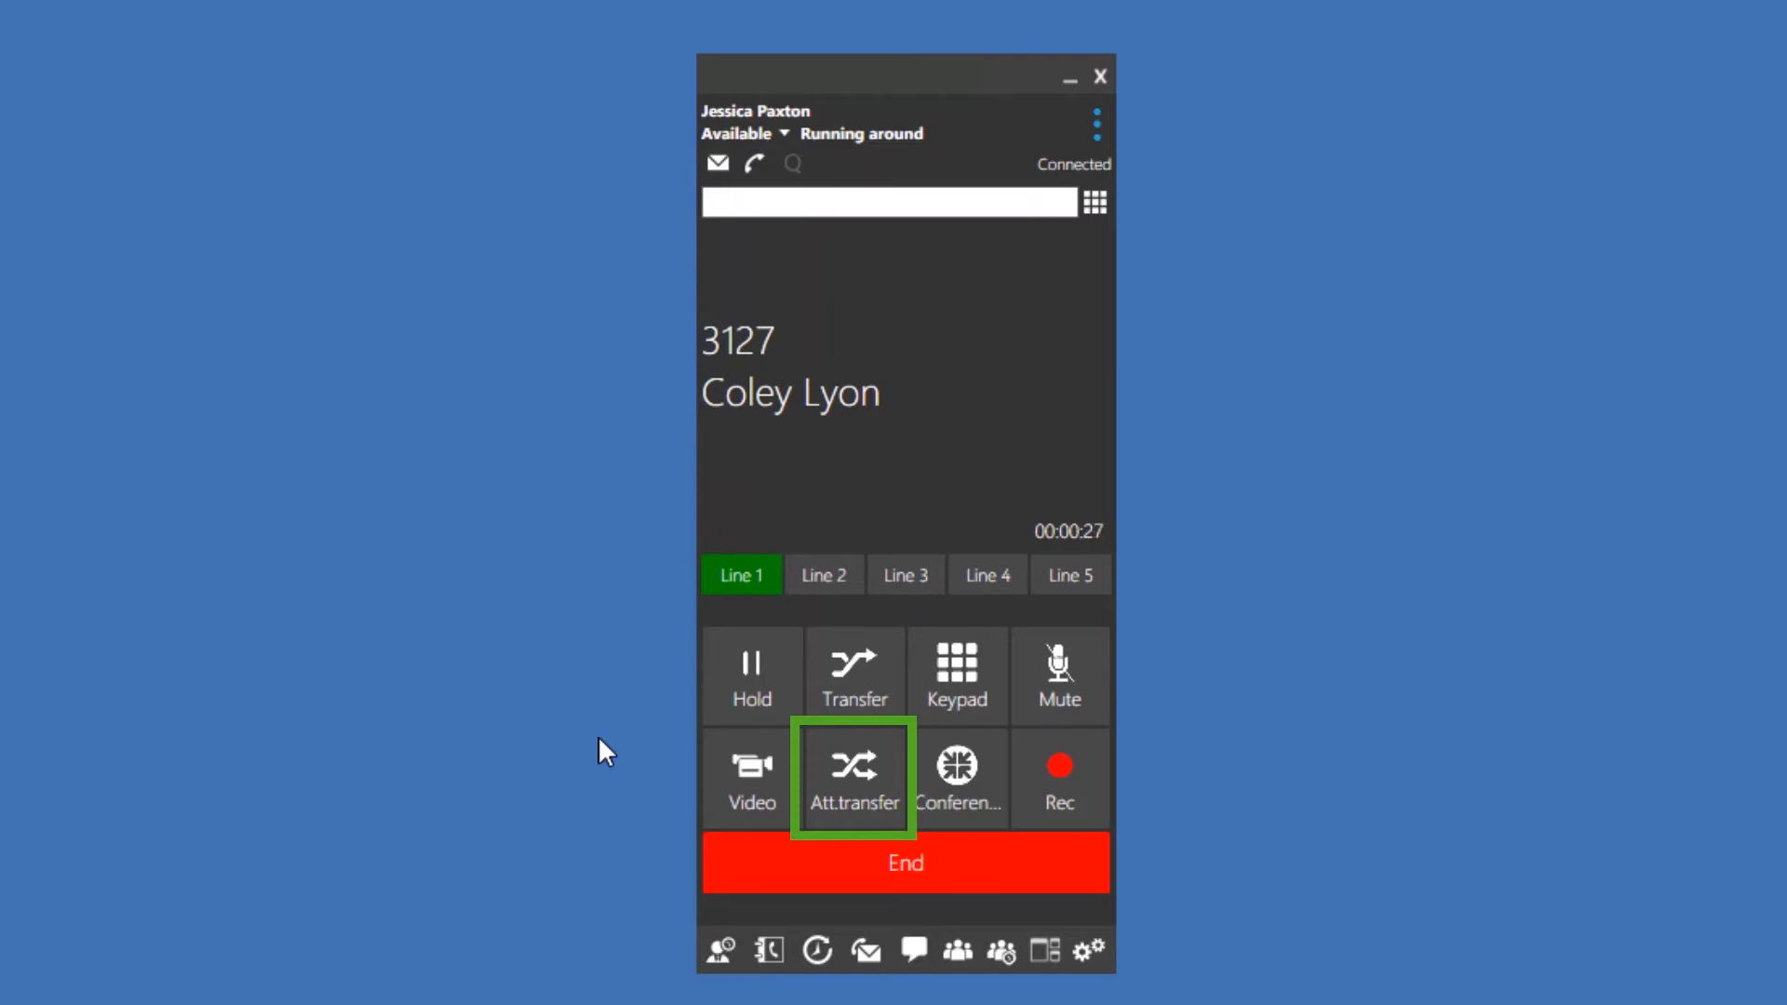
pyautogui.click(955, 674)
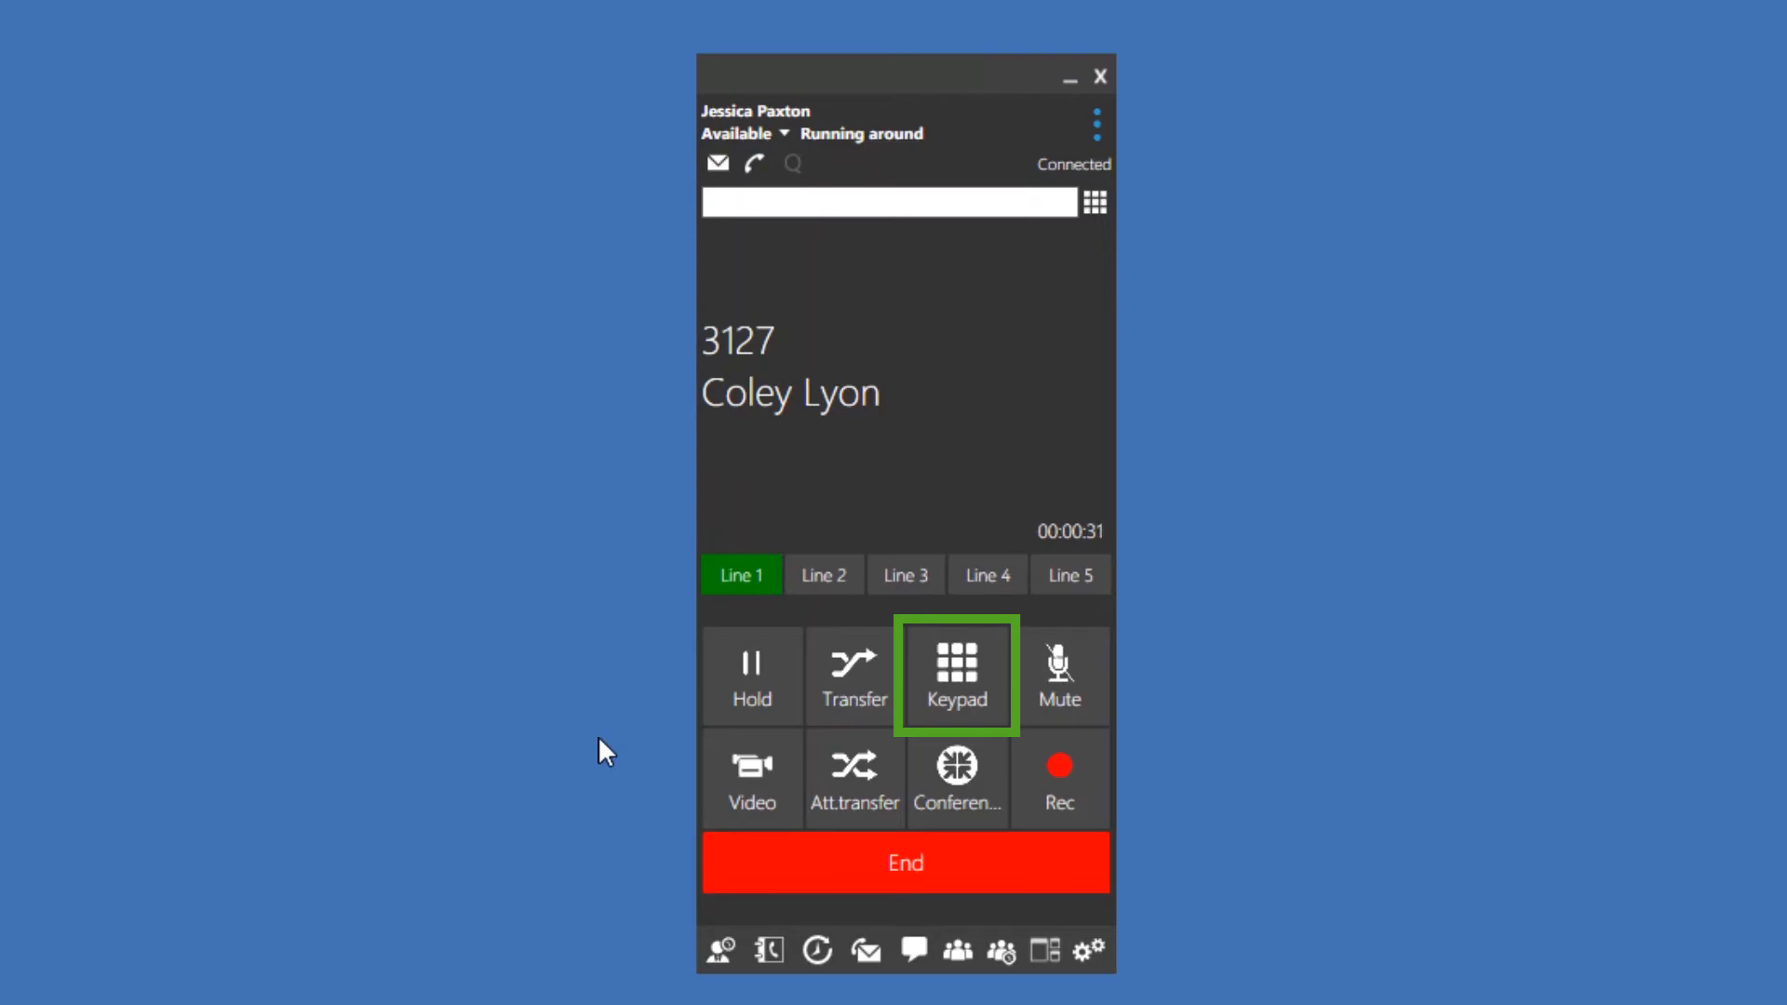
pyautogui.click(957, 778)
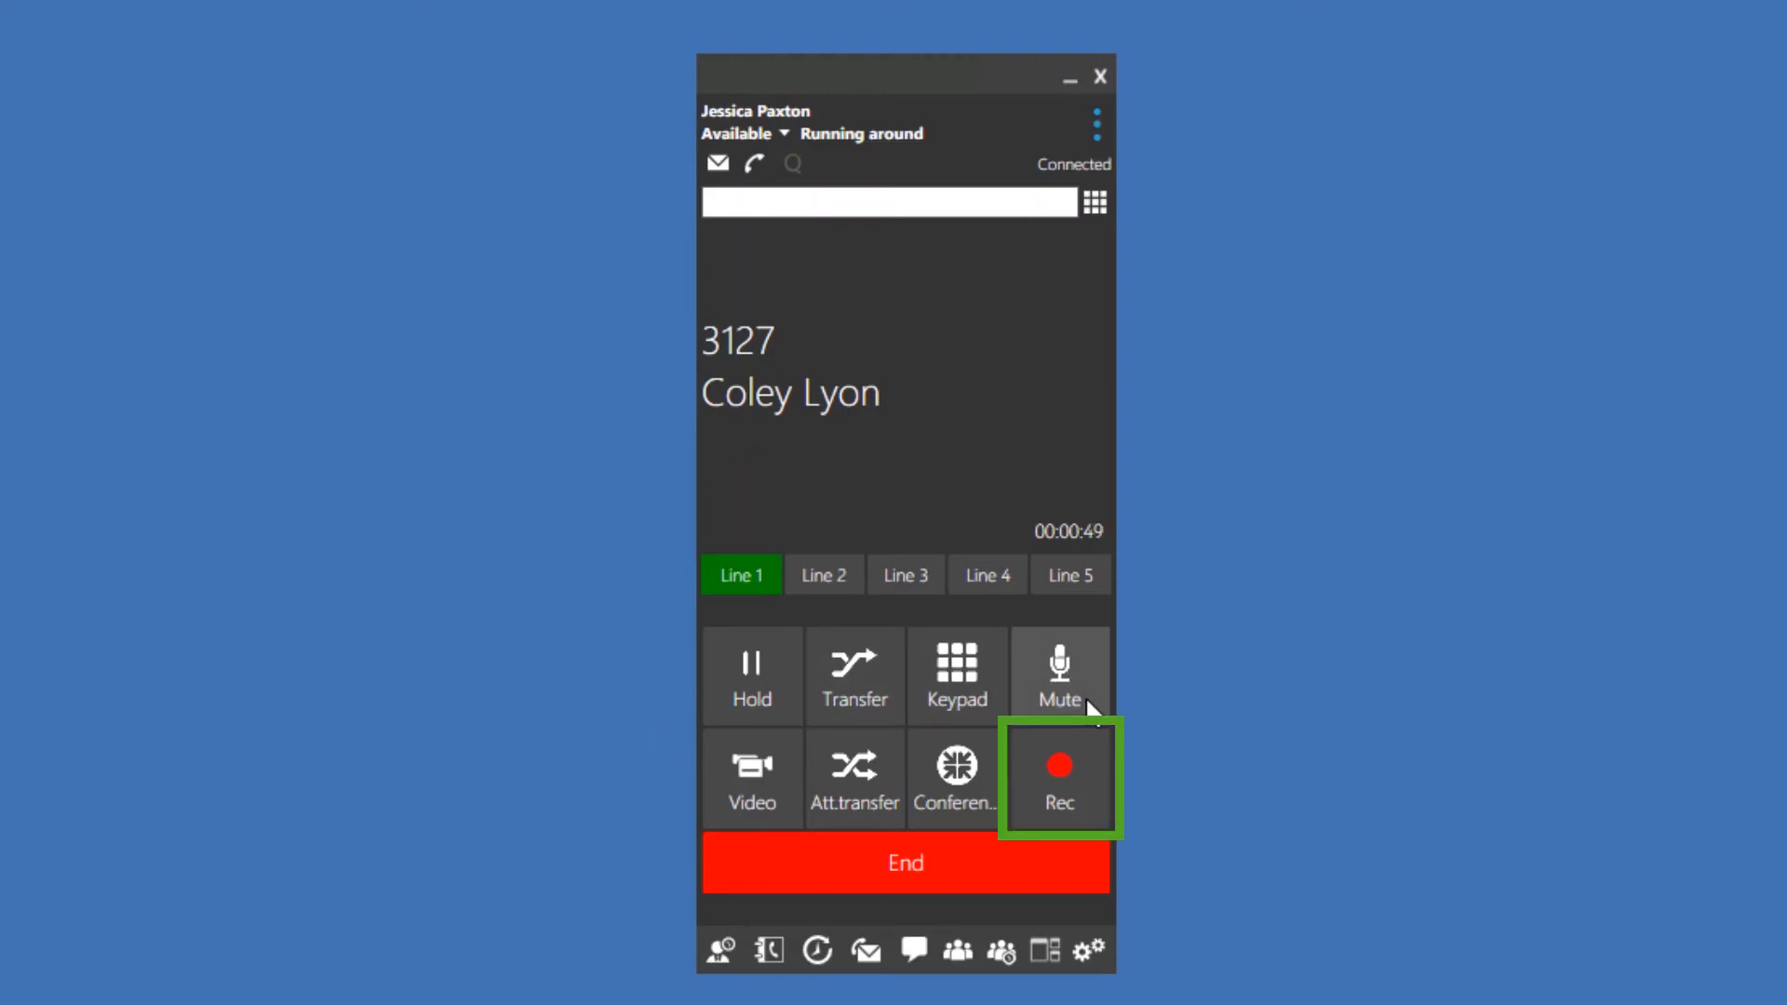
pyautogui.moveTo(1297, 745)
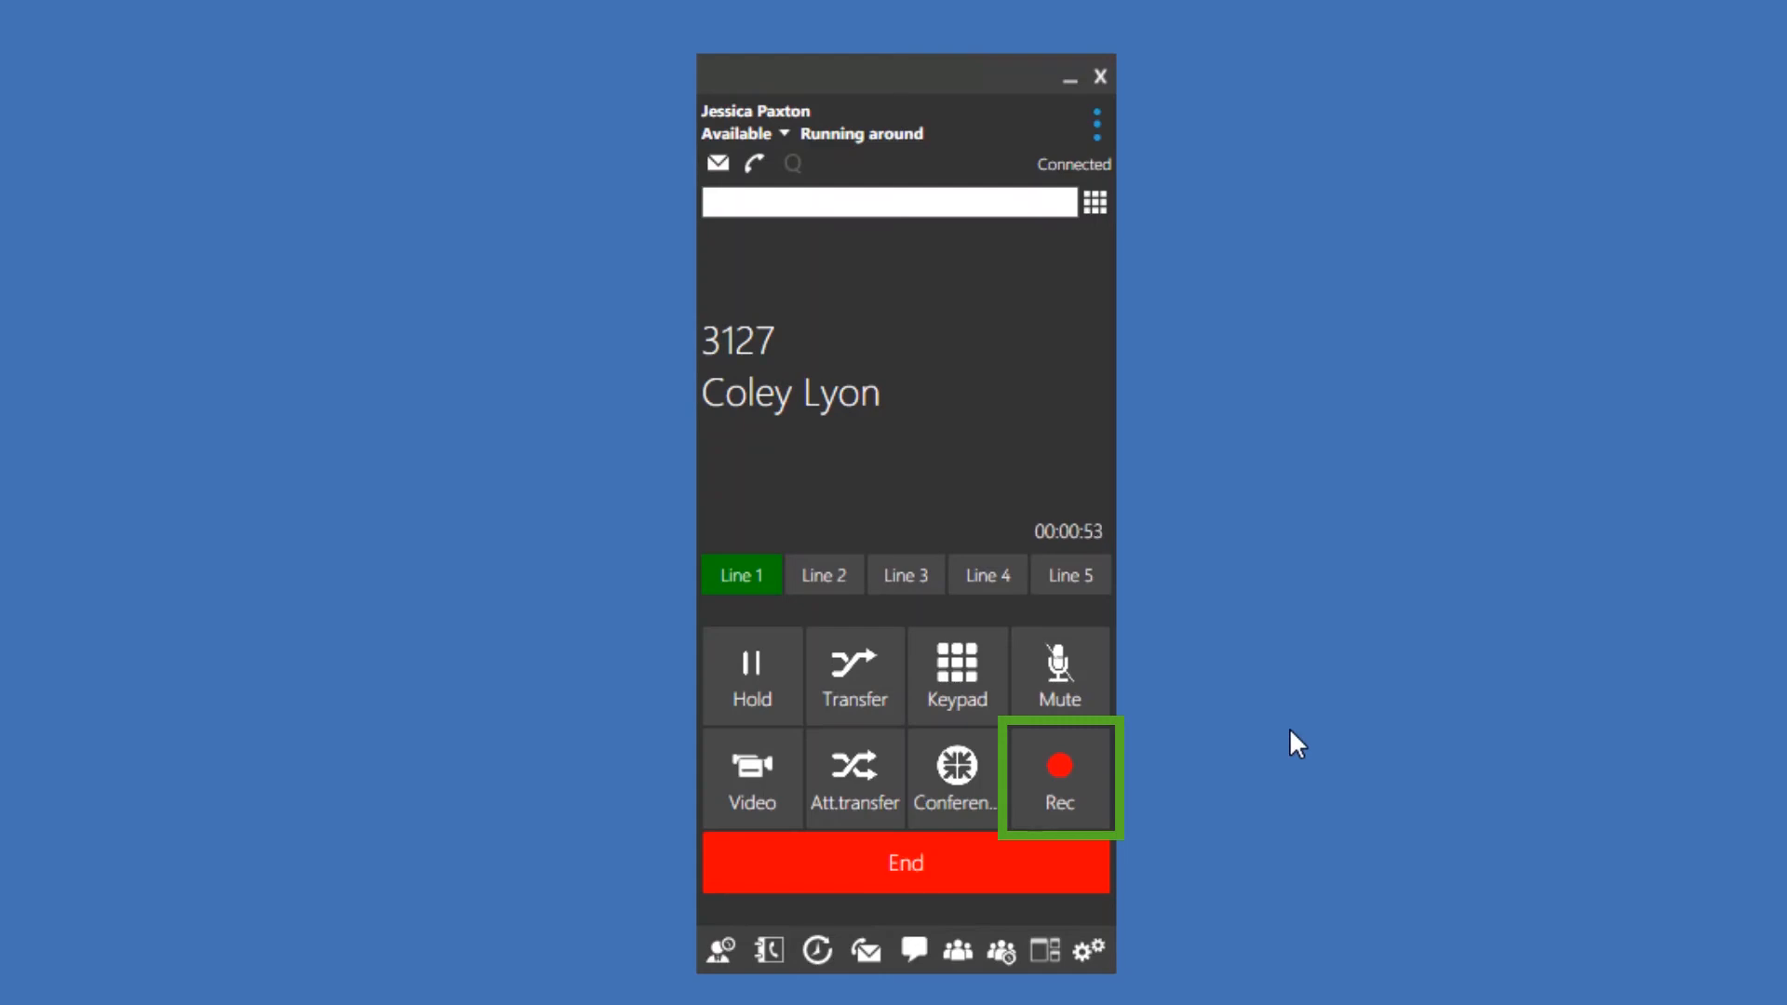
pyautogui.click(1060, 778)
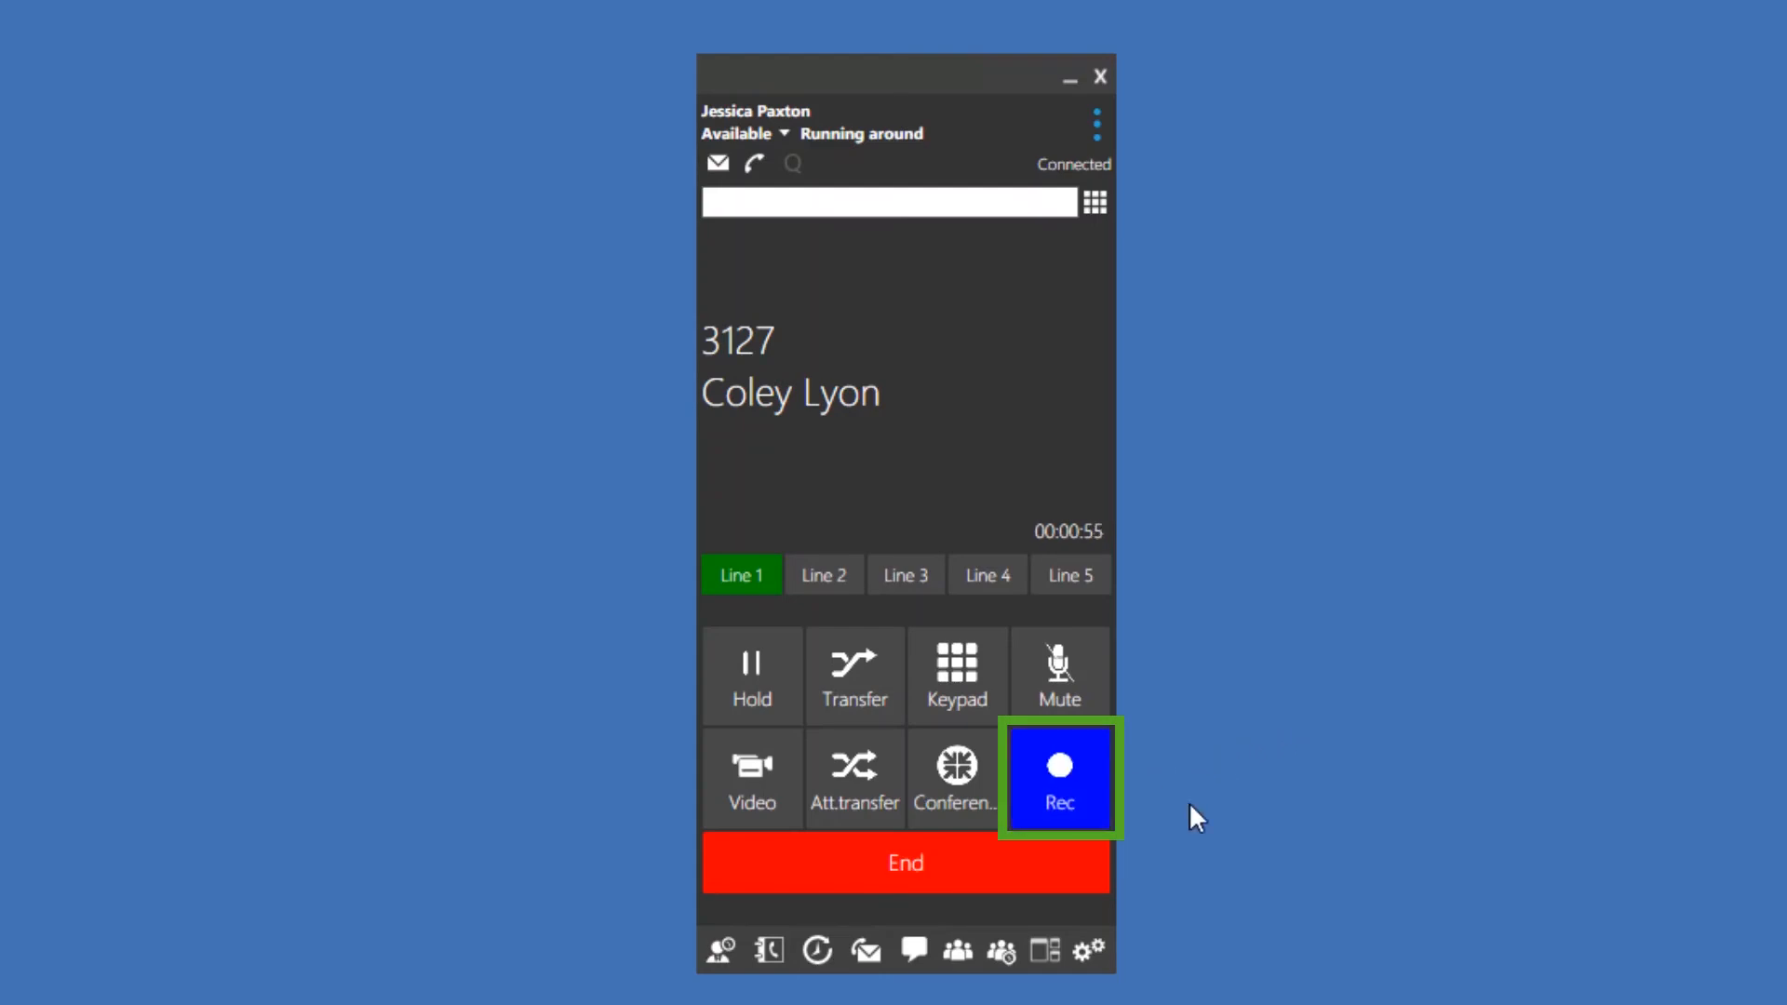
pyautogui.moveTo(1614, 830)
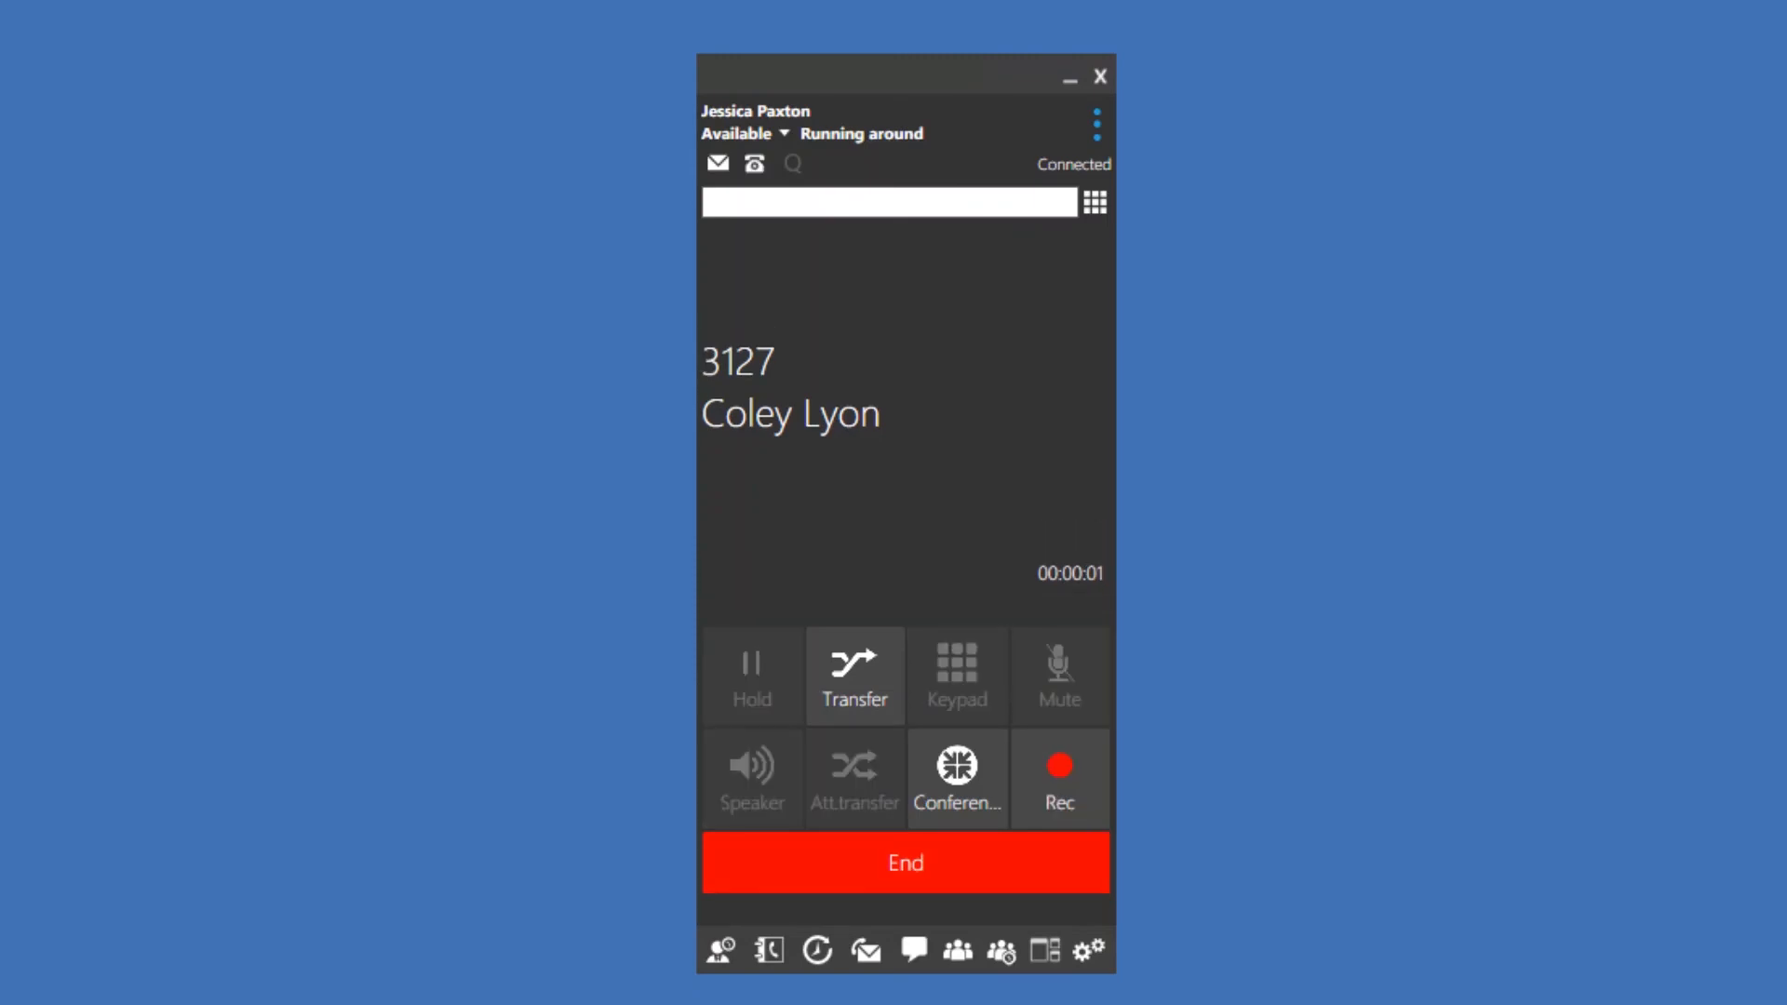
pyautogui.moveTo(754, 164)
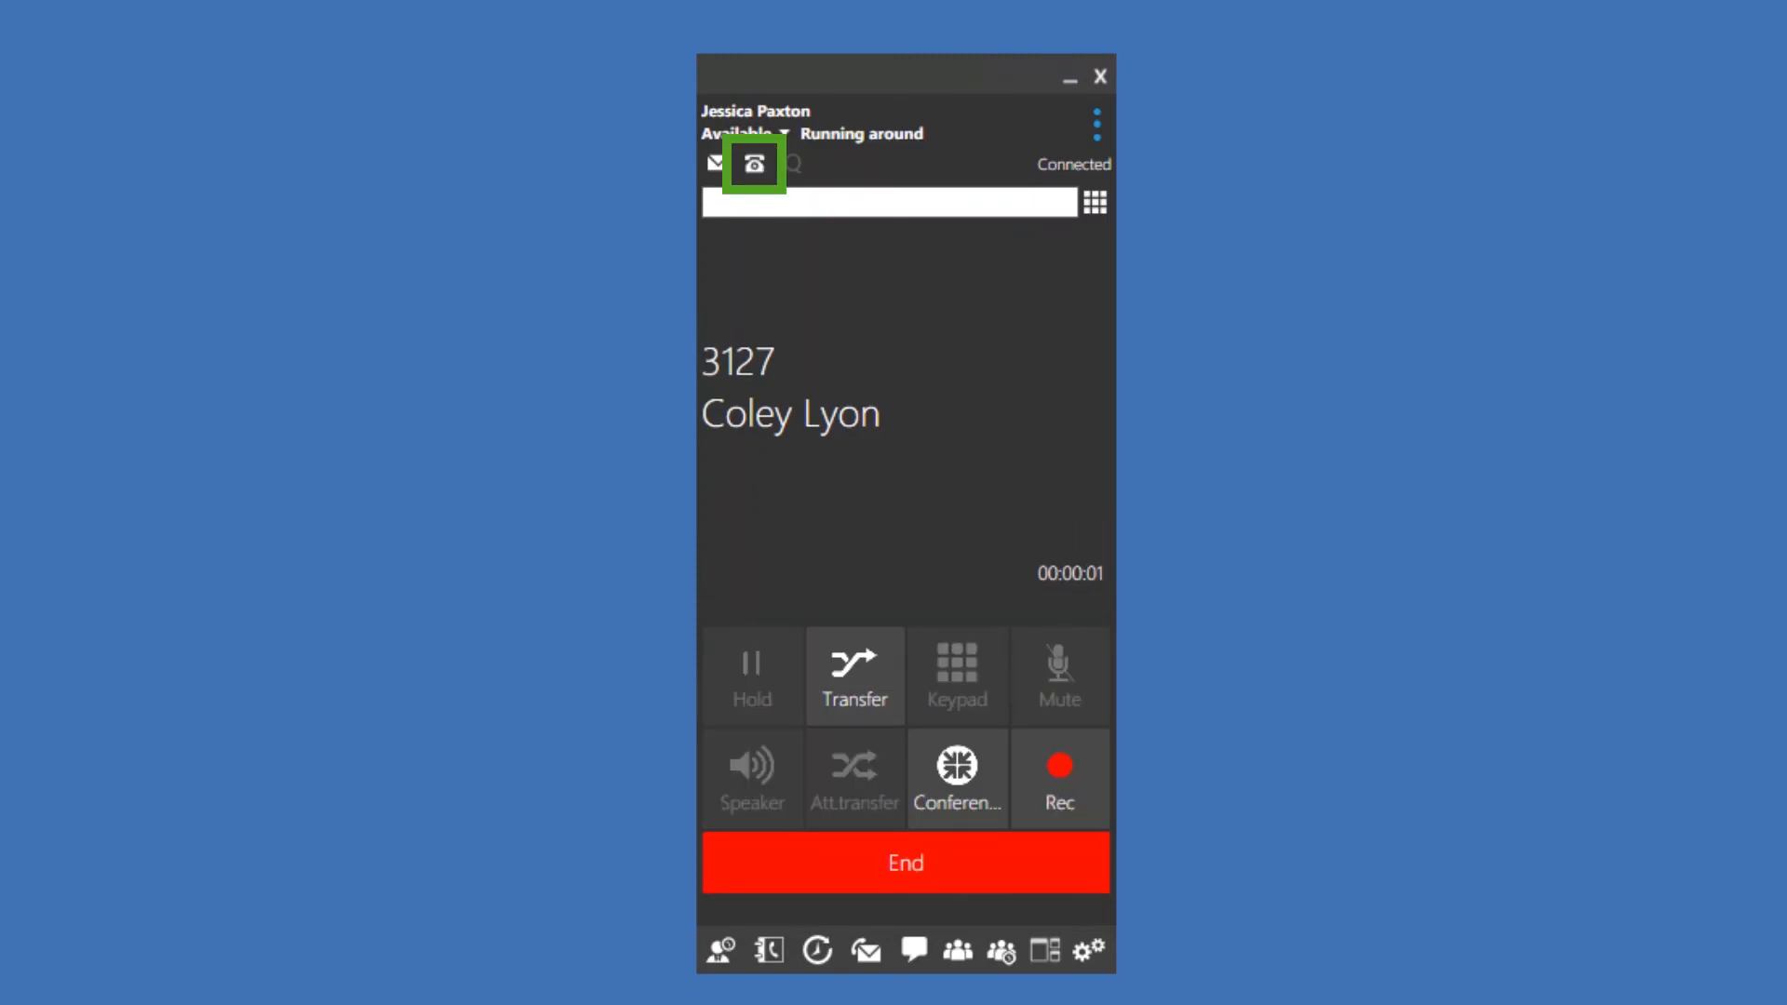